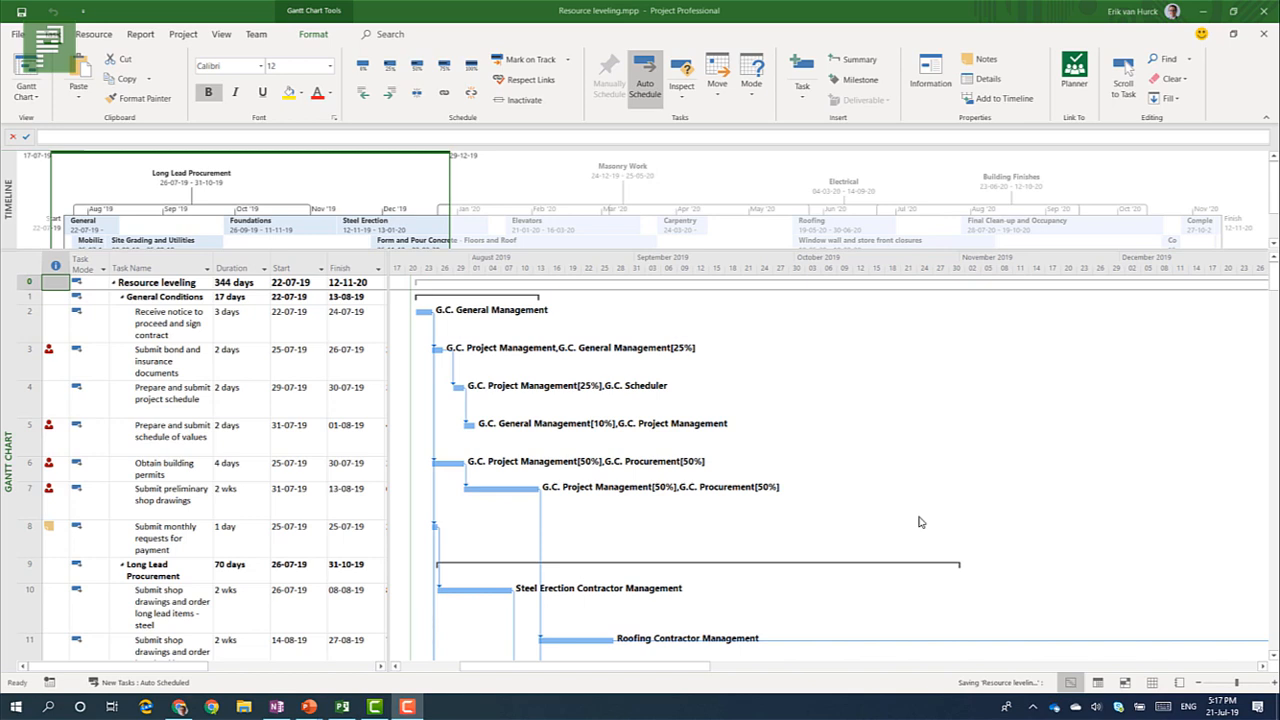
pyautogui.moveTo(912, 520)
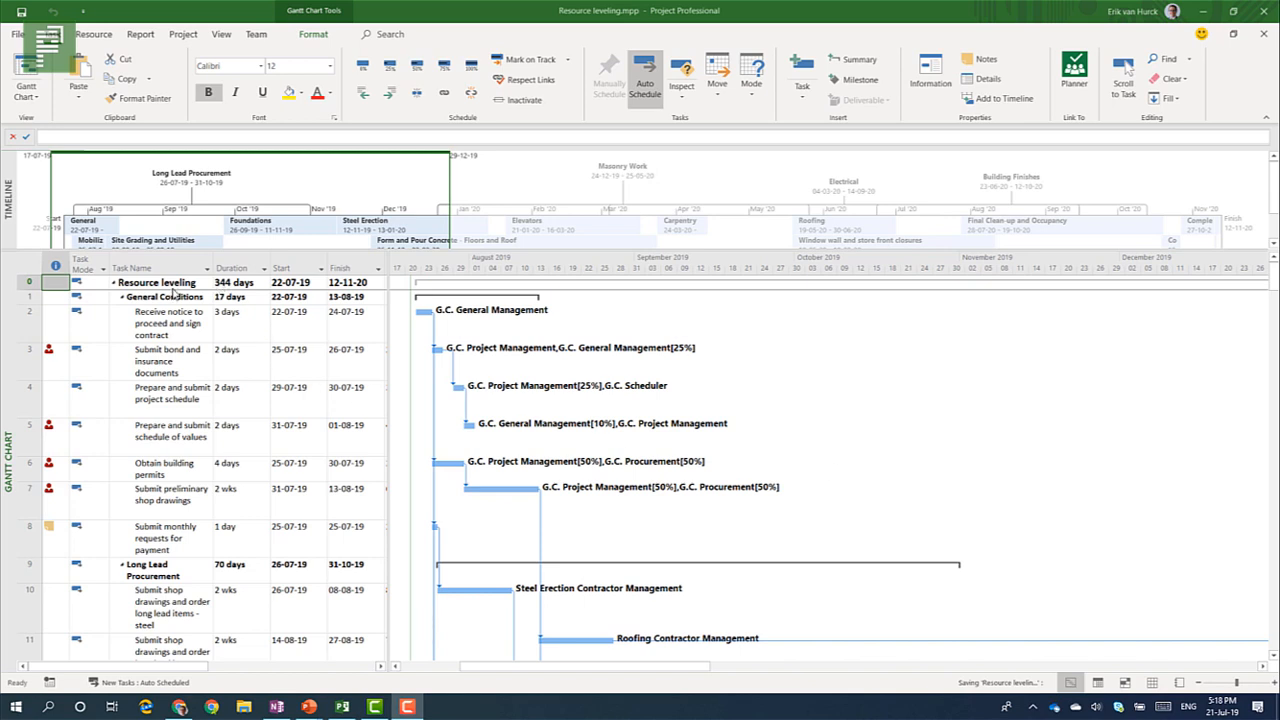
# Browse the File backstage pages, then return to the Resource ribbon's Level group.
pyautogui.click(132, 268)
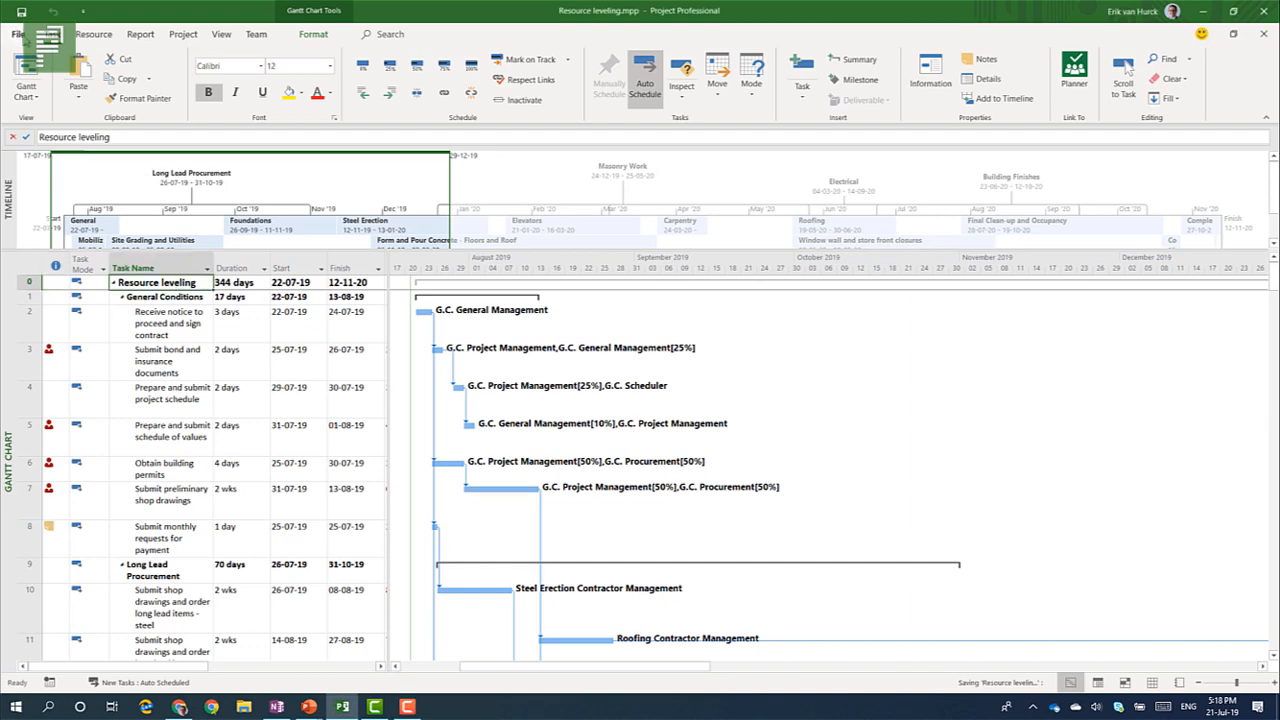
pyautogui.click(16, 32)
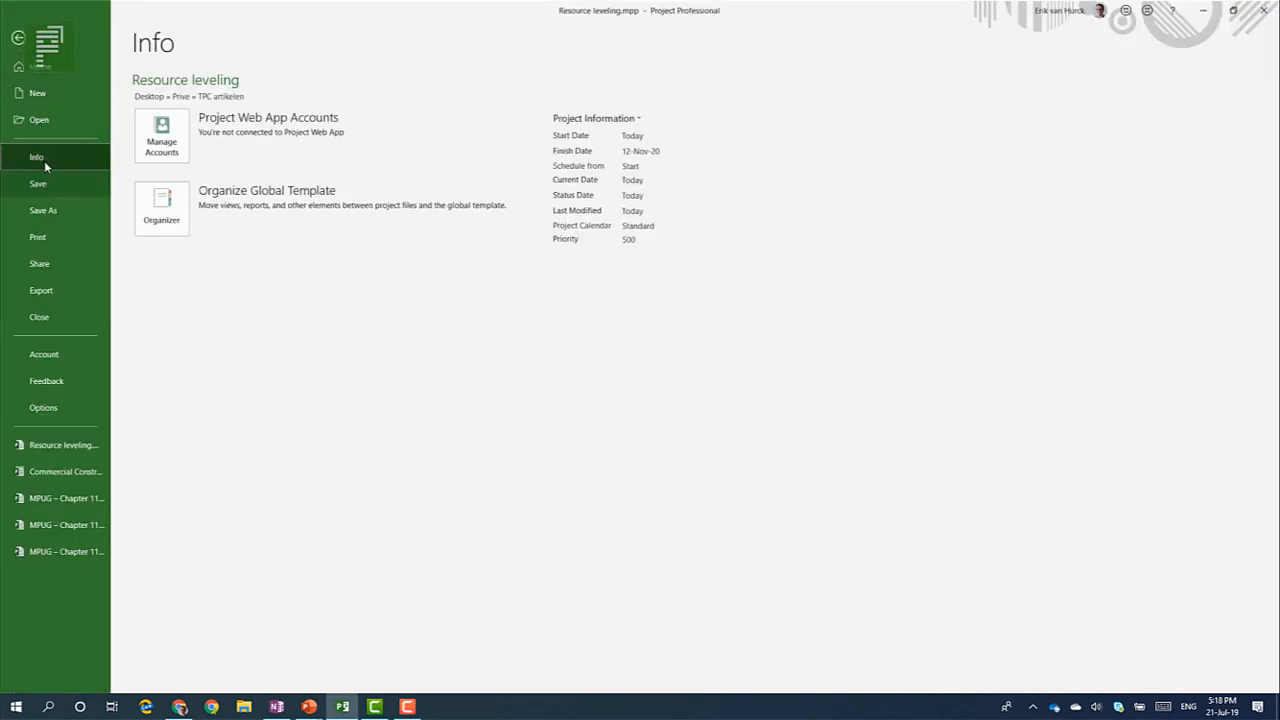
pyautogui.click(36, 92)
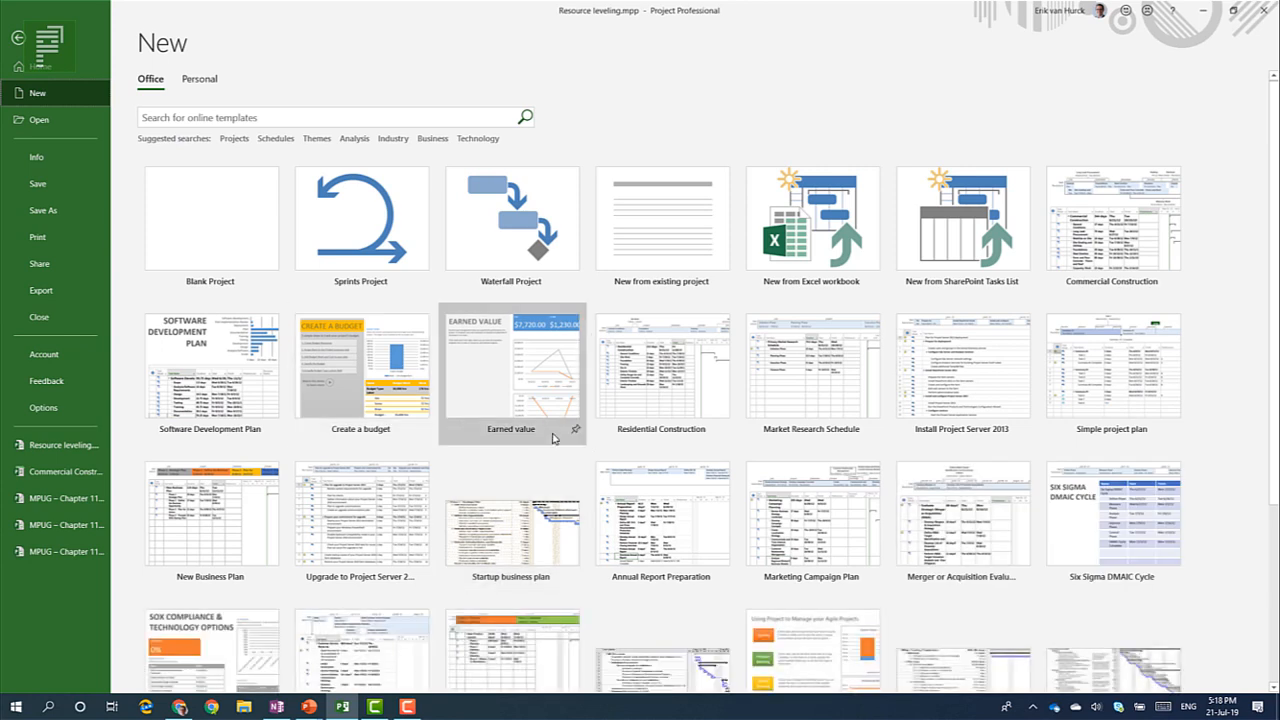
pyautogui.moveTo(1100, 288)
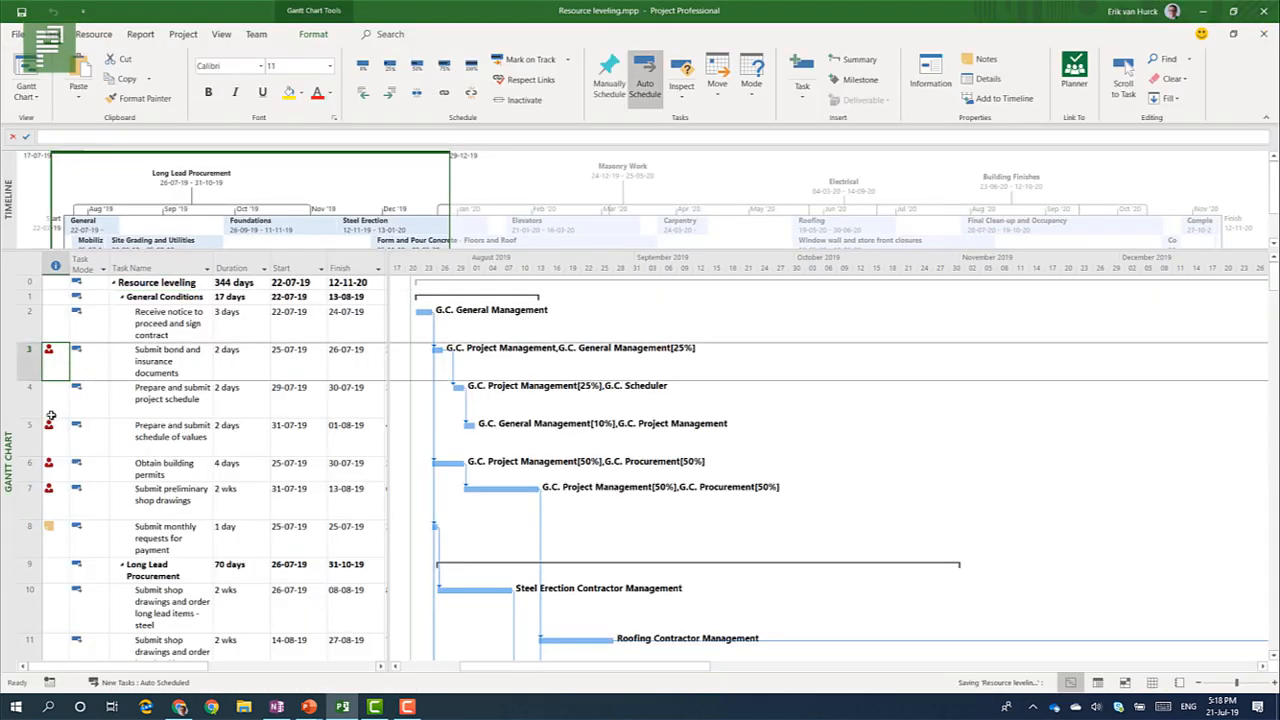
pyautogui.click(56, 430)
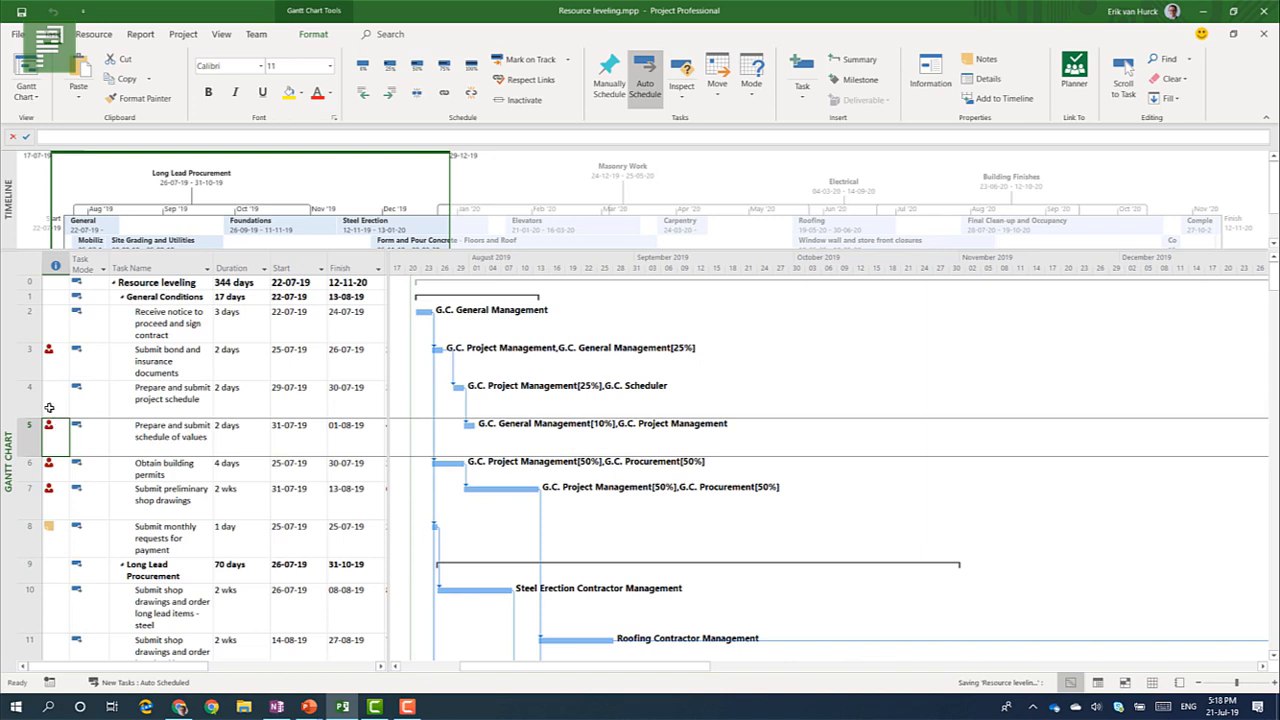
pyautogui.moveTo(48, 348)
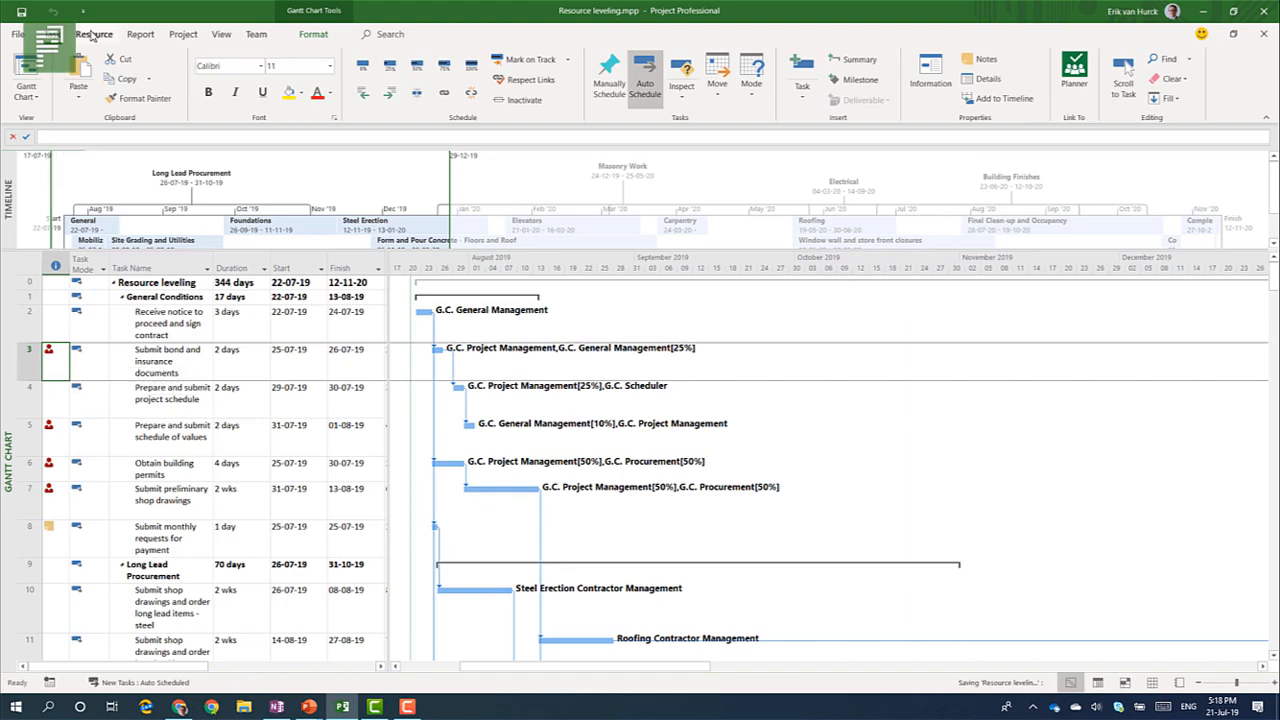
pyautogui.click(94, 34)
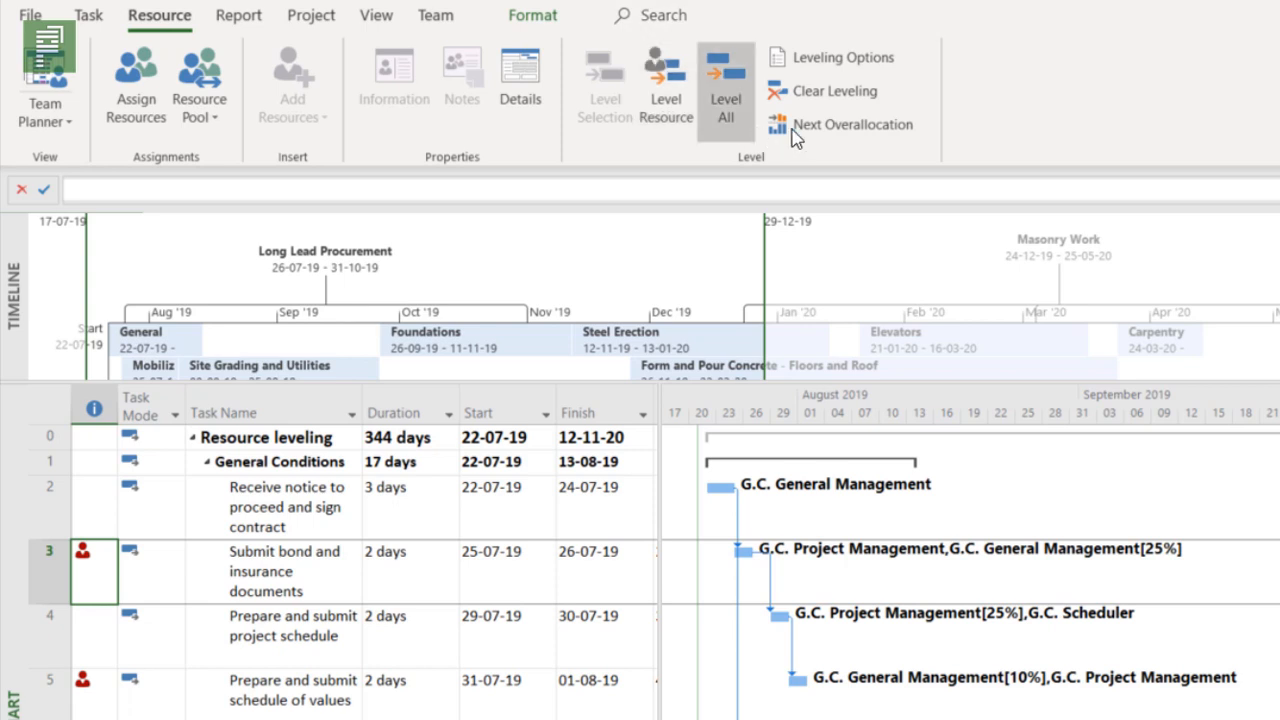
pyautogui.moveTo(956, 160)
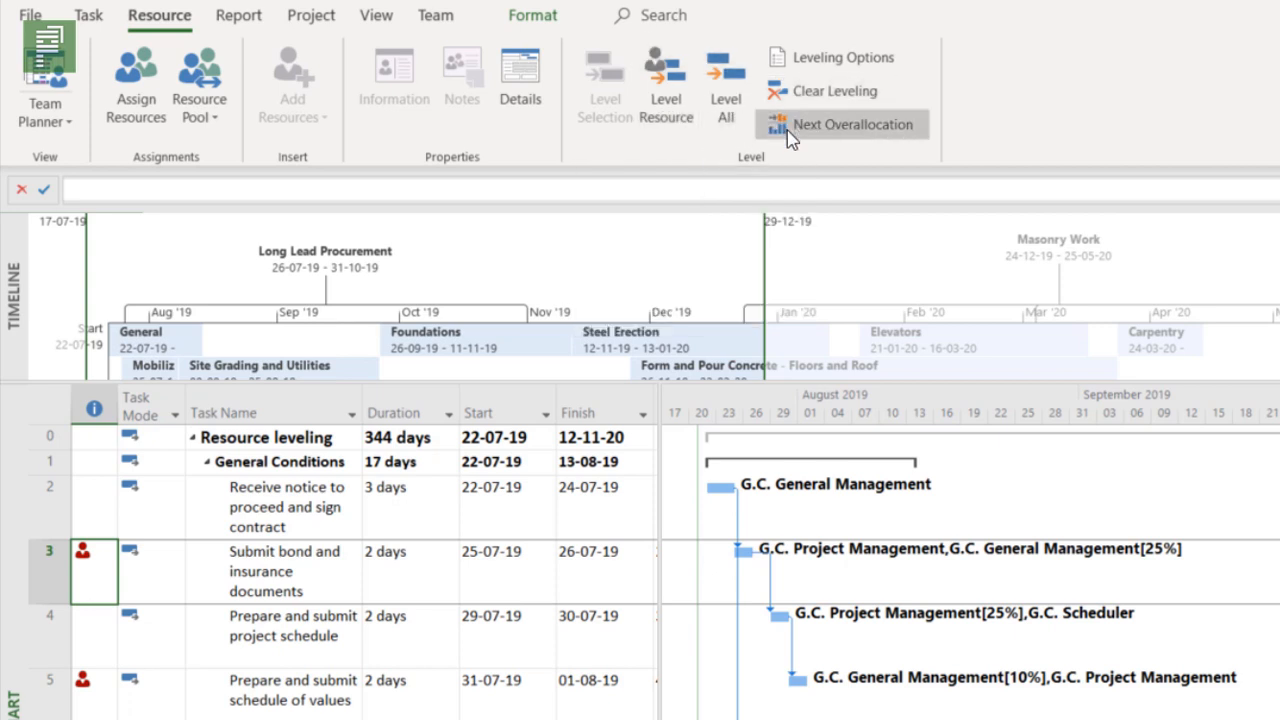
pyautogui.moveTo(852, 124)
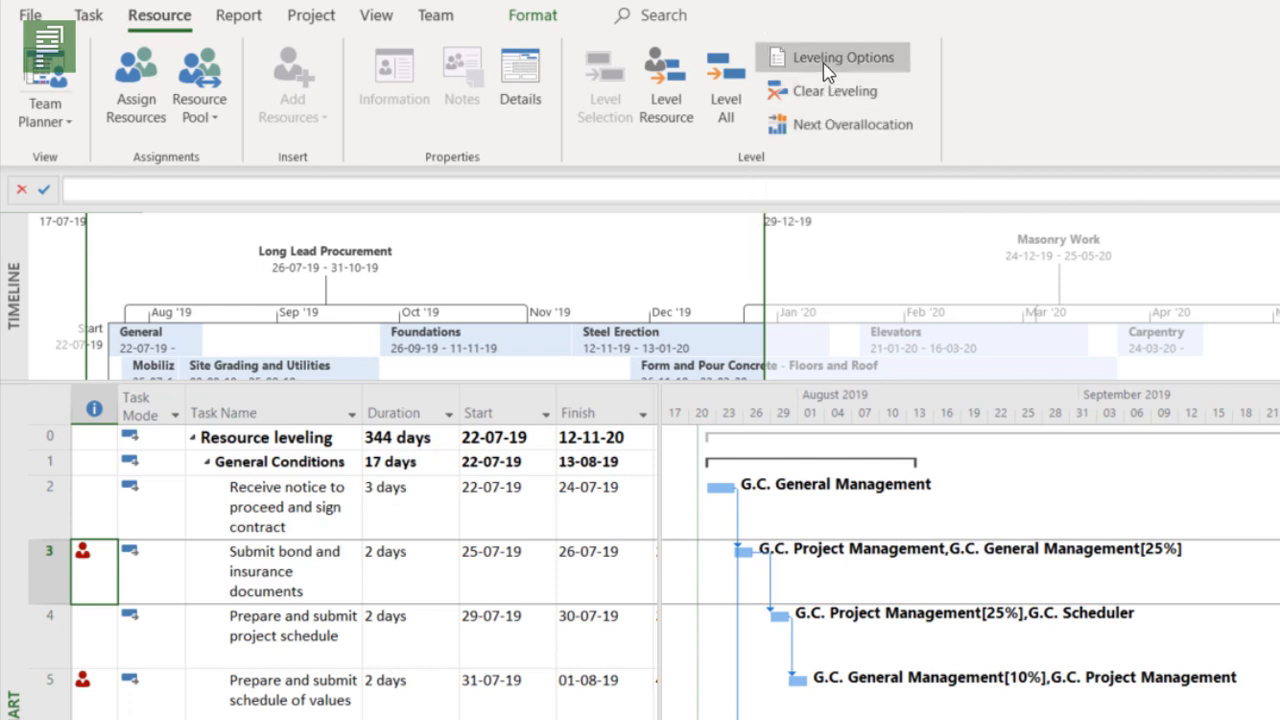
pyautogui.moveTo(832, 56)
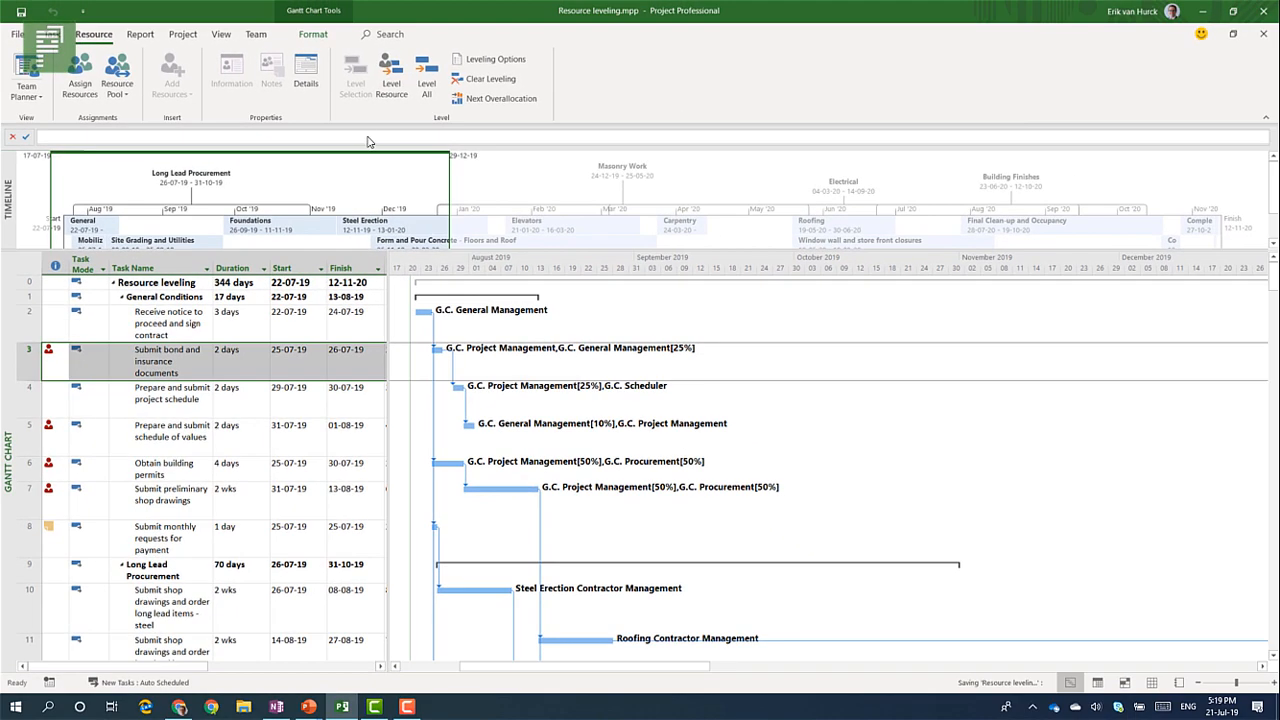
pyautogui.moveTo(354, 76)
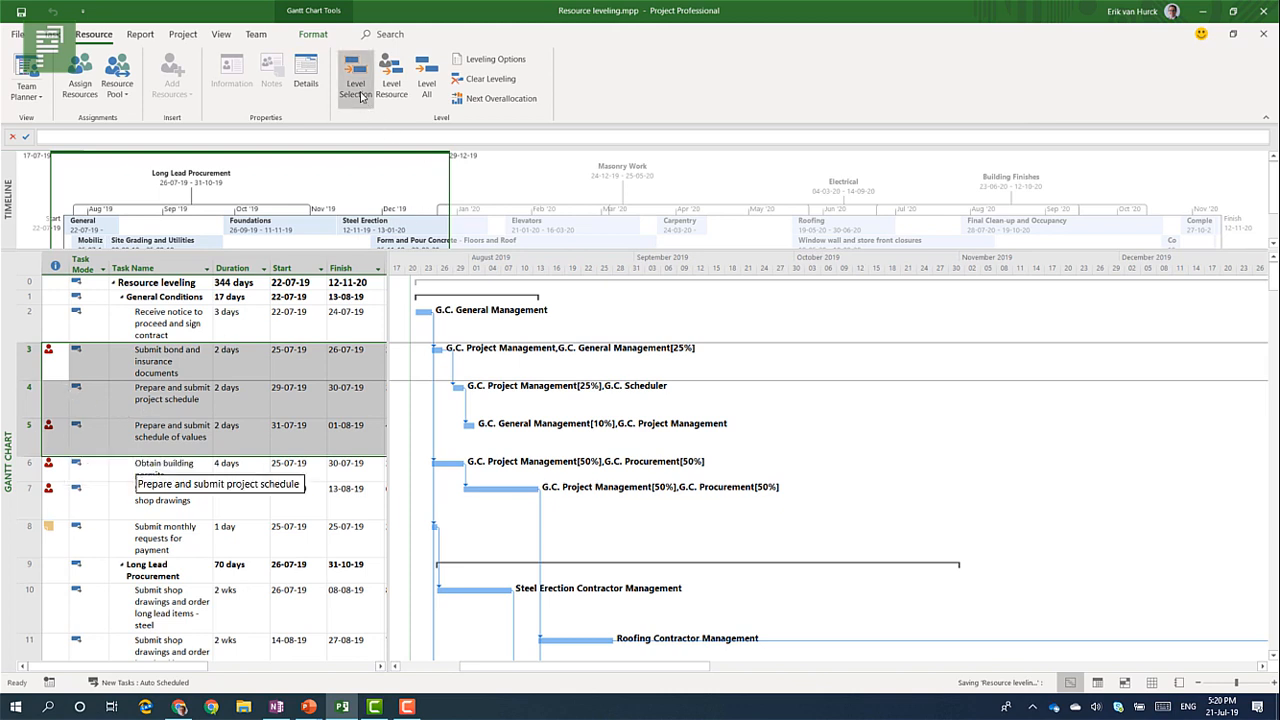
pyautogui.moveTo(356, 78)
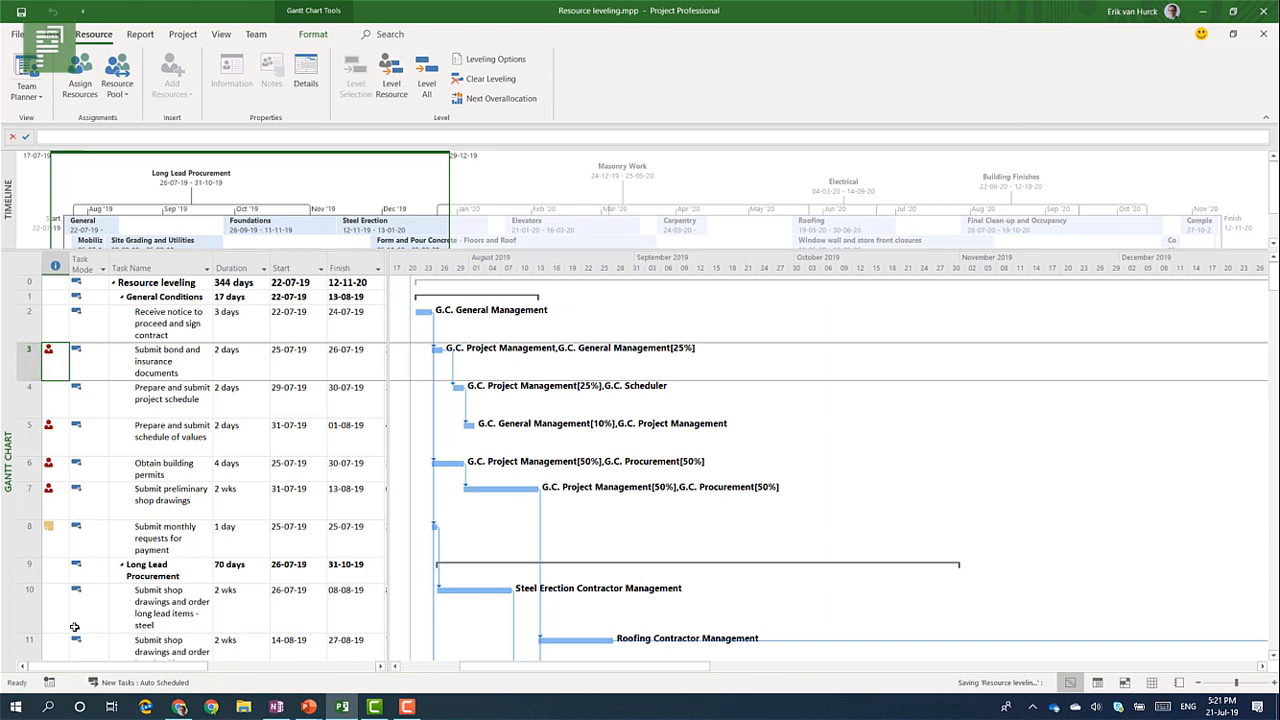
pyautogui.click(48, 436)
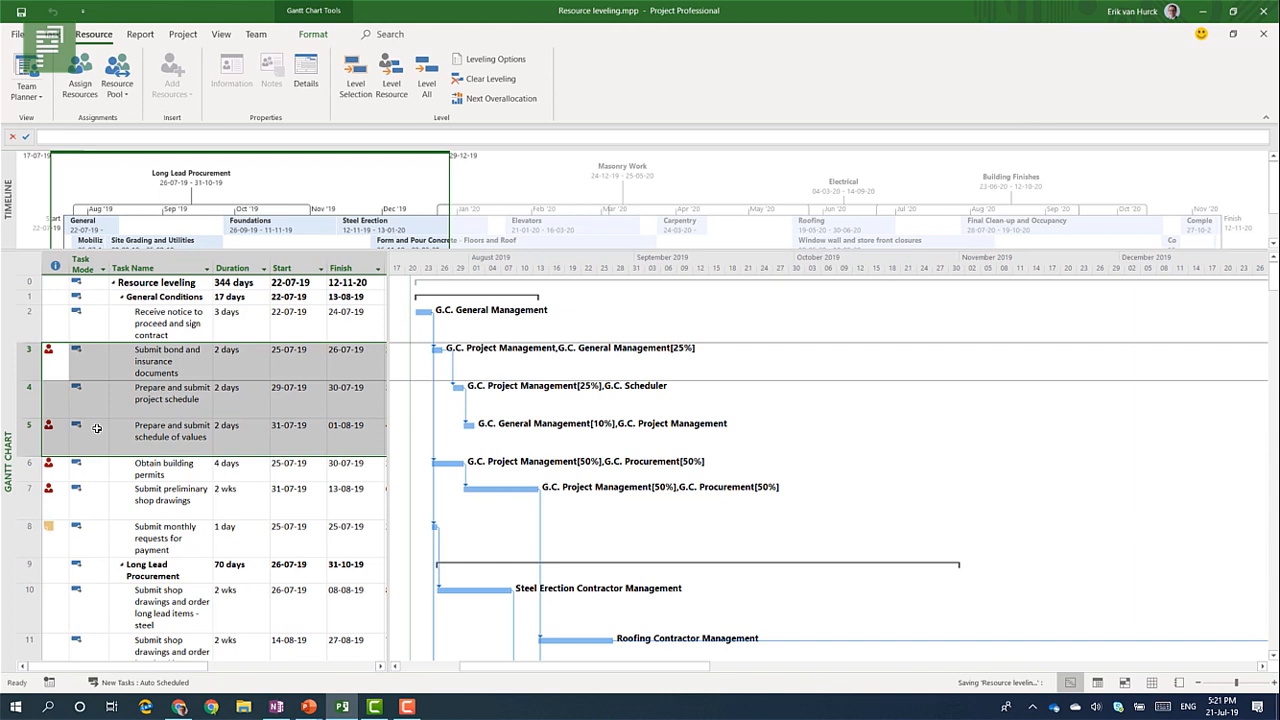
pyautogui.click(170, 496)
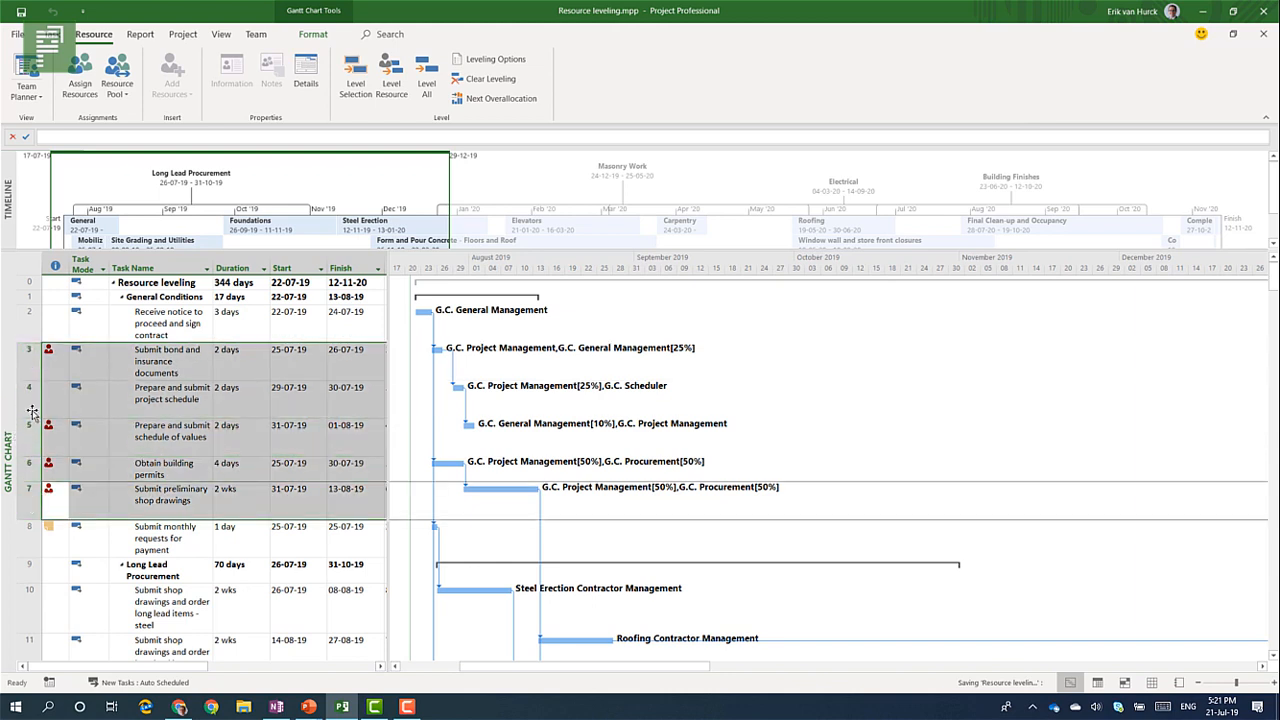
pyautogui.click(356, 76)
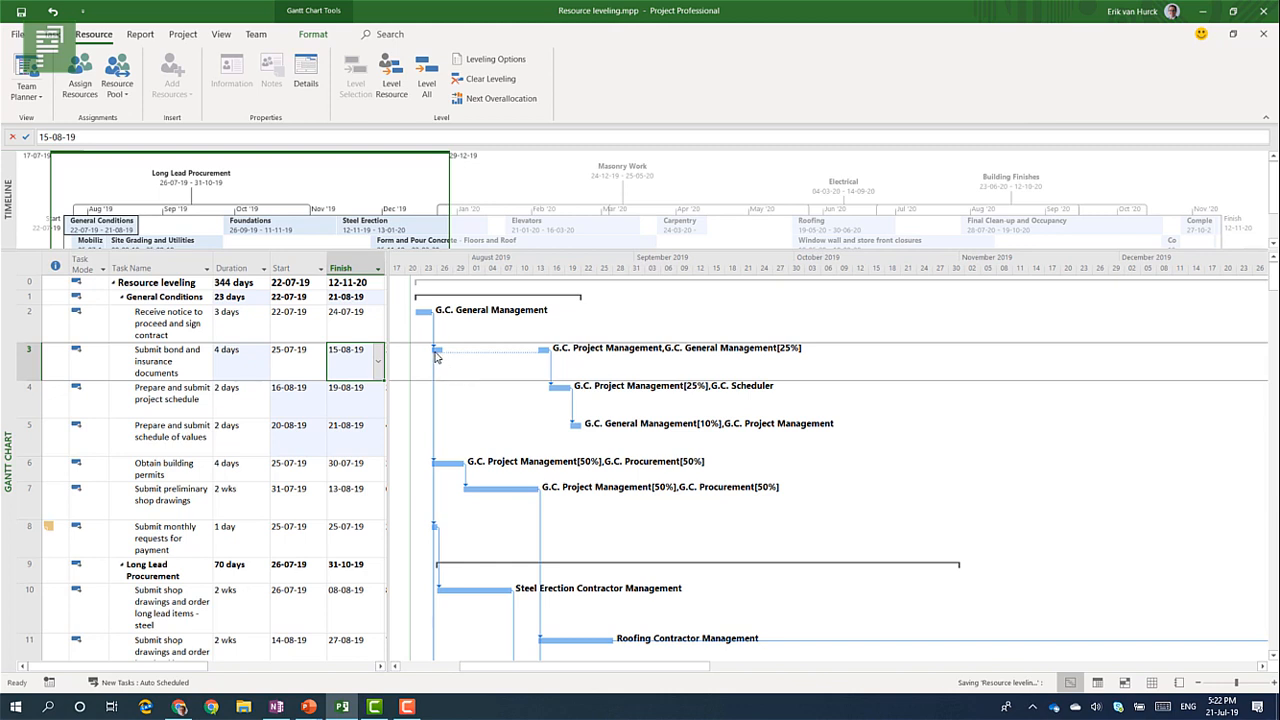
pyautogui.moveTo(428, 368)
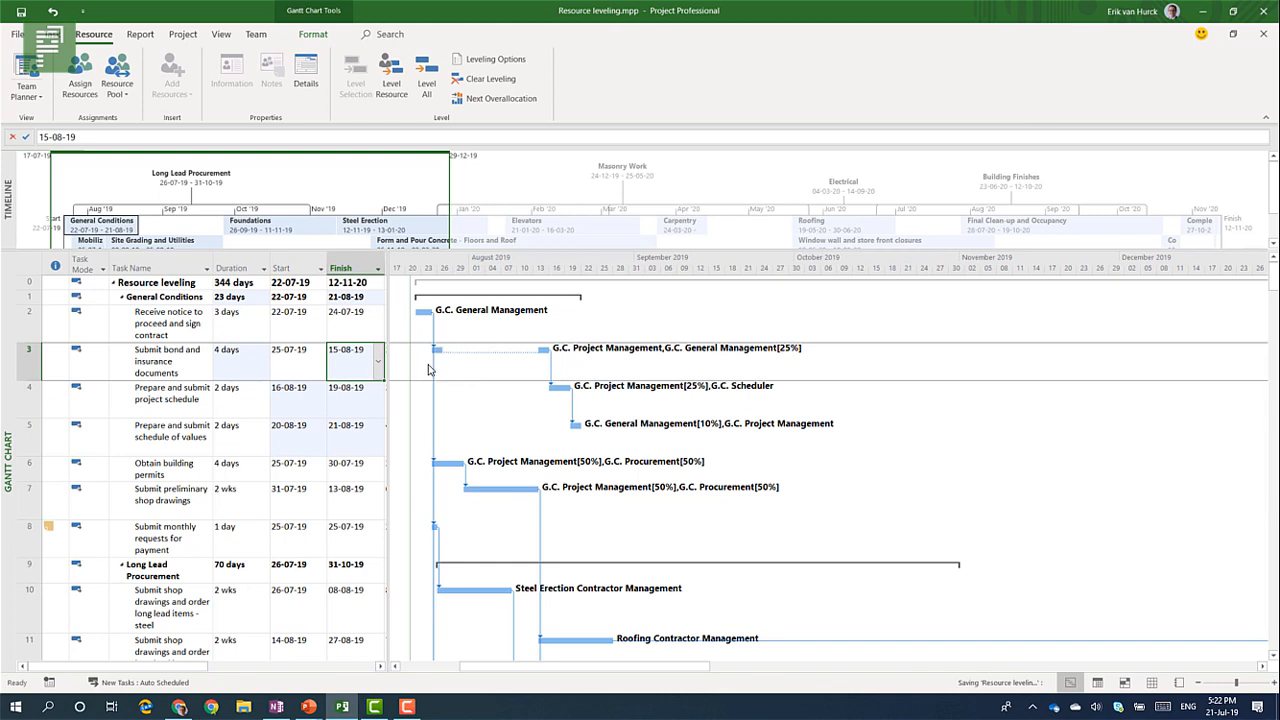
pyautogui.moveTo(486, 524)
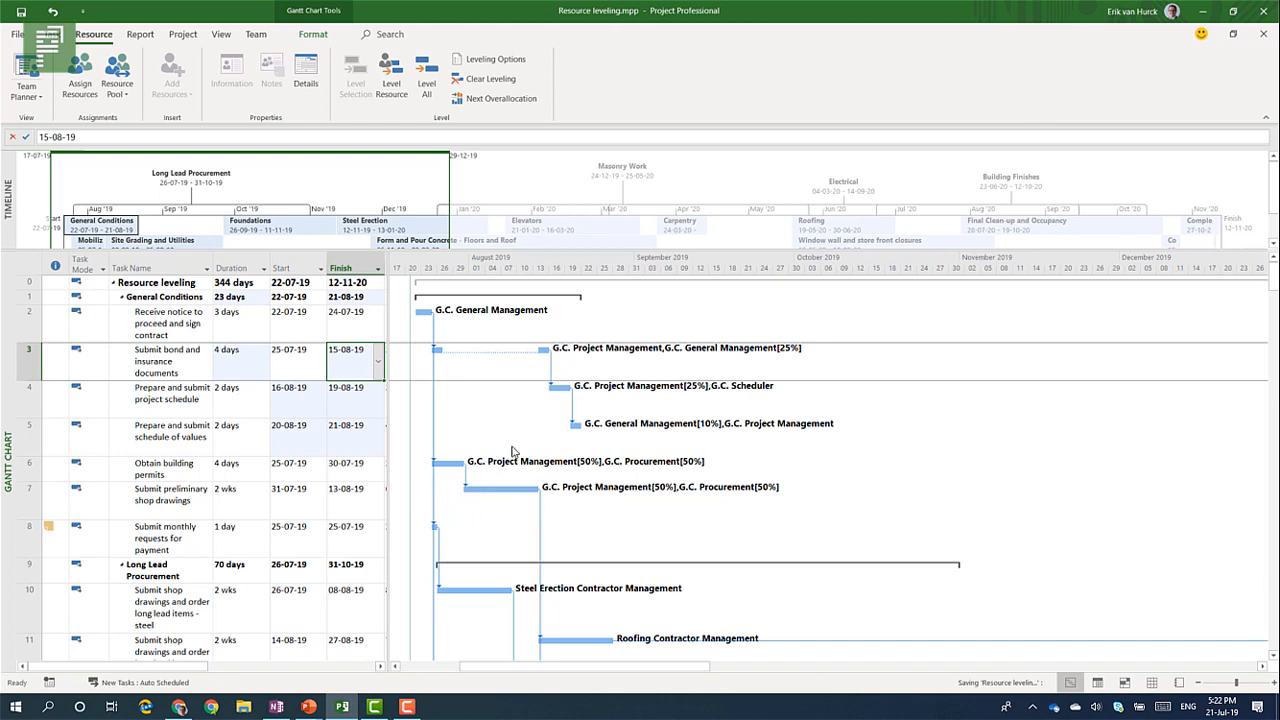
pyautogui.moveTo(560, 338)
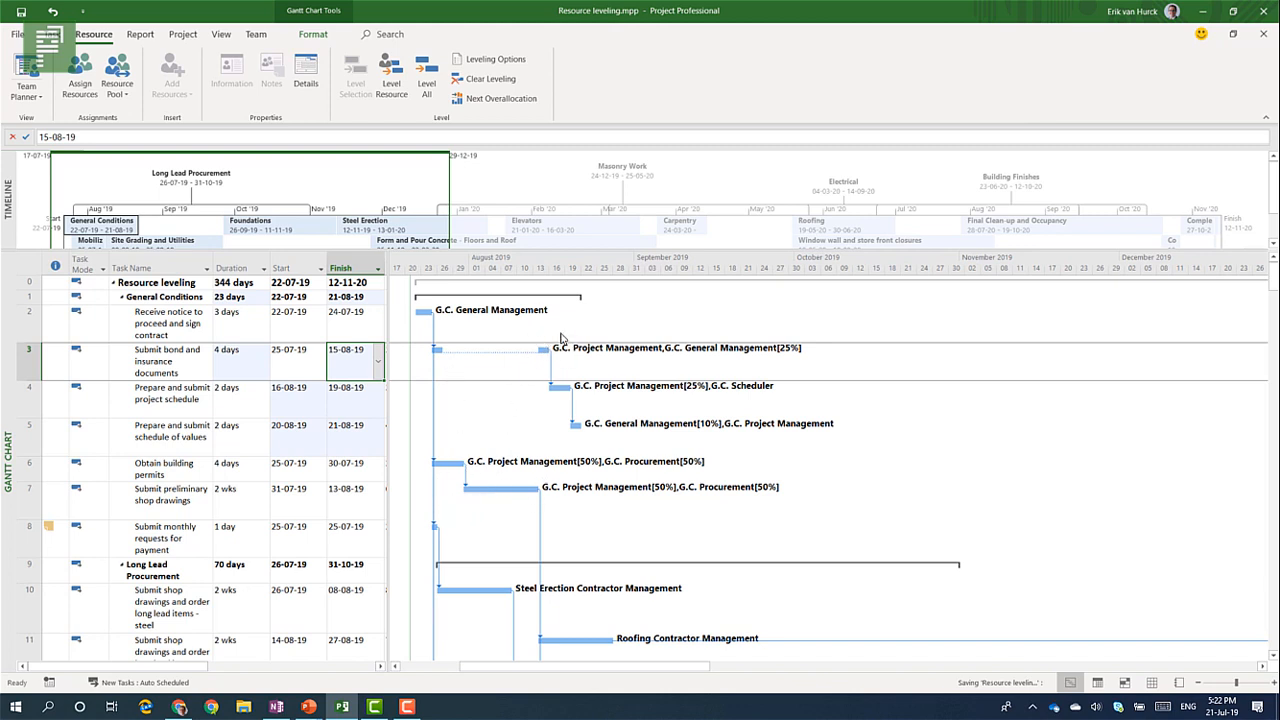
pyautogui.moveTo(568, 374)
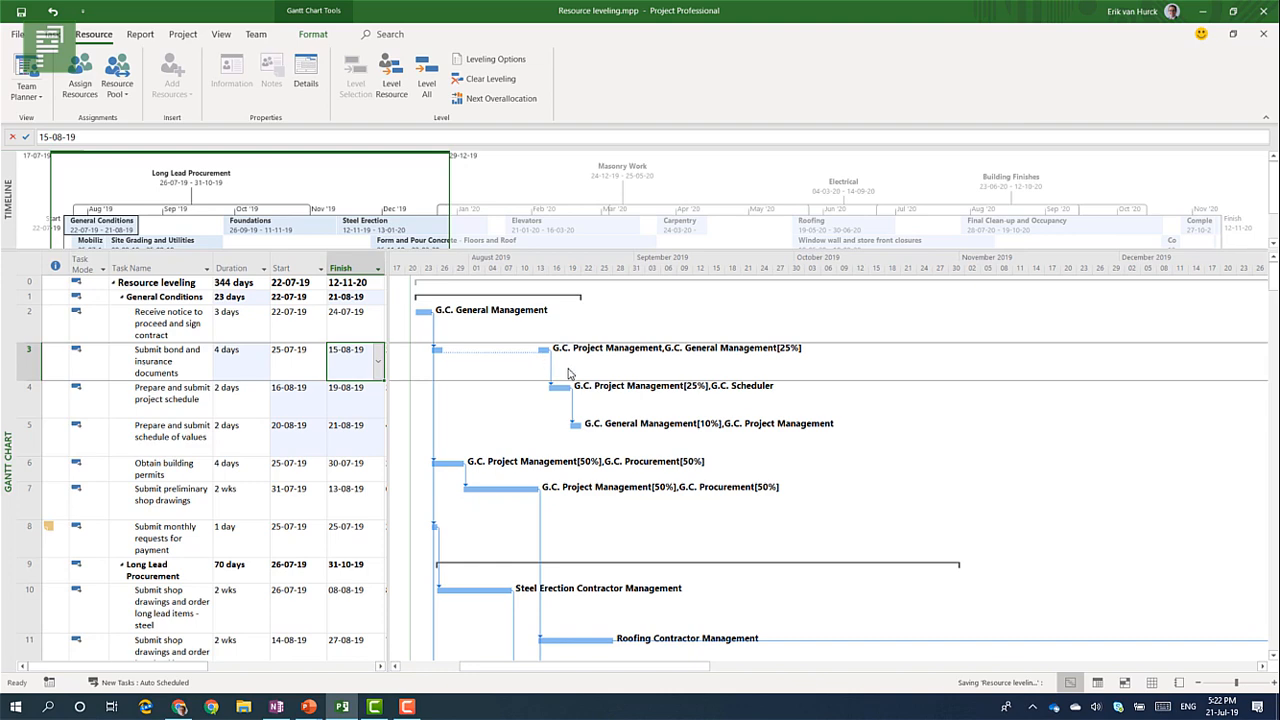
pyautogui.moveTo(558, 366)
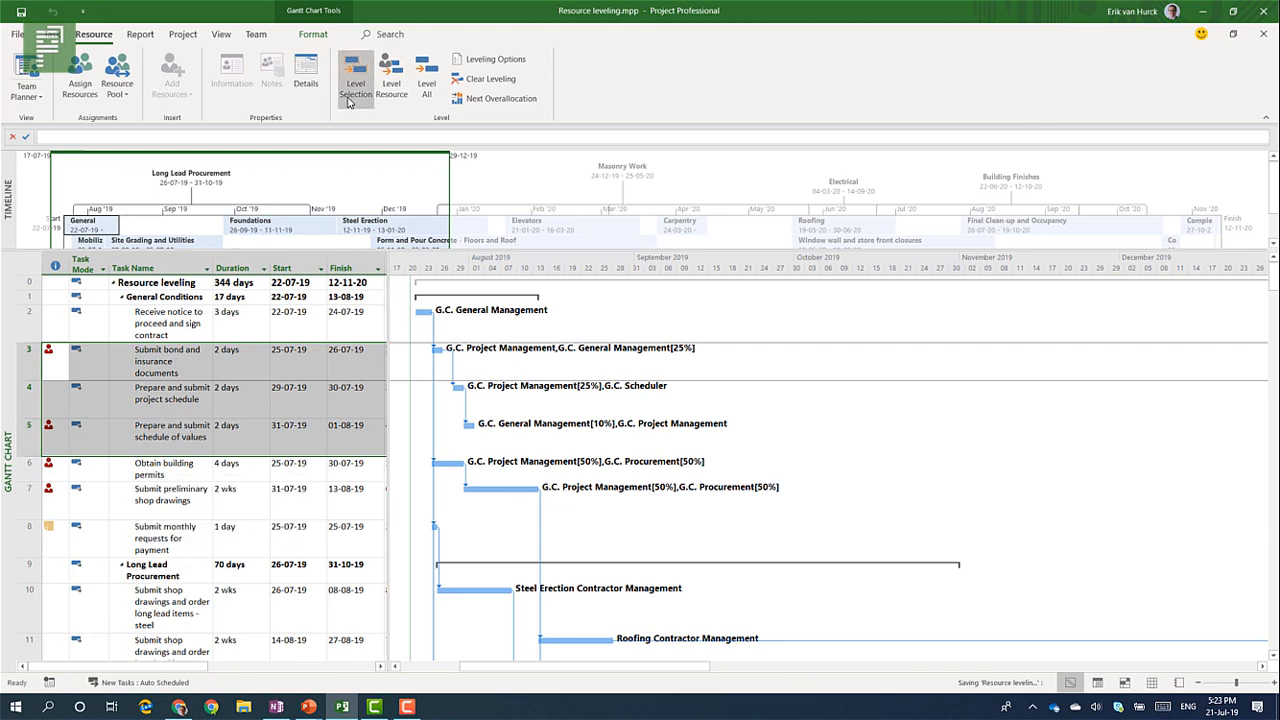
pyautogui.moveTo(356, 90)
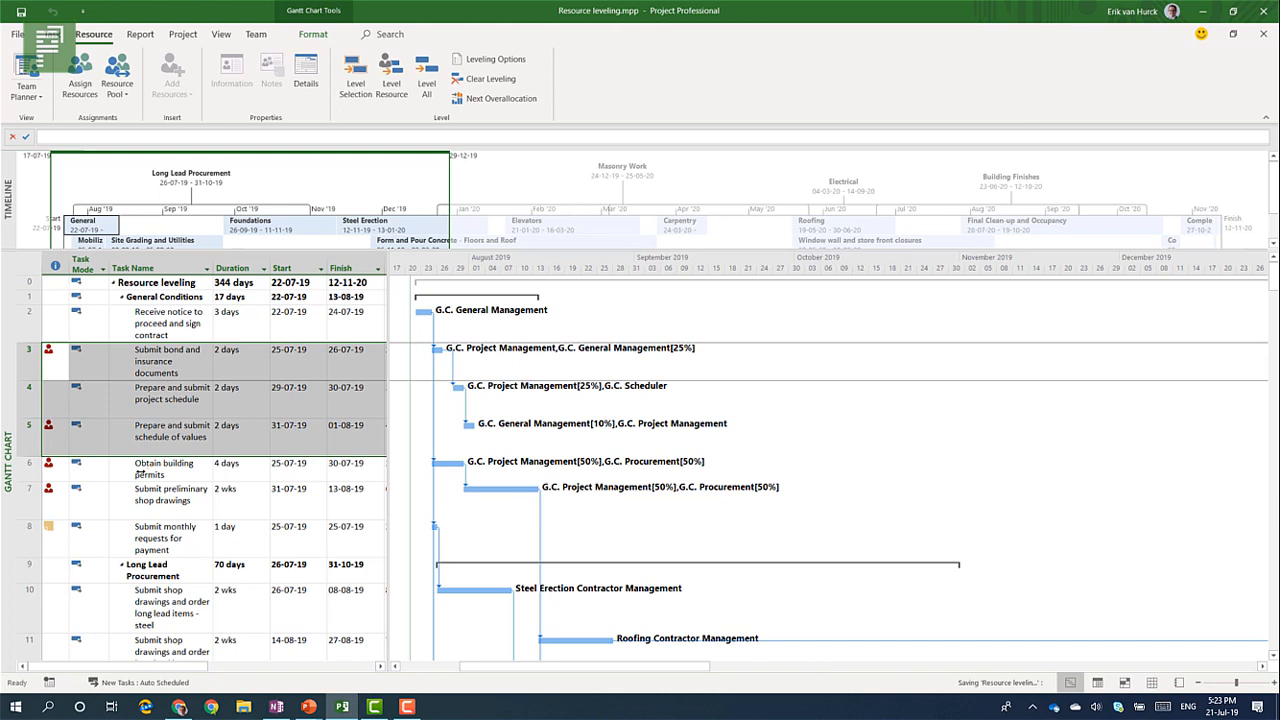
# Level tasks 3–7 and check task 3's new 4-day duration and 15 August finish.
pyautogui.click(164, 468)
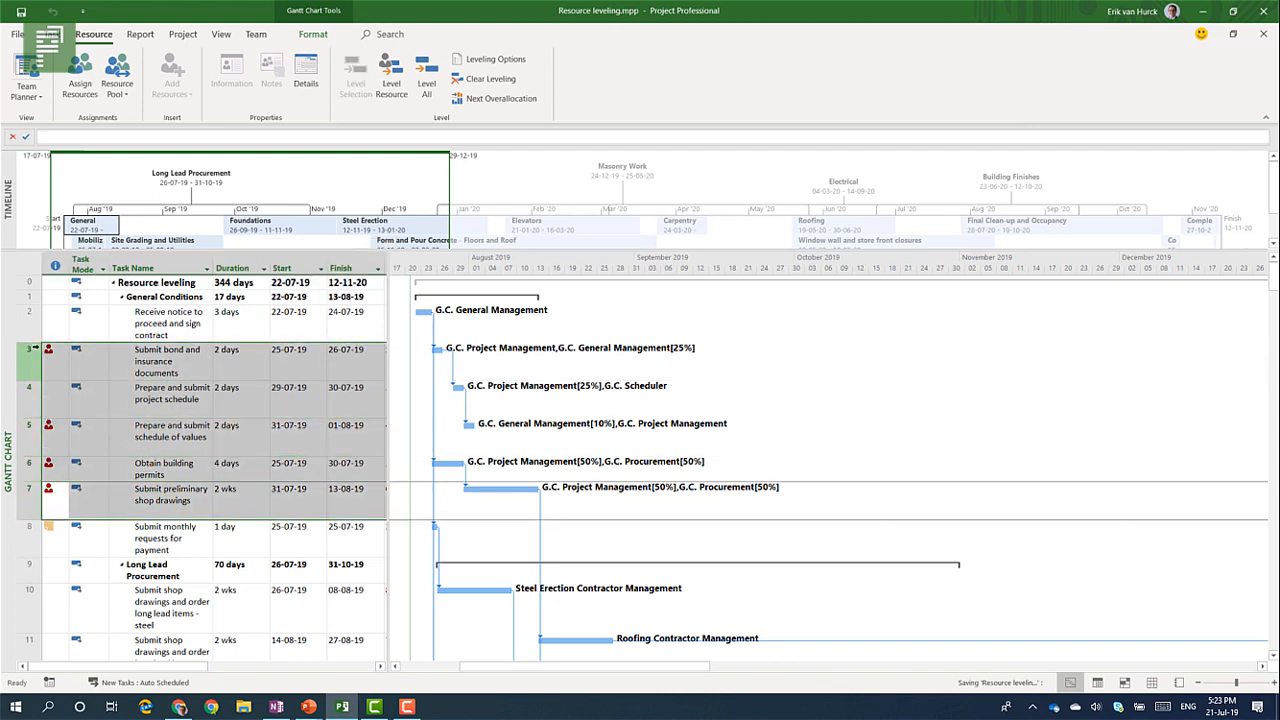
pyautogui.moveTo(356, 76)
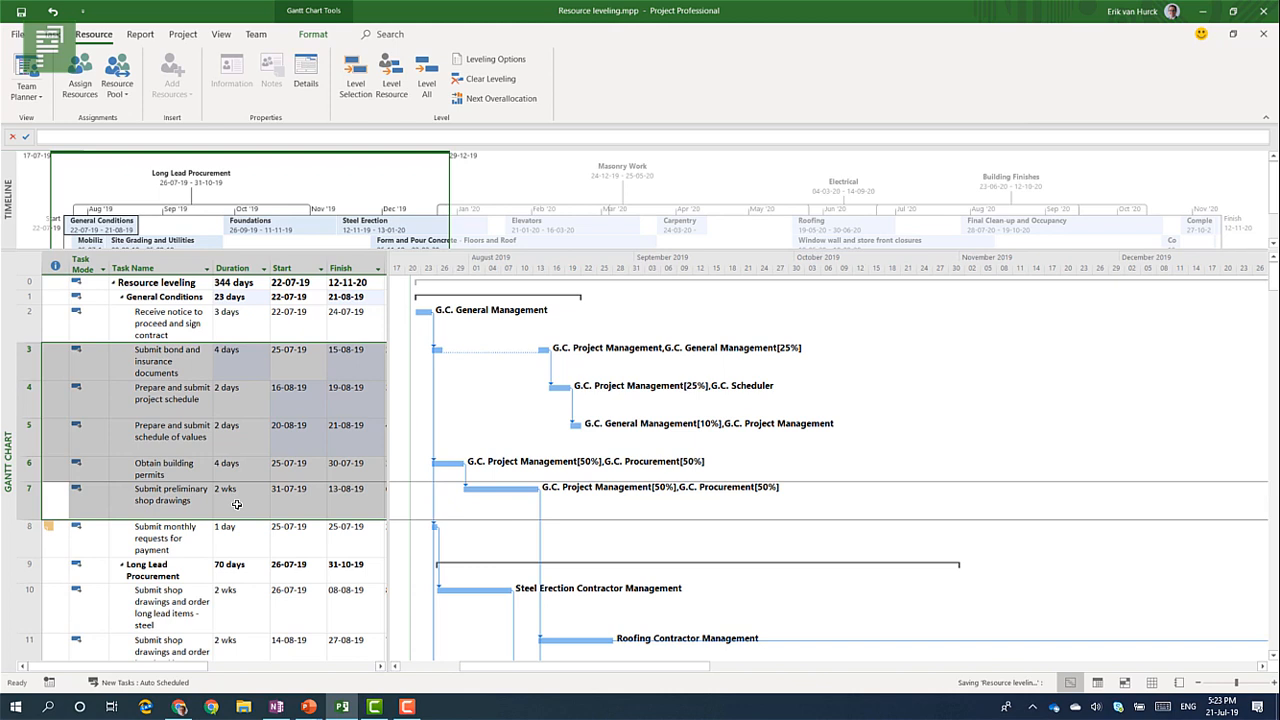
pyautogui.click(230, 360)
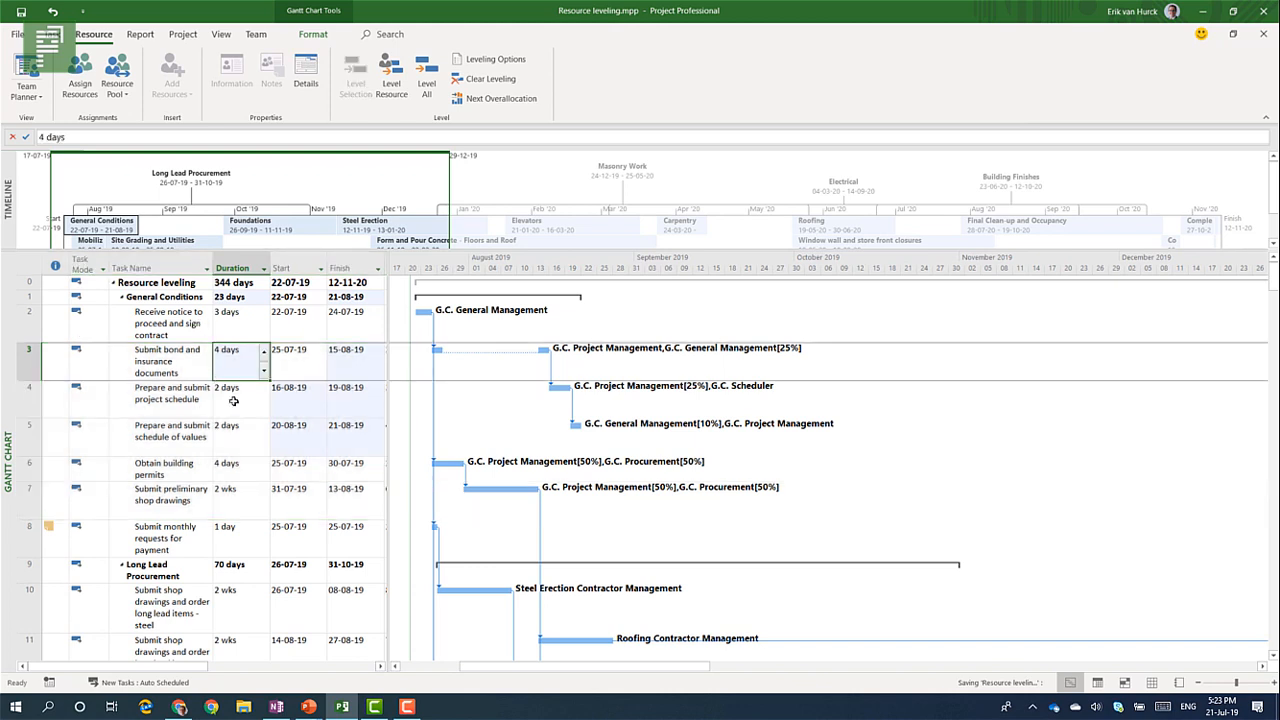
pyautogui.click(344, 348)
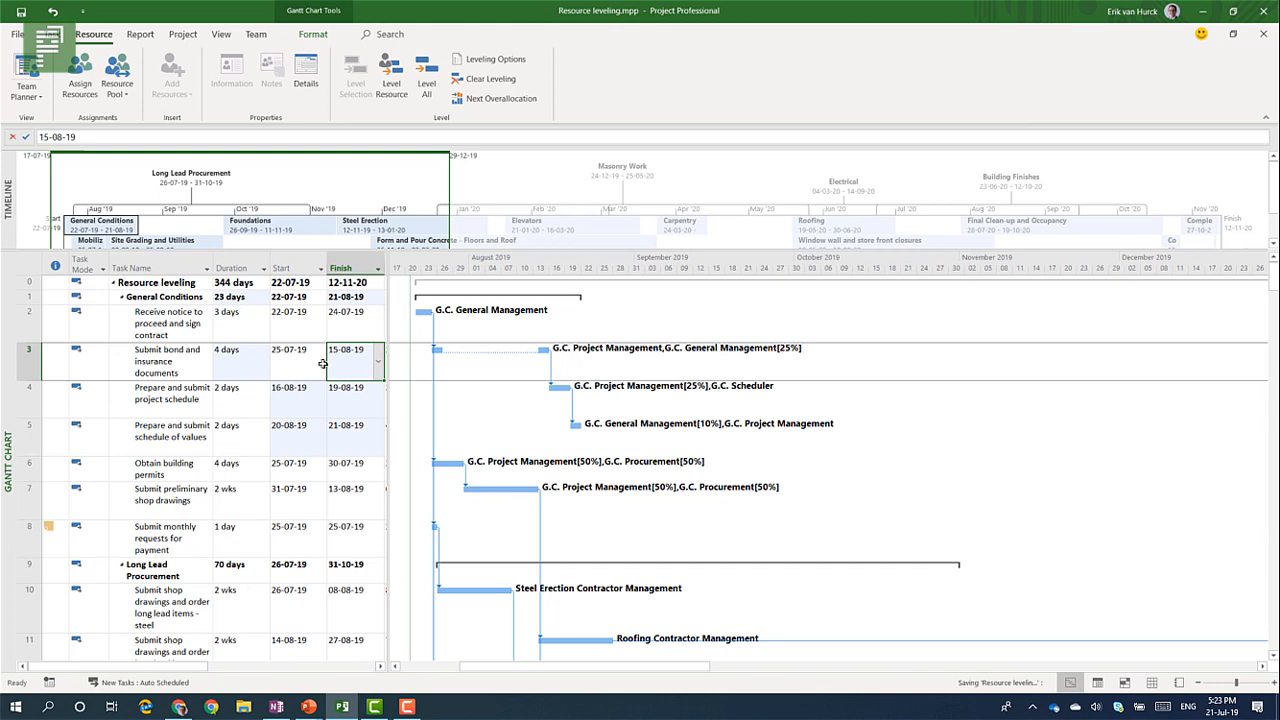
pyautogui.moveTo(500, 388)
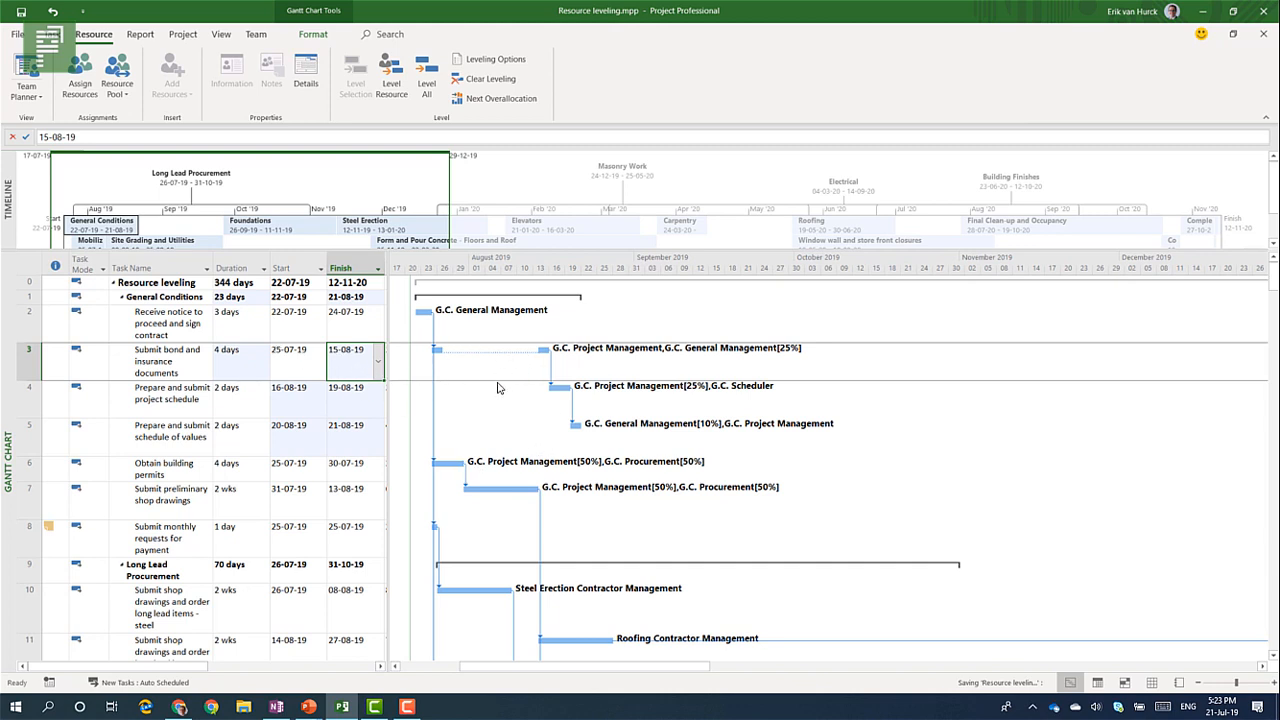
pyautogui.moveTo(472, 352)
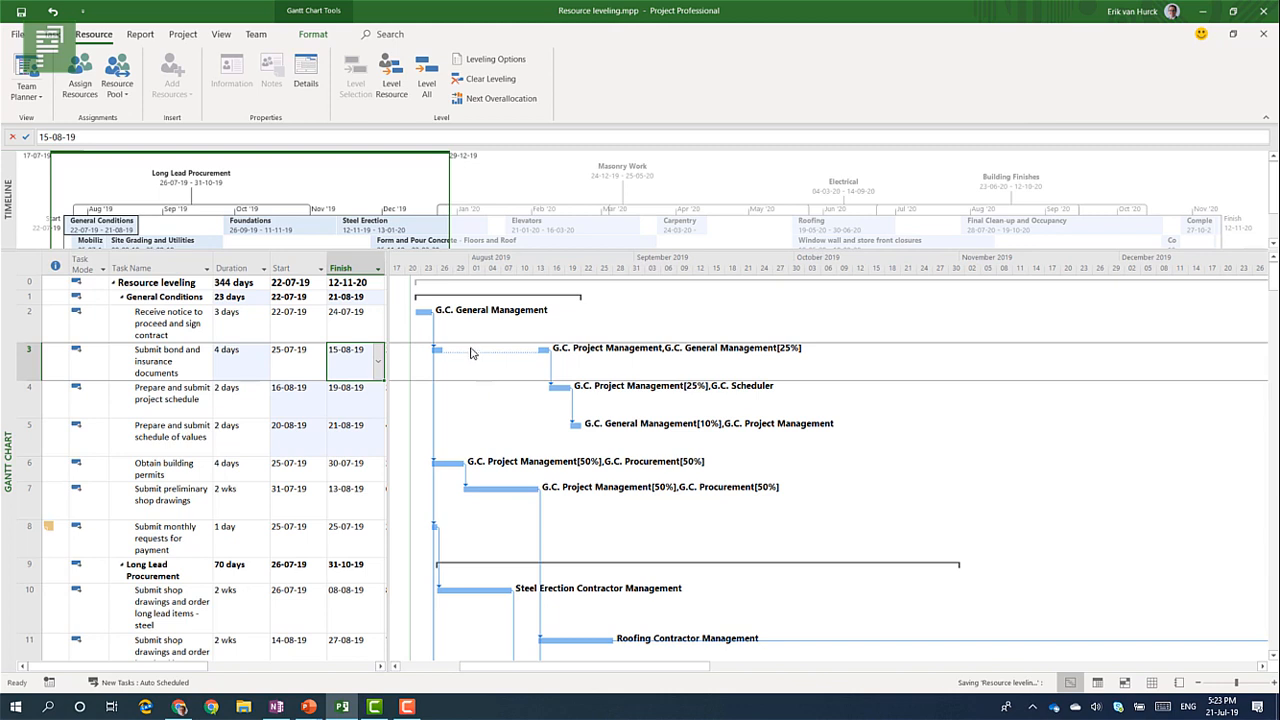
pyautogui.click(236, 348)
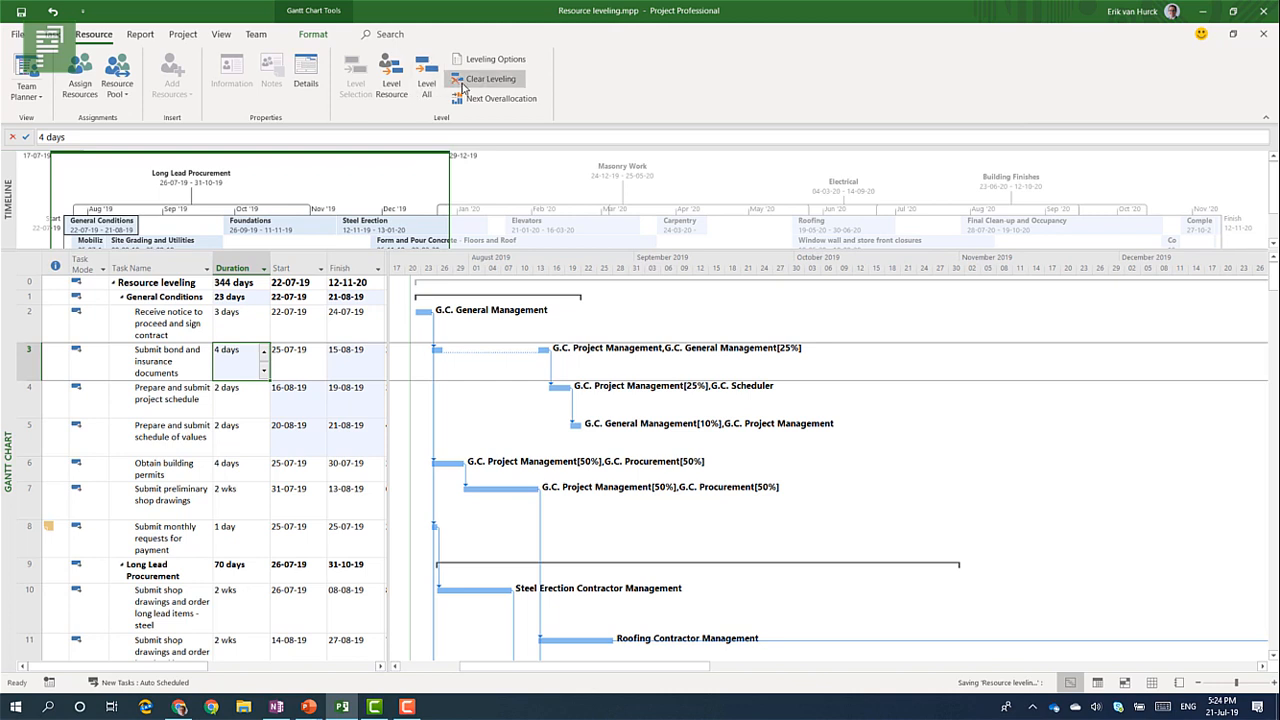
pyautogui.moveTo(488, 80)
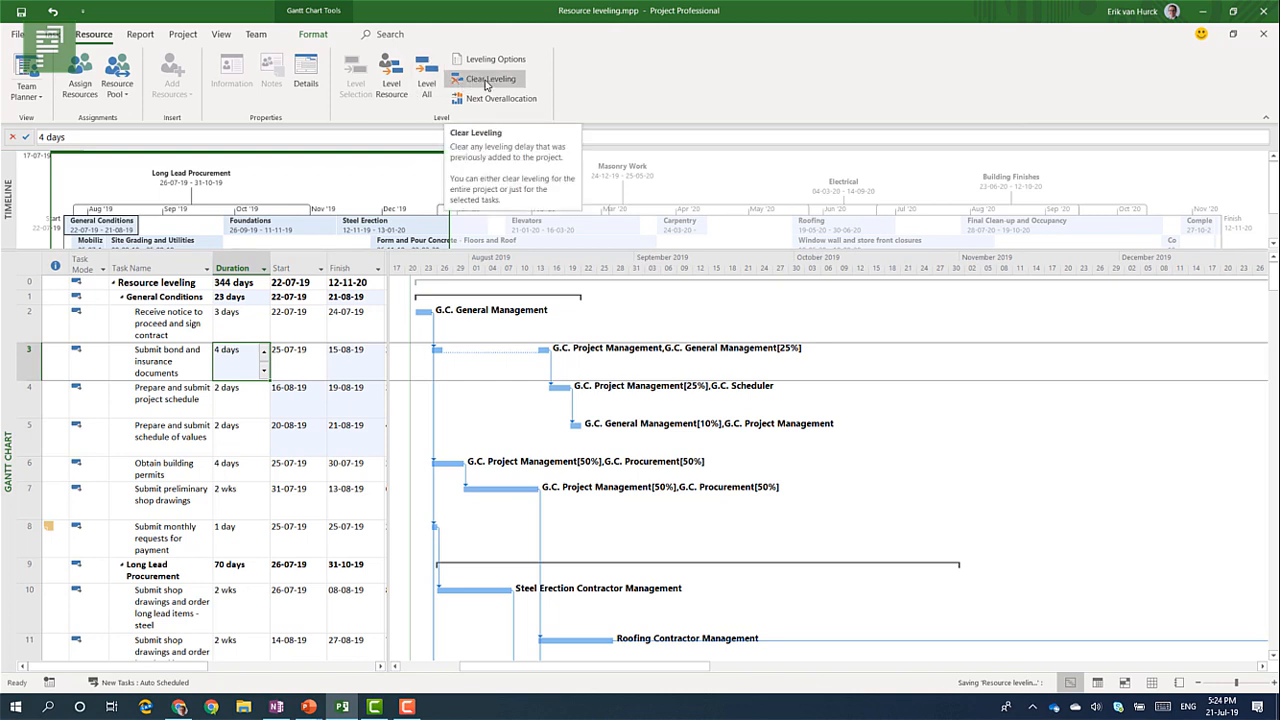
pyautogui.click(486, 80)
pyautogui.write('2')
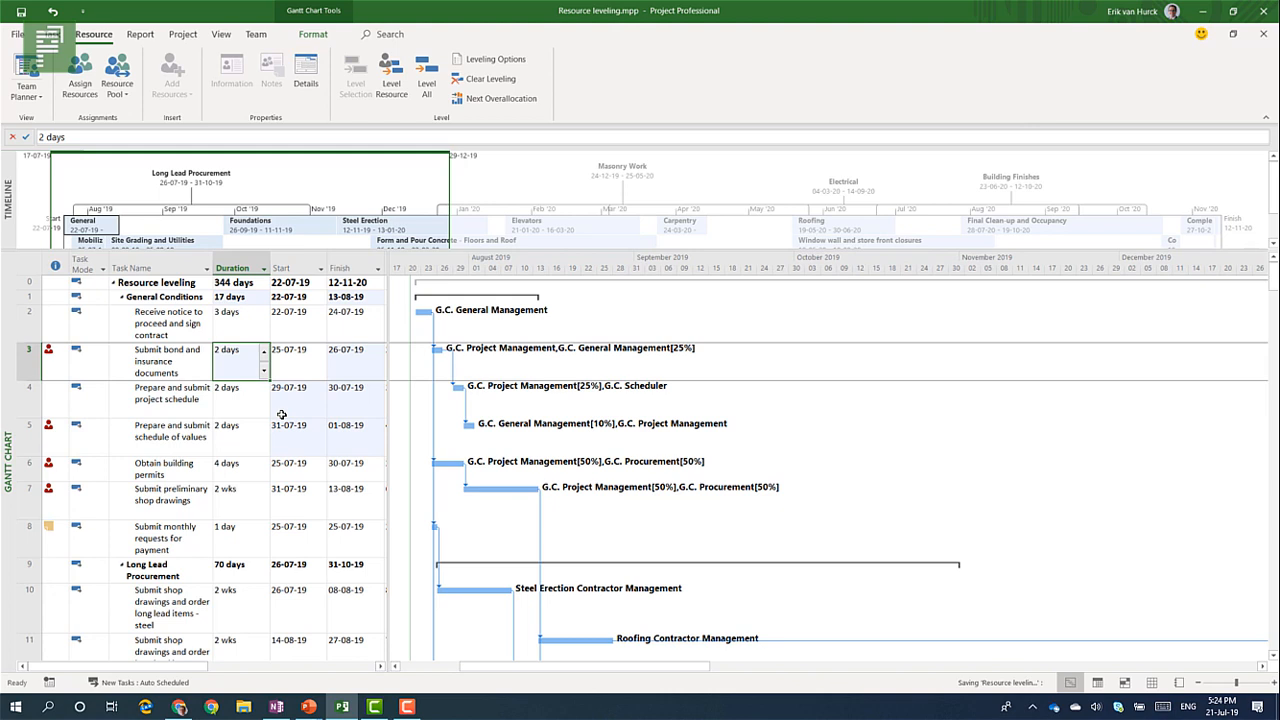
pyautogui.moveTo(88, 454)
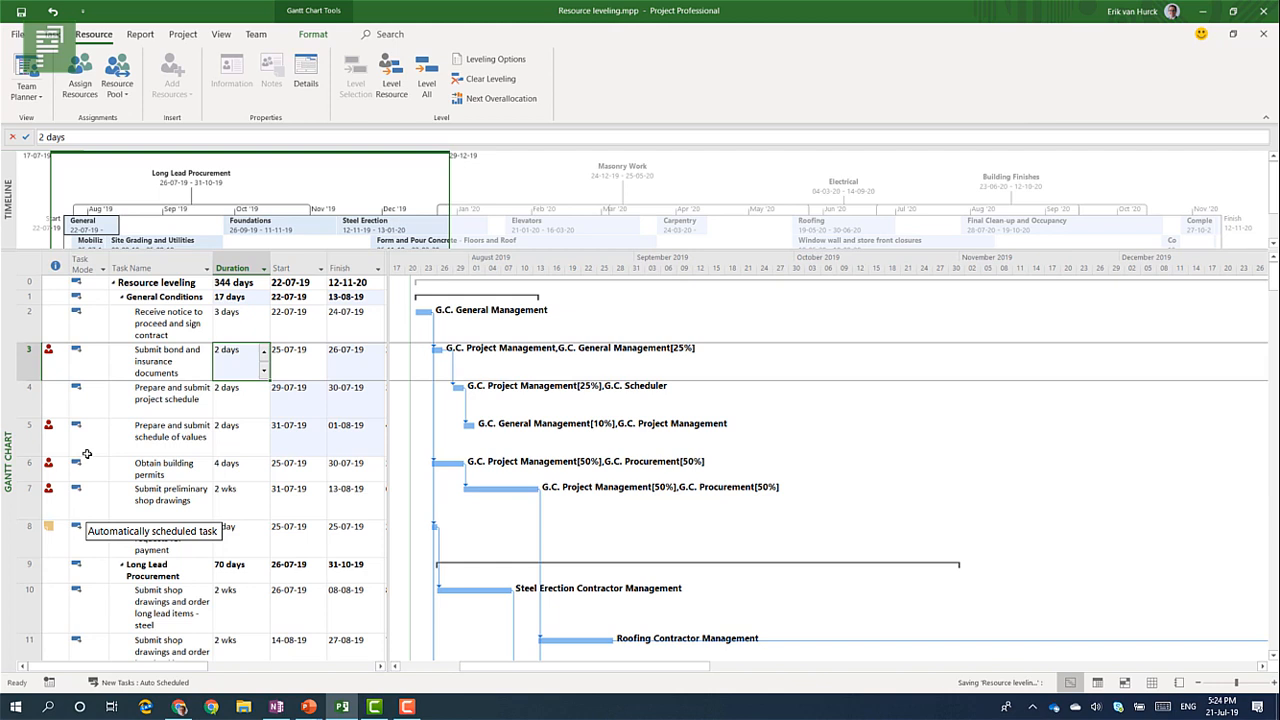
pyautogui.moveTo(132, 340)
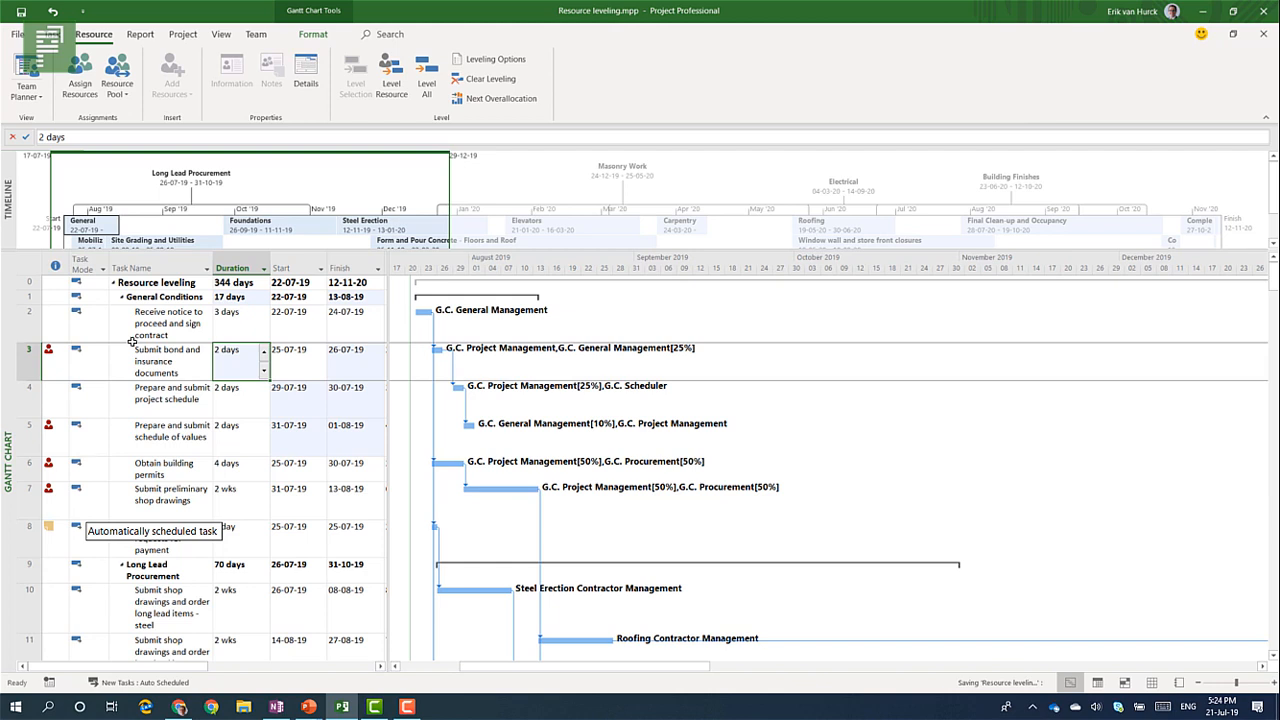
pyautogui.moveTo(354, 76)
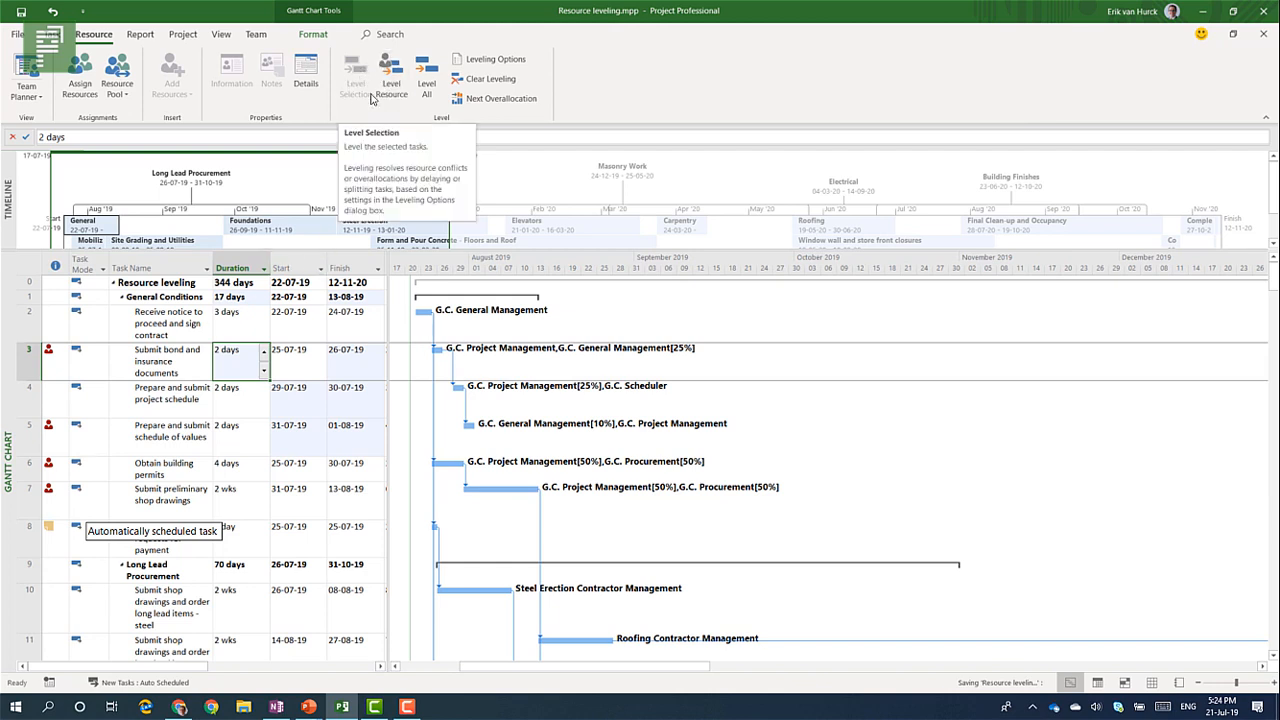
pyautogui.moveTo(392, 72)
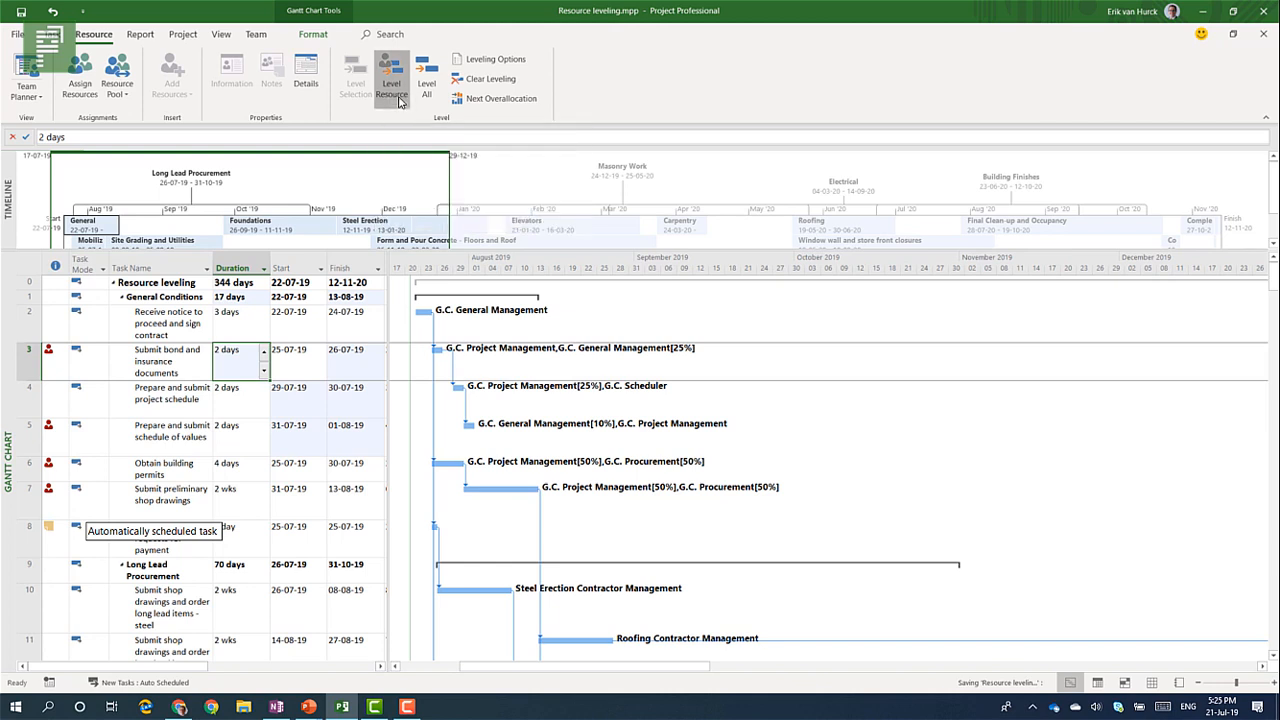
# Level the G.C. General Management resource now, then bring up Clear Leveling.
pyautogui.click(392, 76)
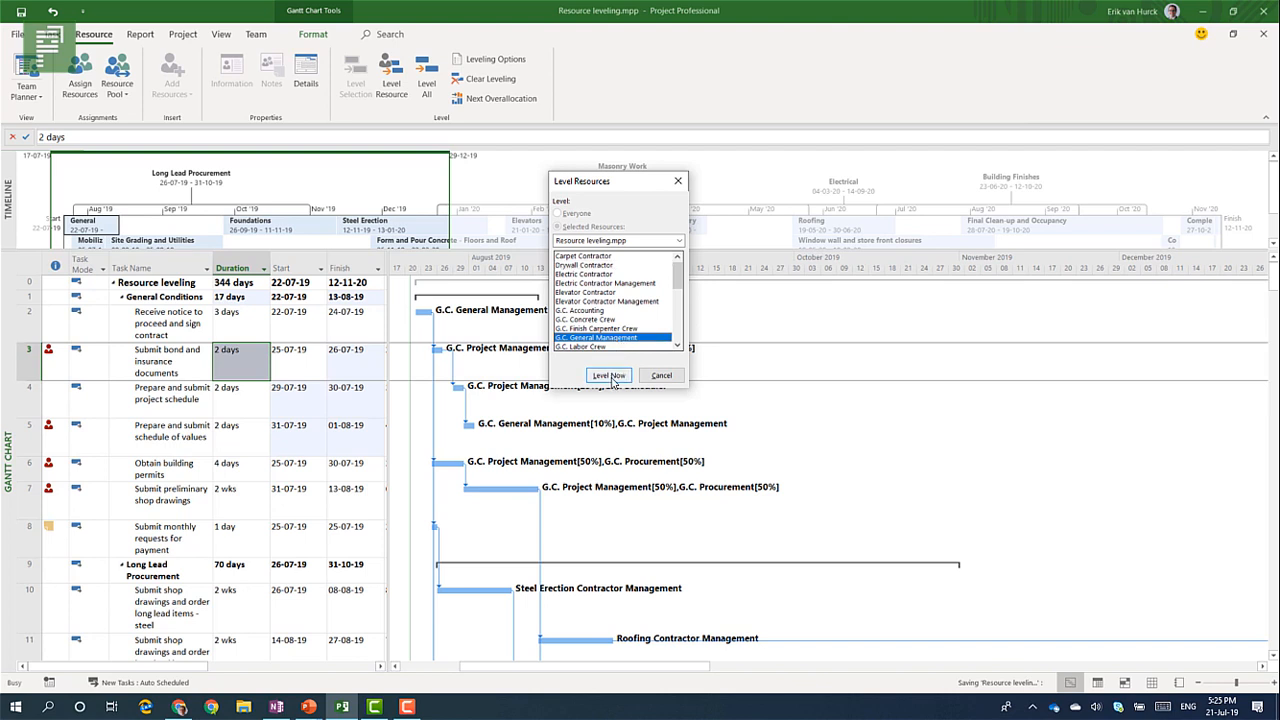
pyautogui.click(608, 376)
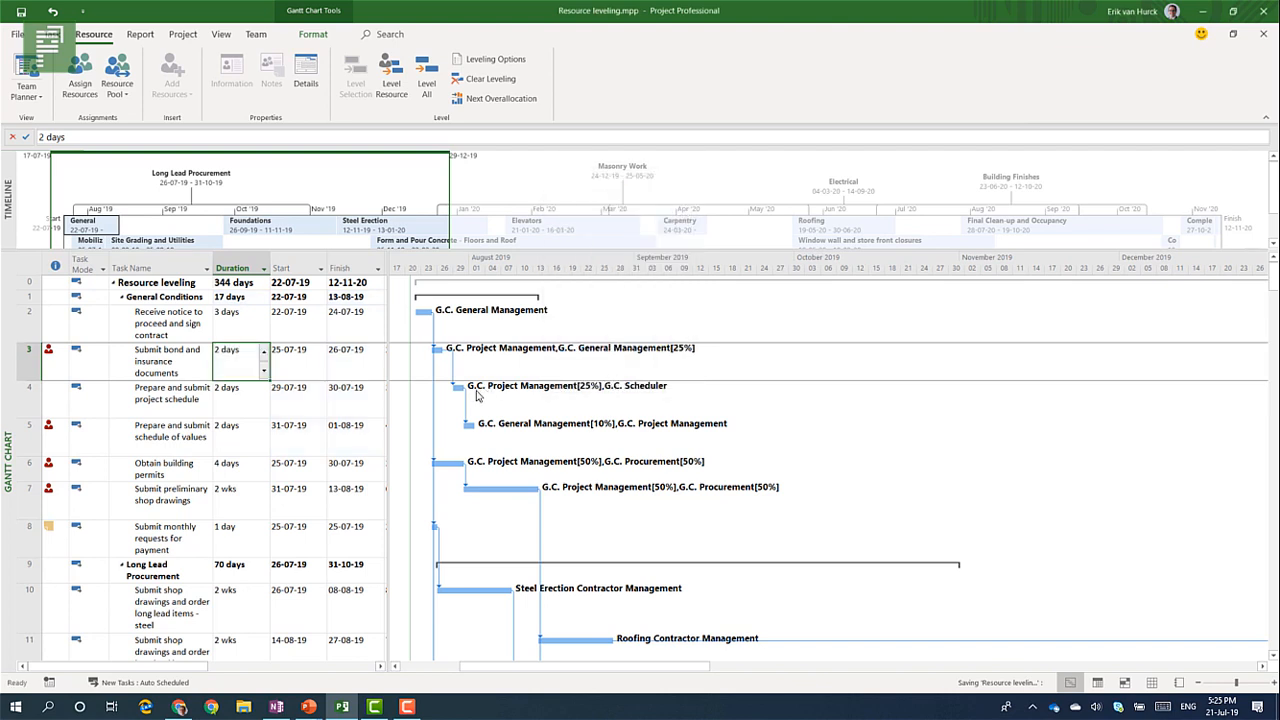
pyautogui.scroll(-3)
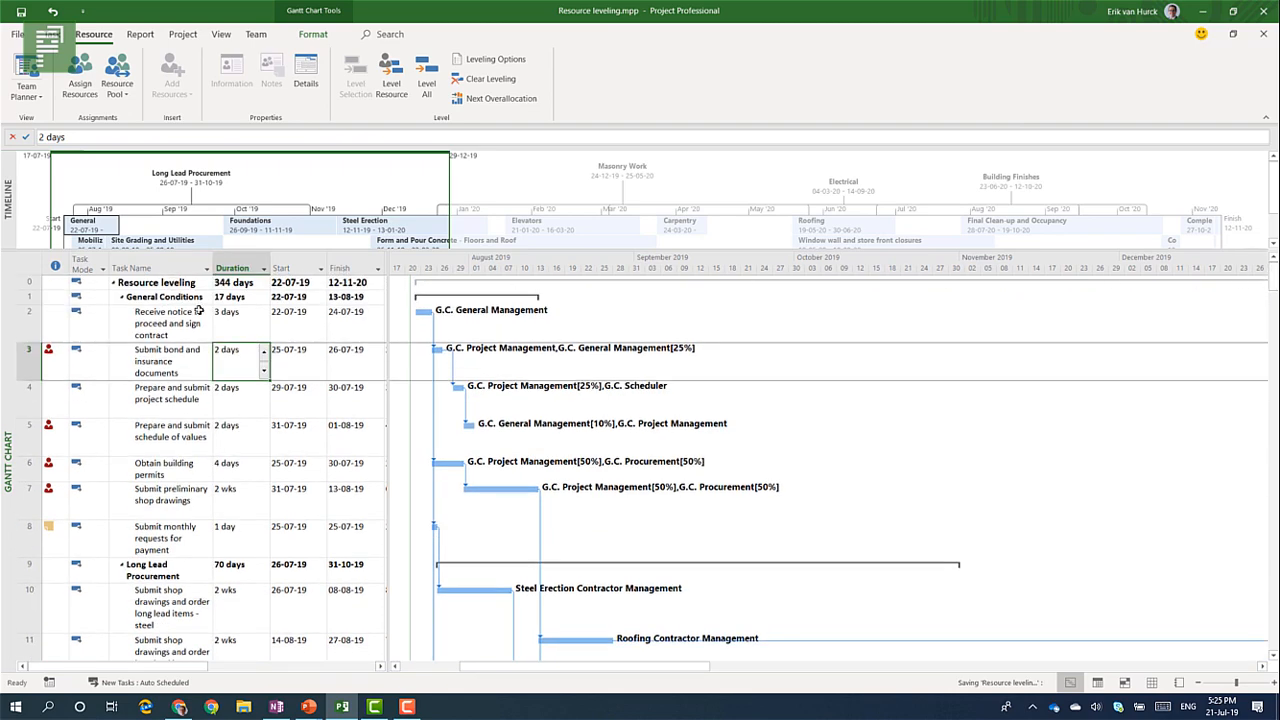
pyautogui.click(490, 80)
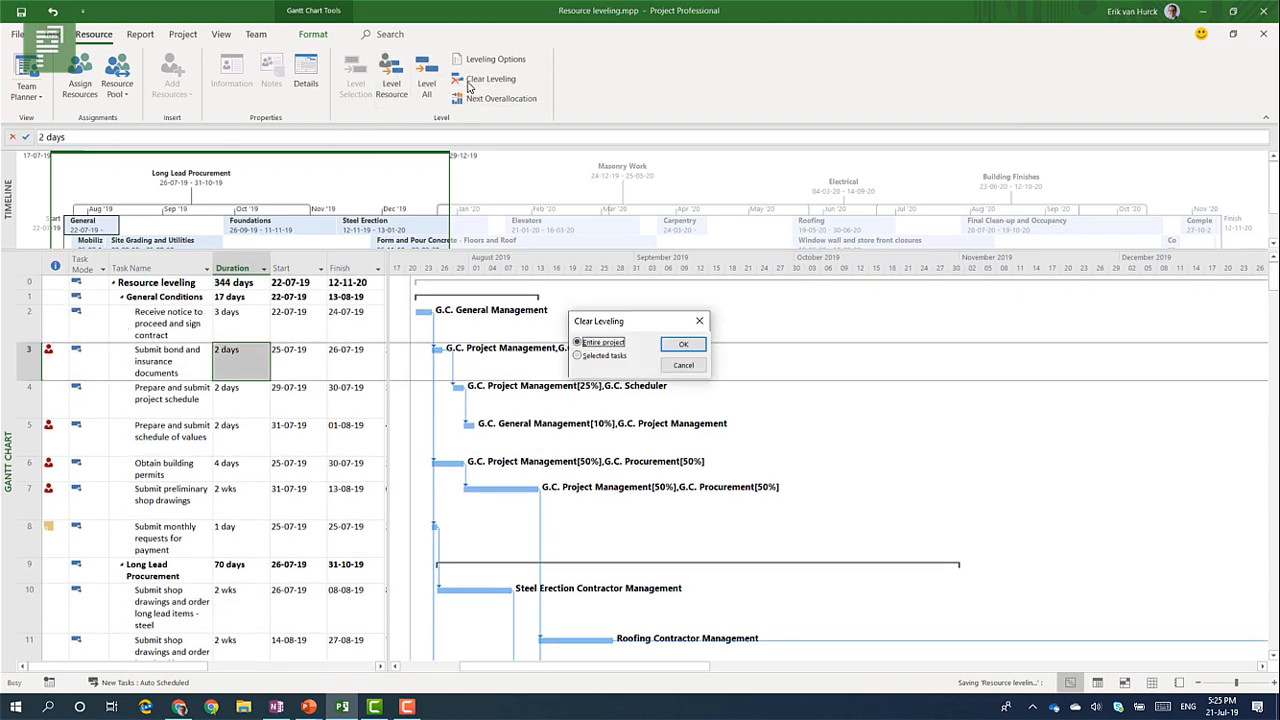
# Clear leveling for the entire project and select the Submit bond and insurance documents task.
pyautogui.click(684, 344)
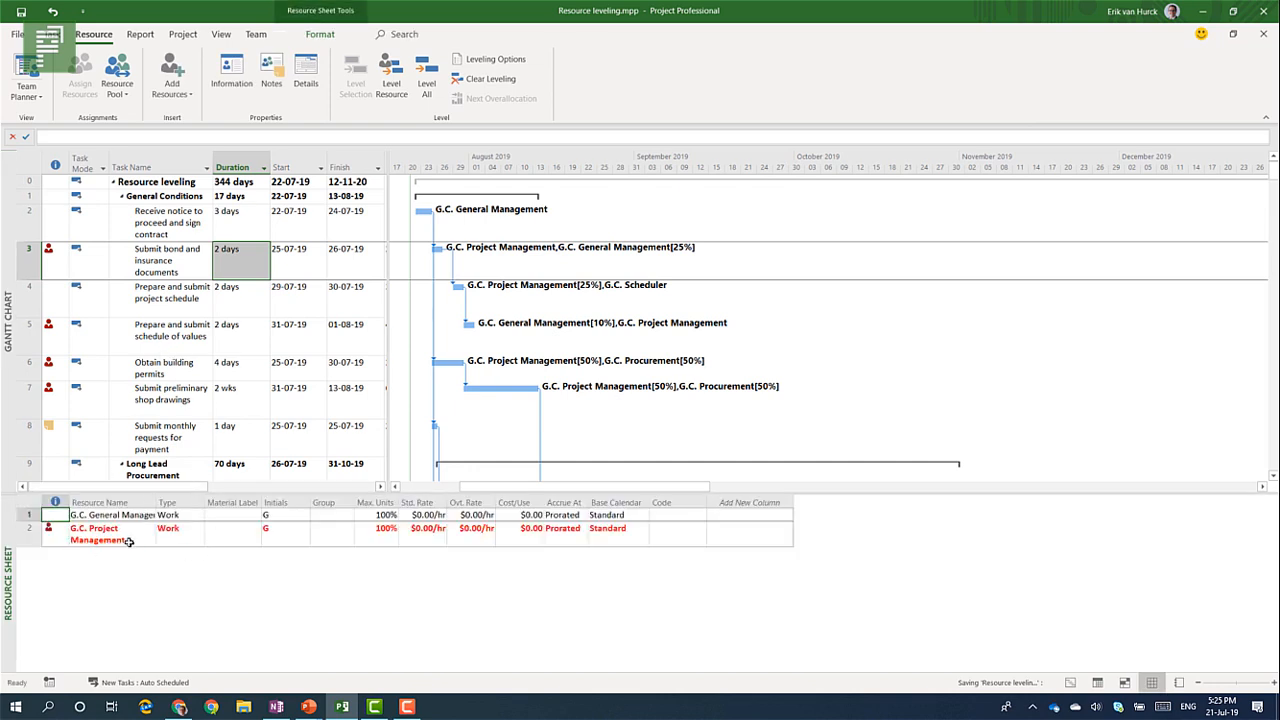
pyautogui.click(96, 532)
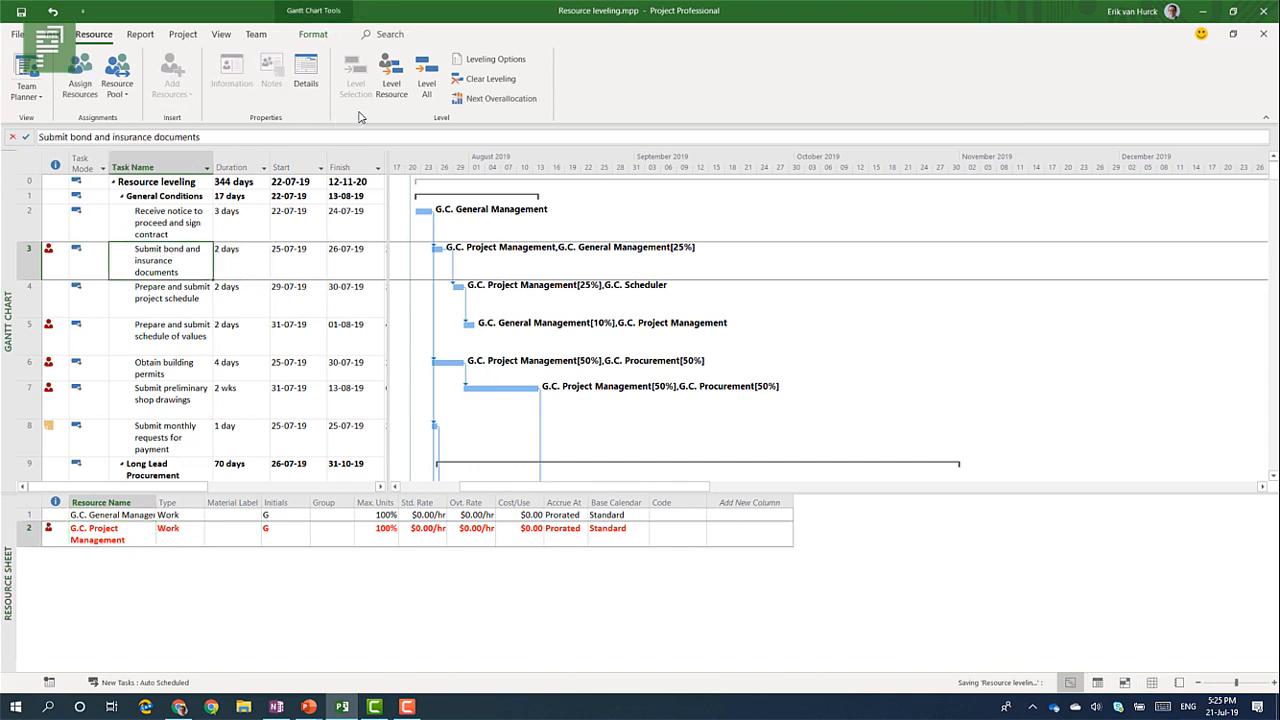
# Level only G.C. Project Management via Level Resource and scroll through the shifted tasks.
pyautogui.click(392, 72)
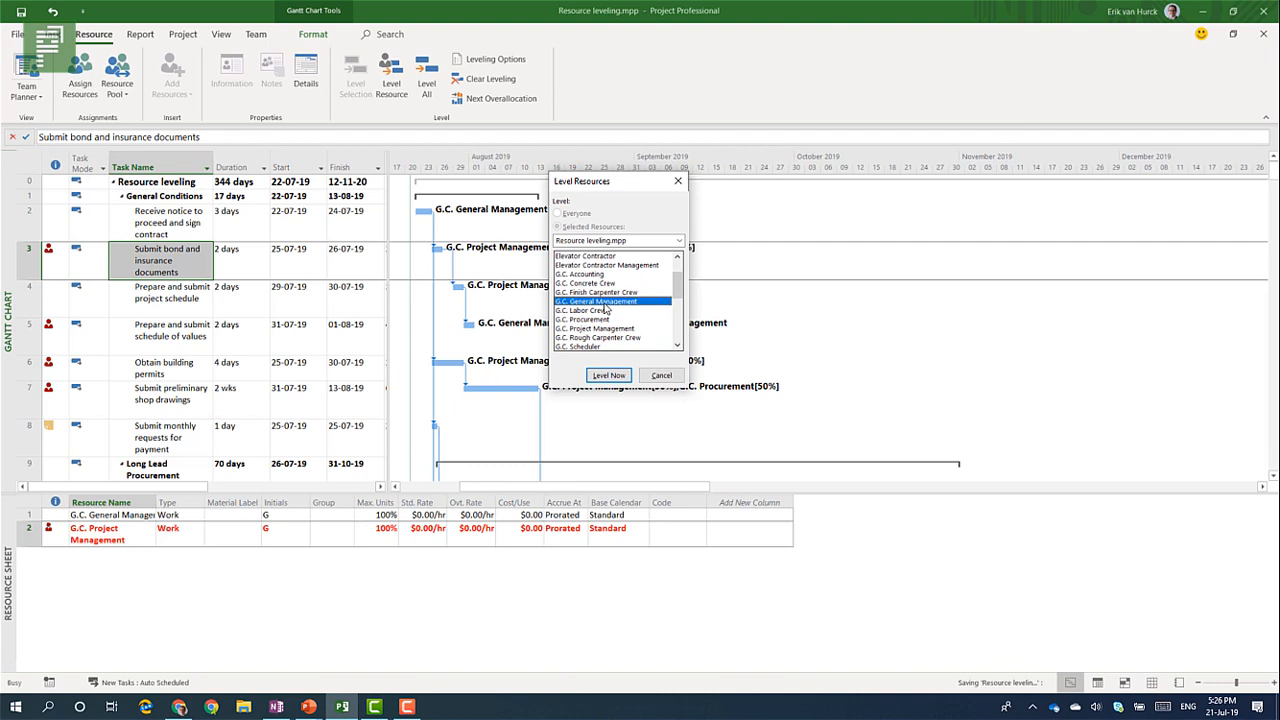
pyautogui.click(596, 328)
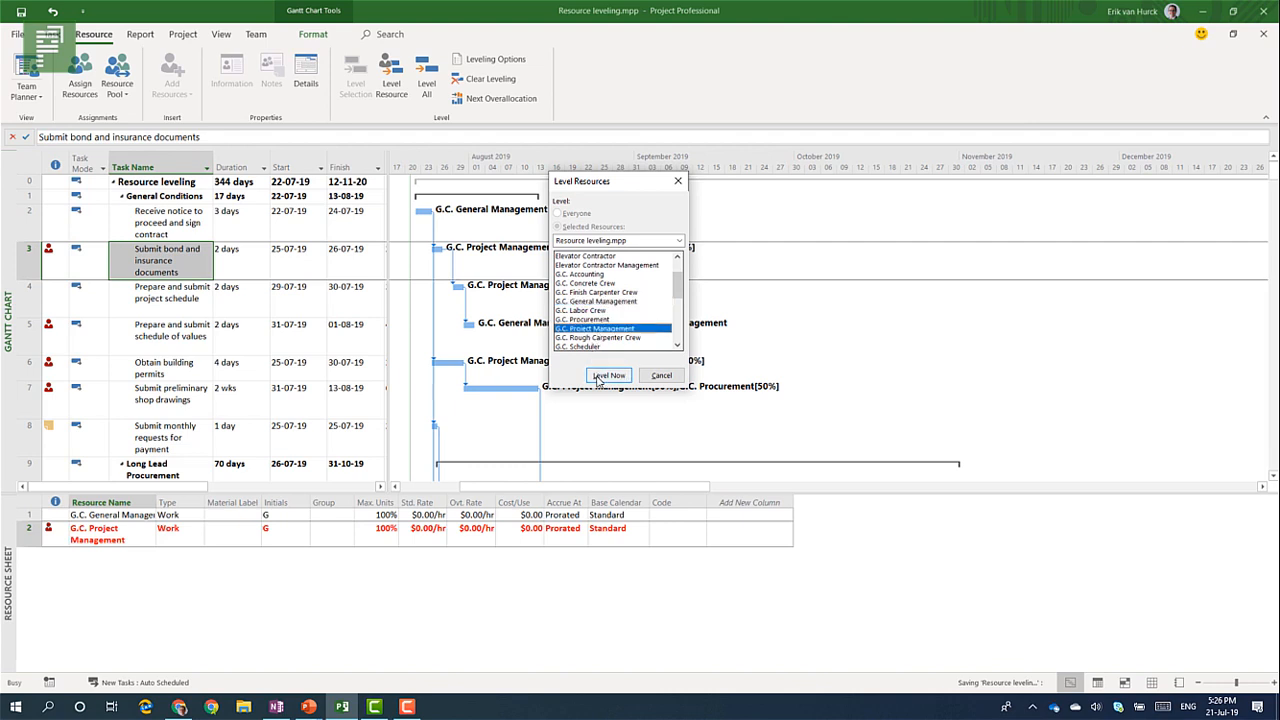
pyautogui.click(608, 376)
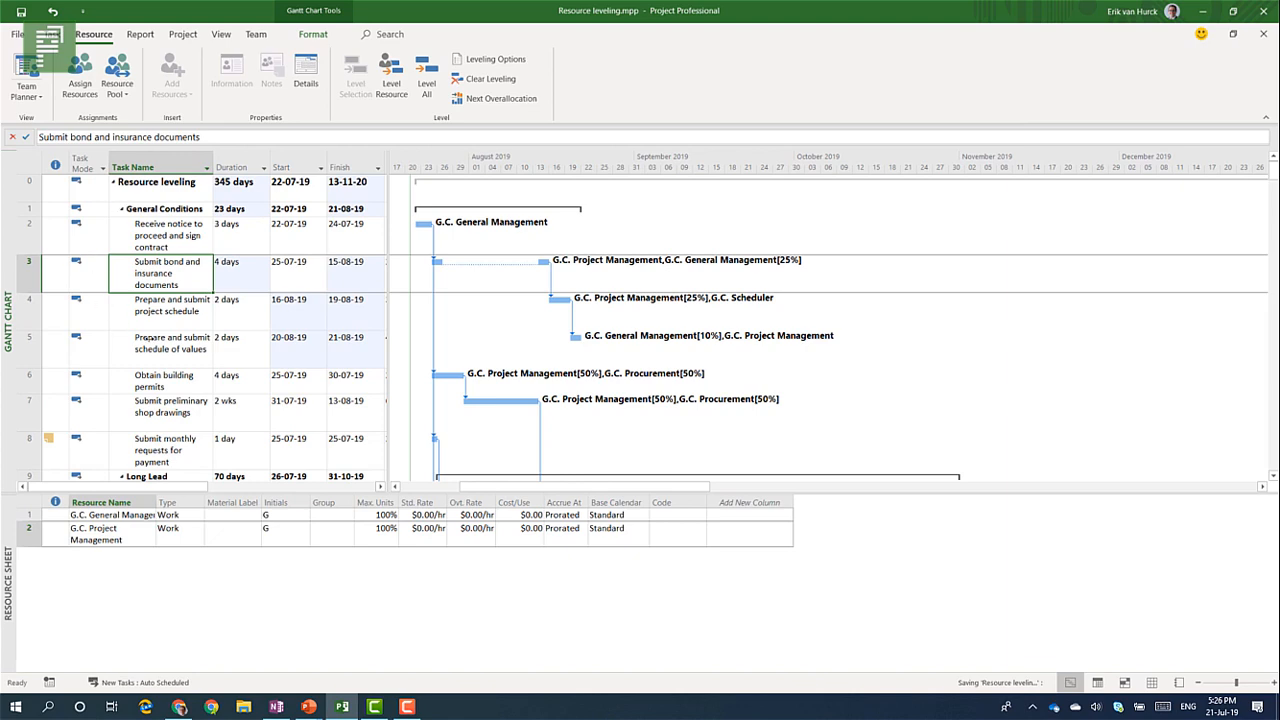
pyautogui.scroll(-3)
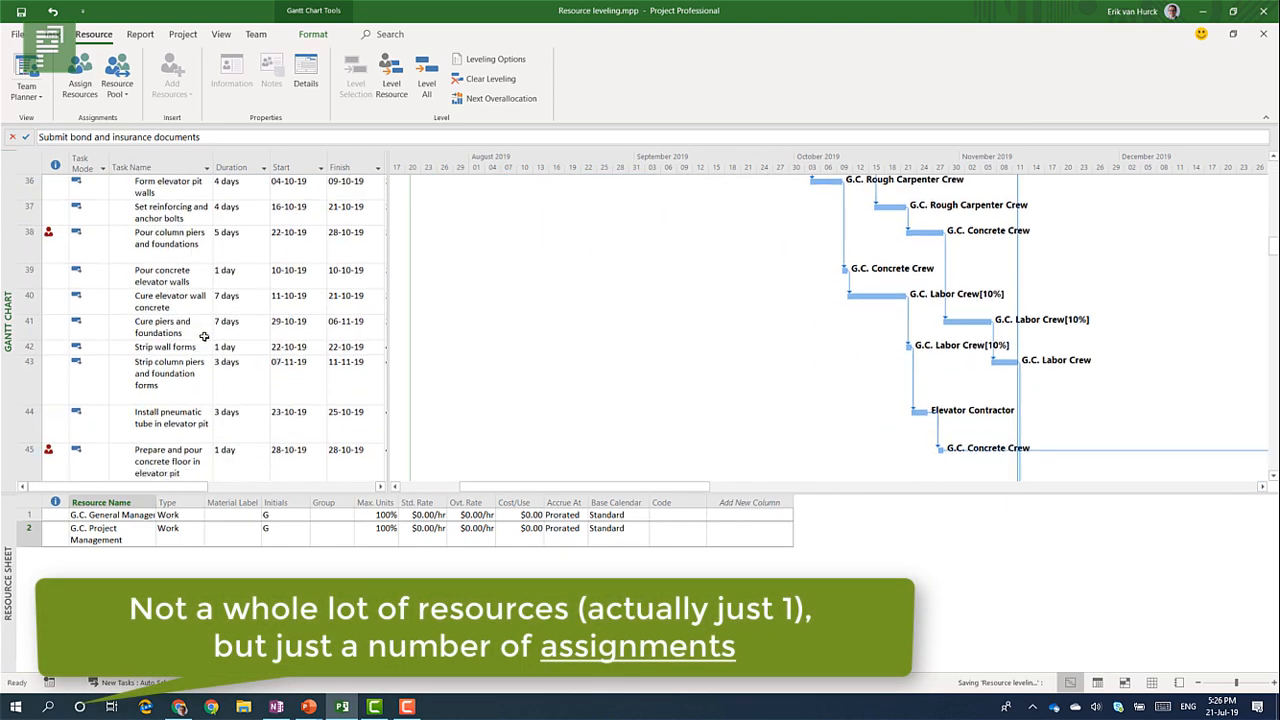
pyautogui.scroll(-3)
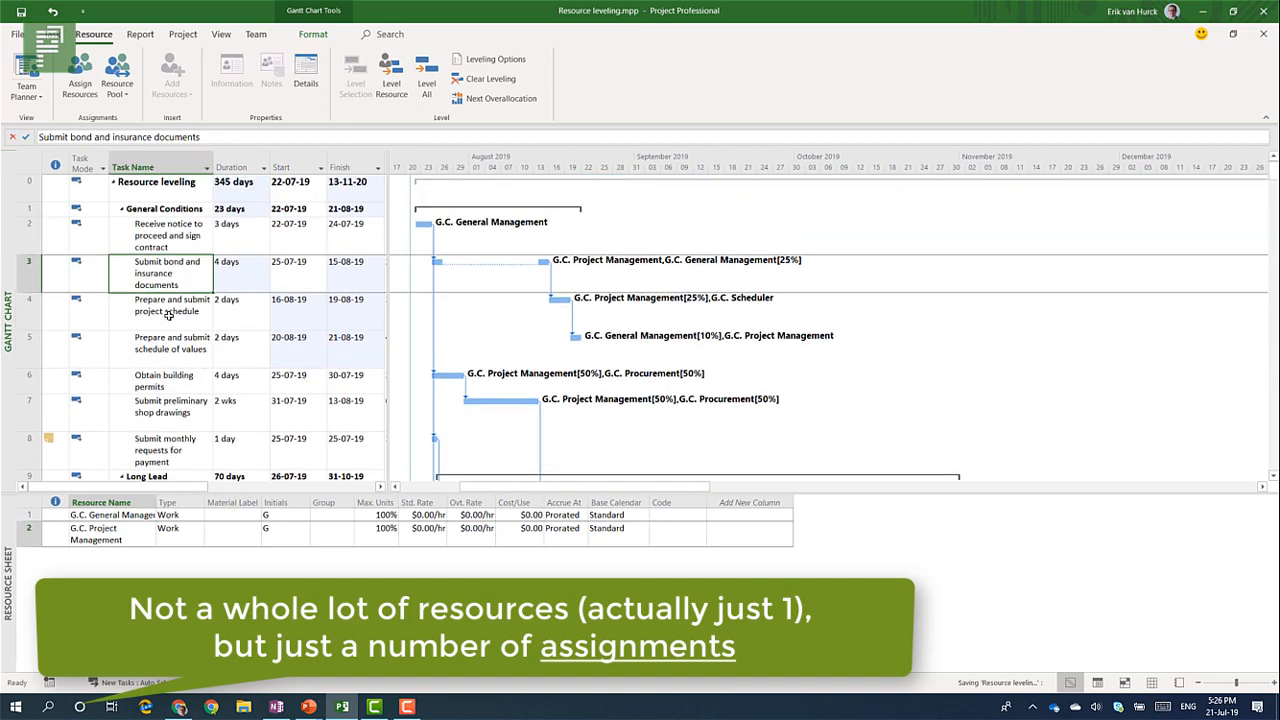
pyautogui.moveTo(168, 316)
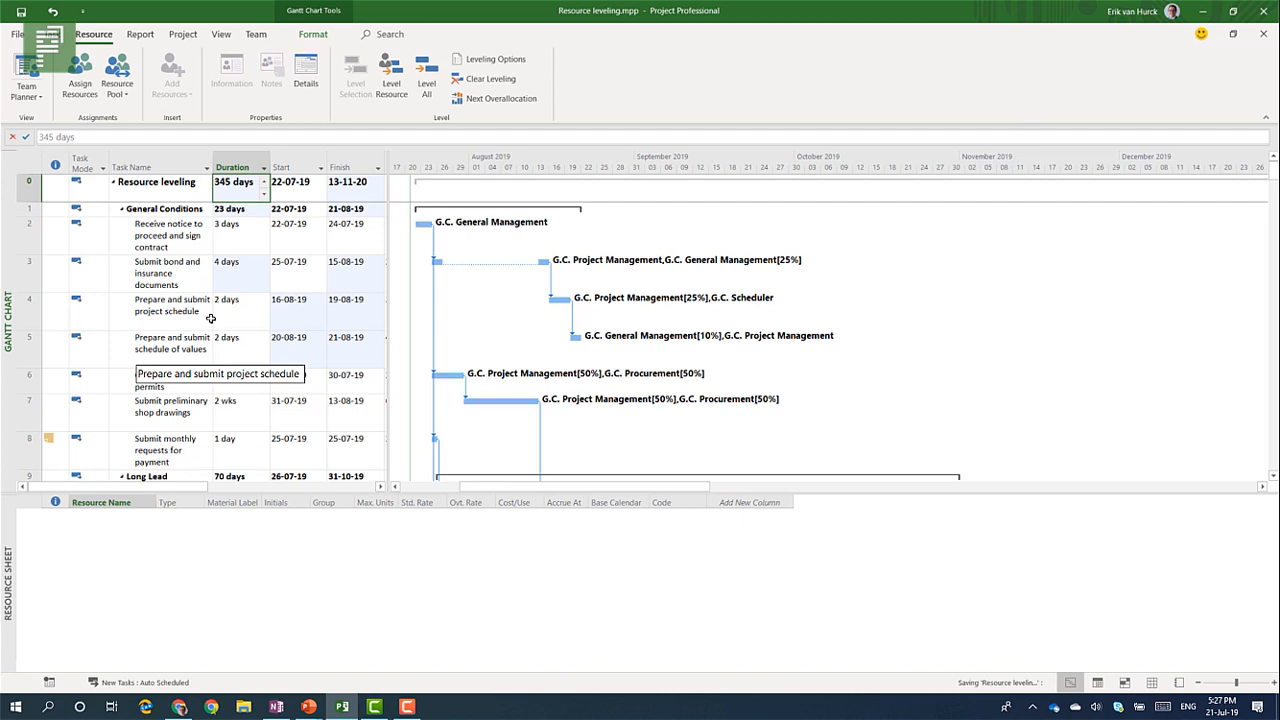
pyautogui.moveTo(490, 80)
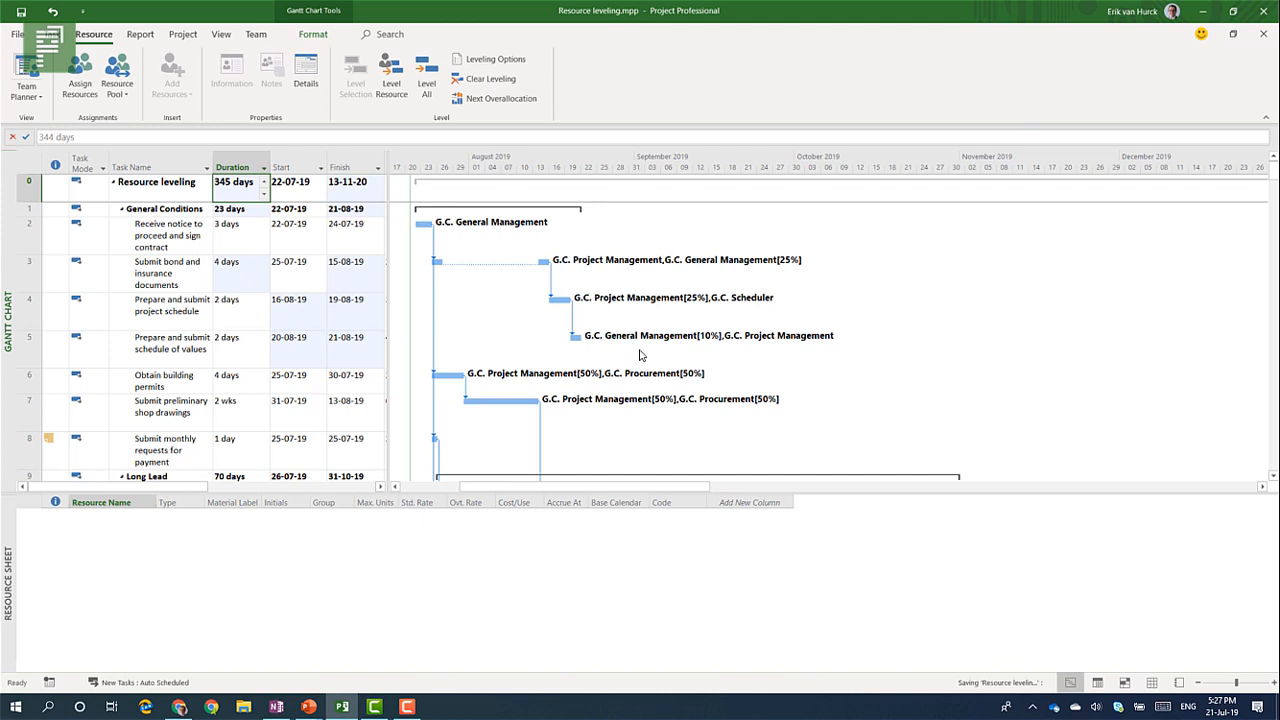
# Undo the leveling so General Conditions returns to 17 days and the project to 344.
pyautogui.click(426, 72)
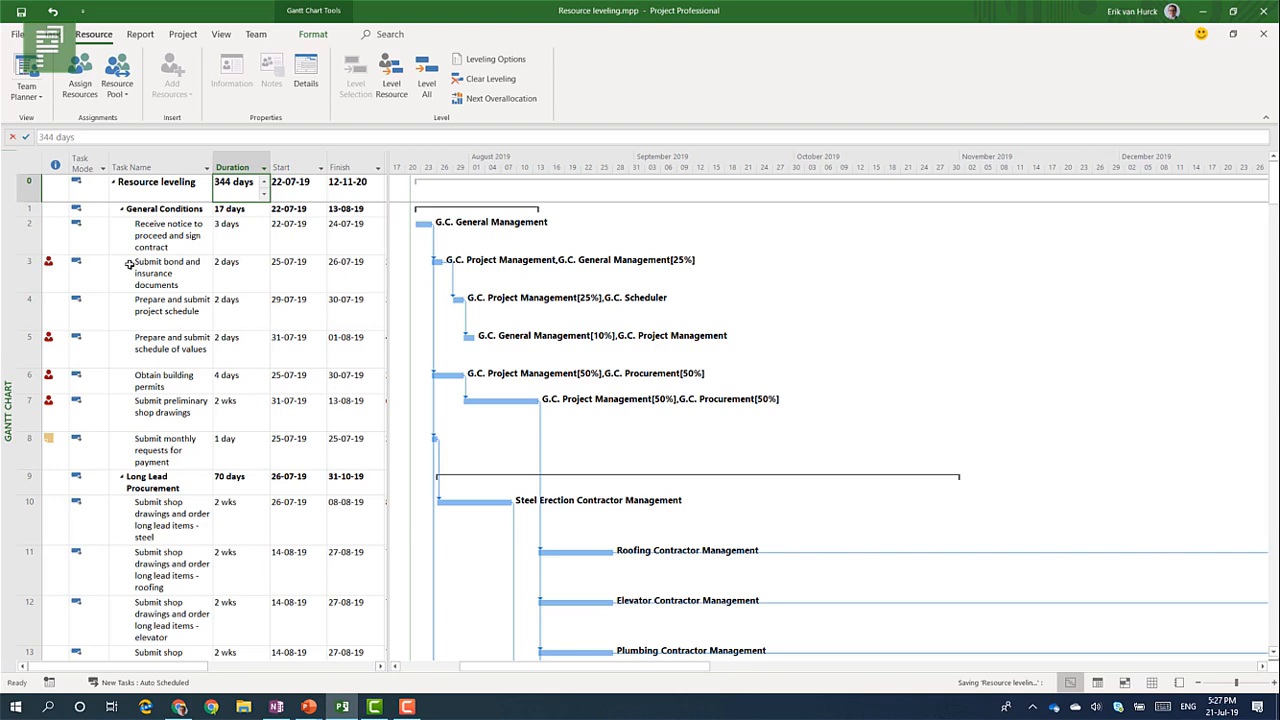
pyautogui.moveTo(52, 224)
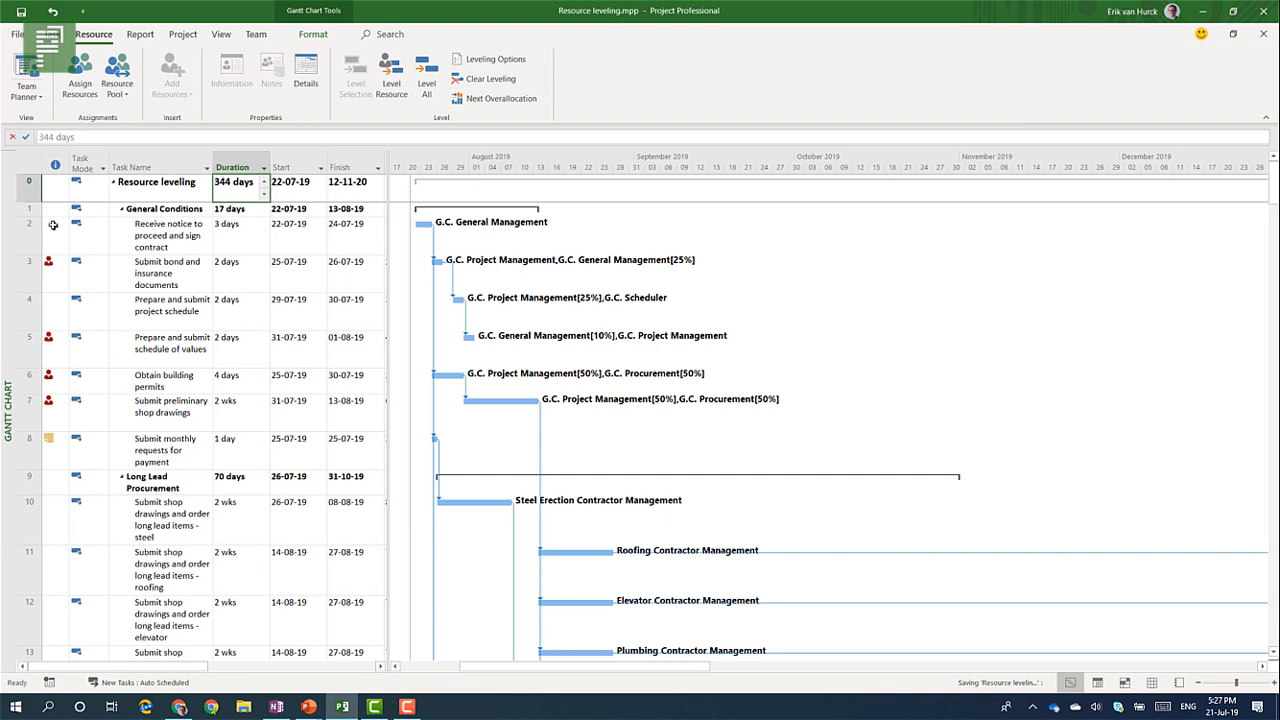
pyautogui.scroll(-3)
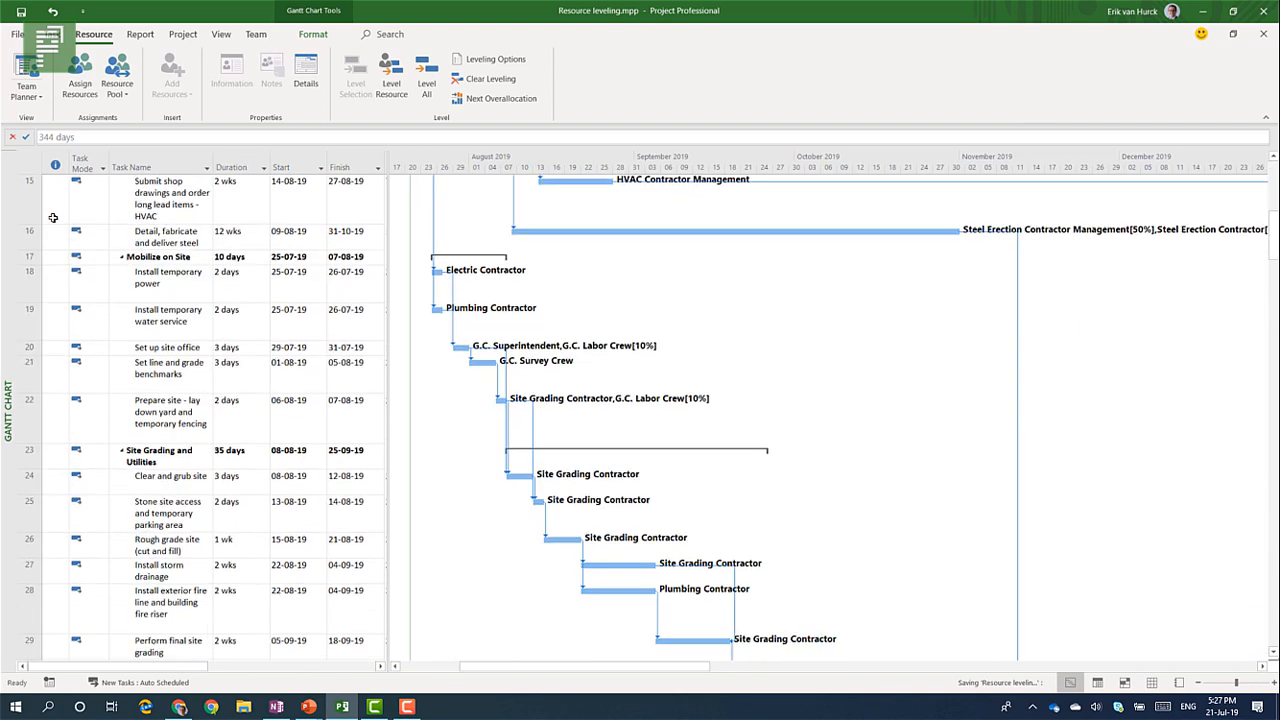
pyautogui.scroll(-3)
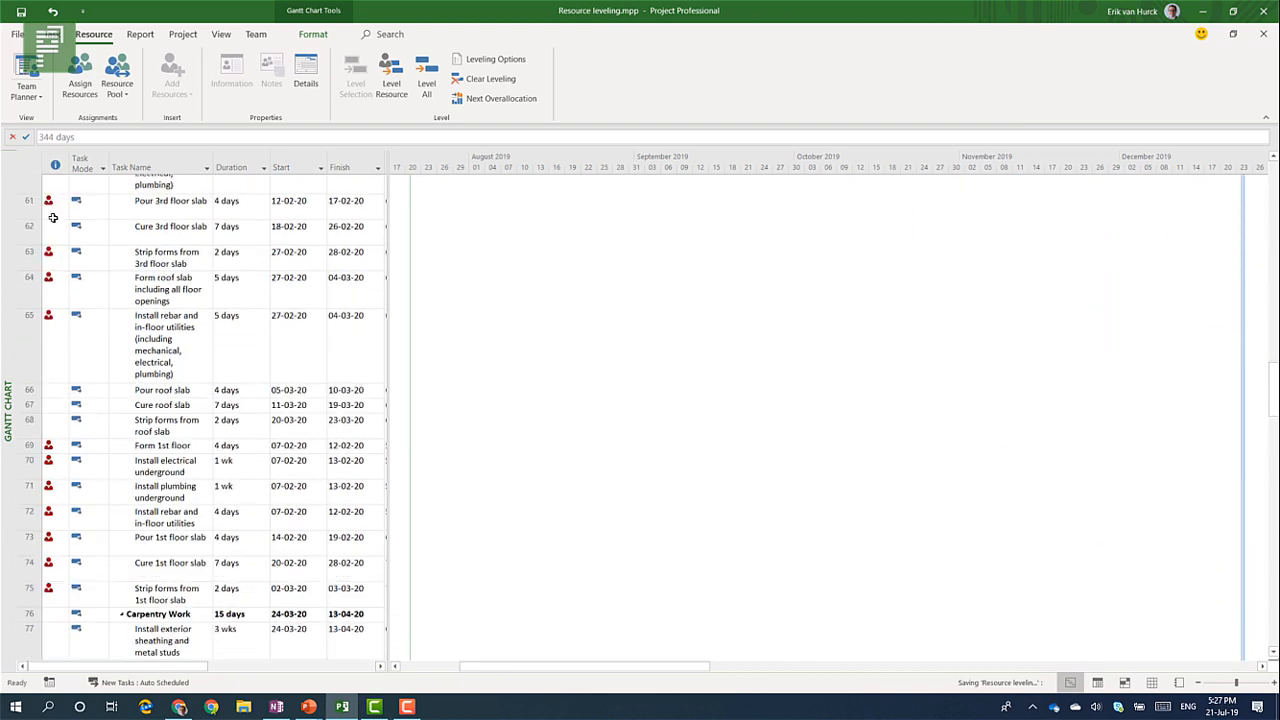
pyautogui.scroll(-3)
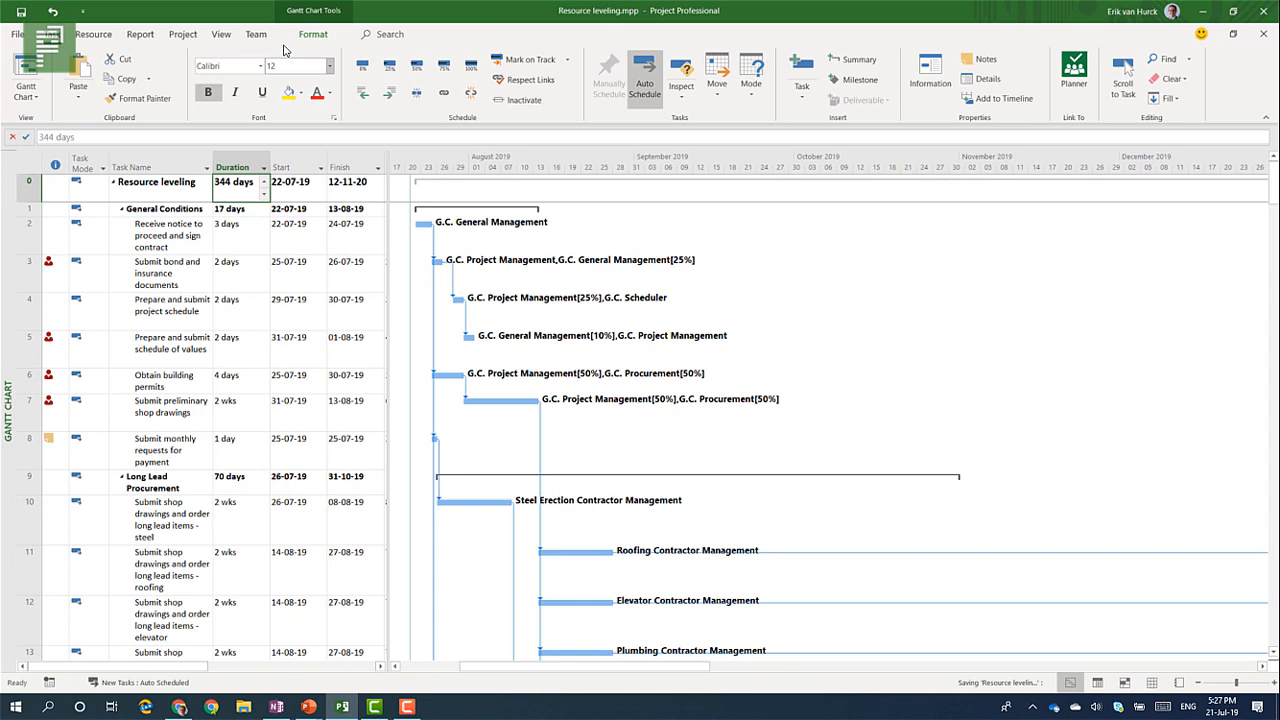
# Level All resources and review the elevator pit and Steel Erection bars in the 355-day schedule.
pyautogui.click(92, 32)
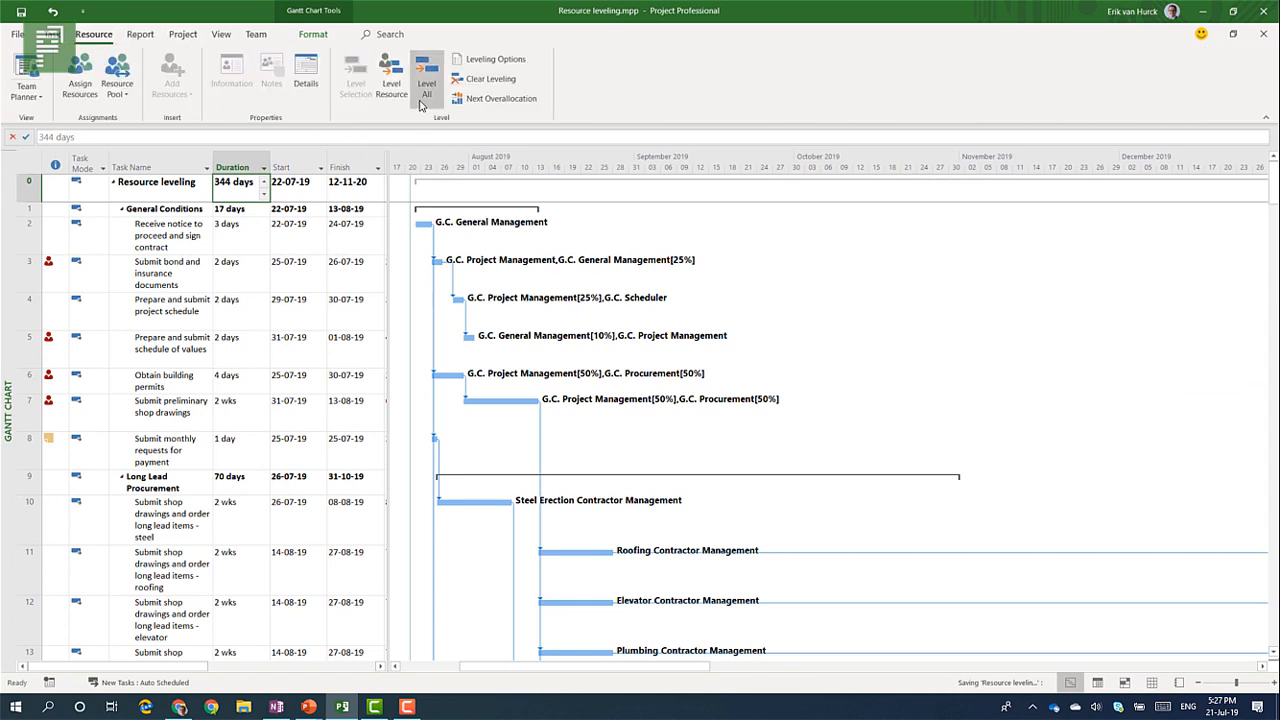
pyautogui.click(426, 74)
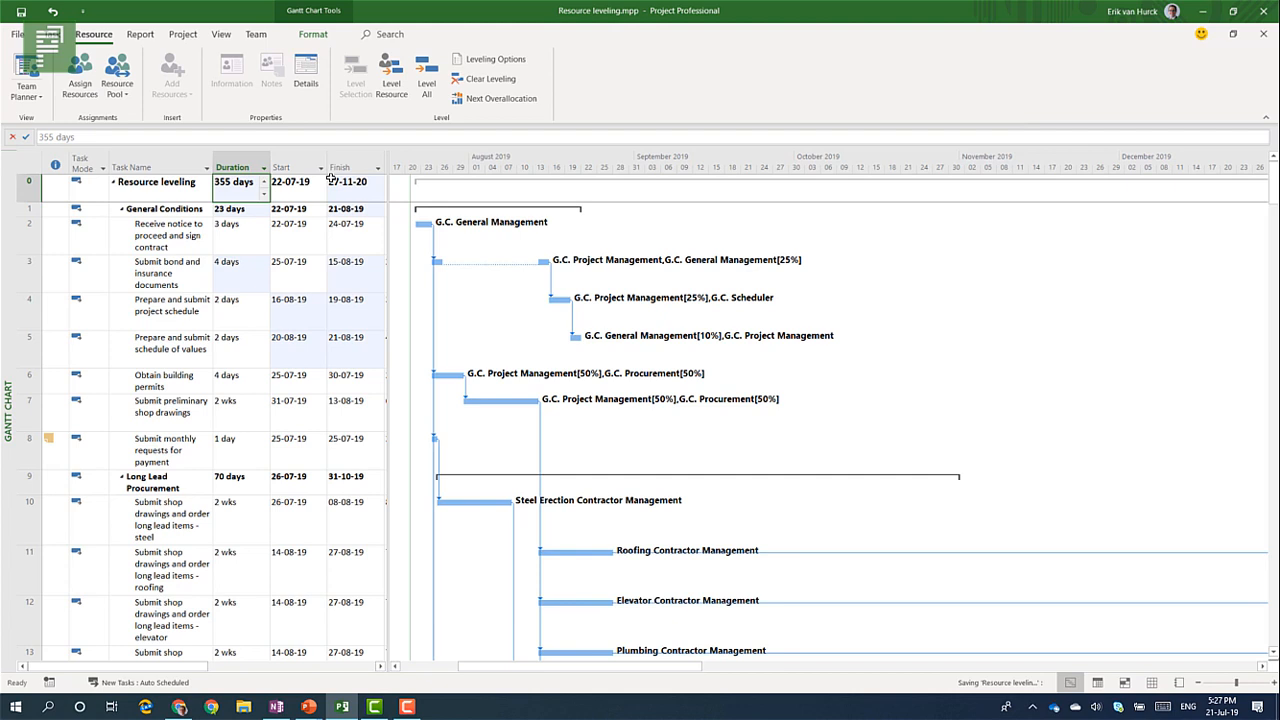
pyautogui.moveTo(324, 384)
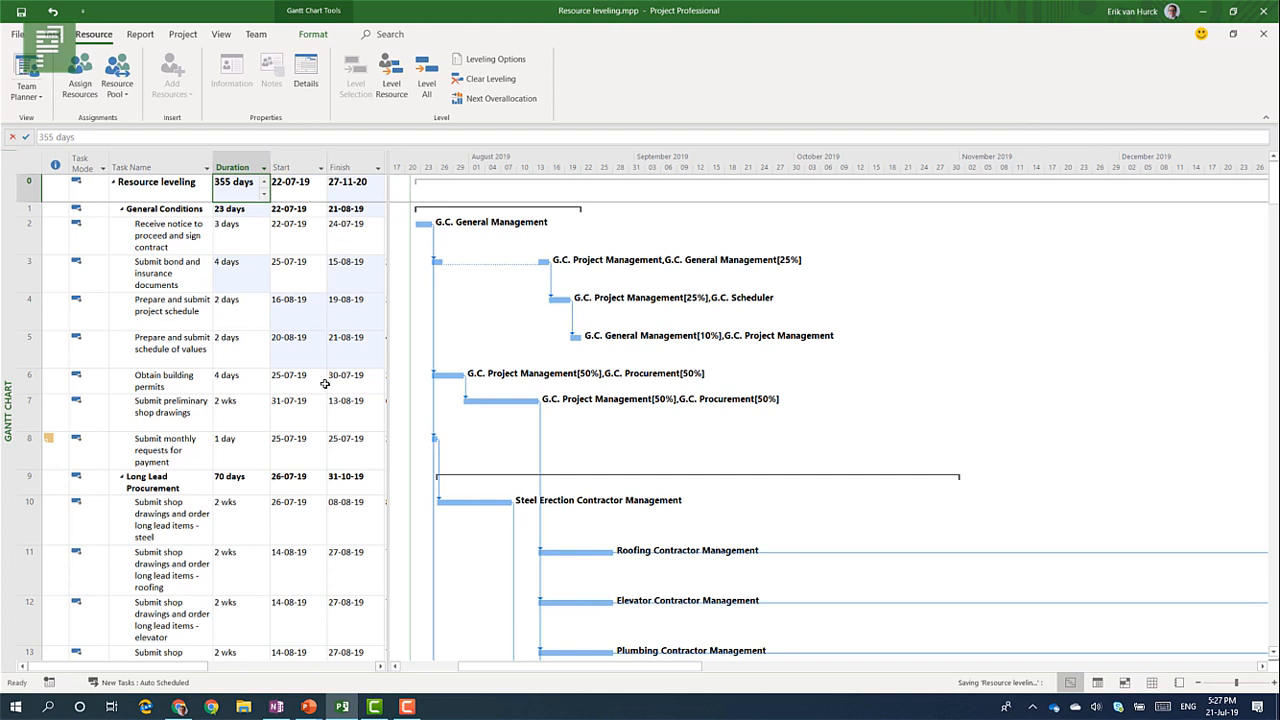
pyautogui.moveTo(176, 308)
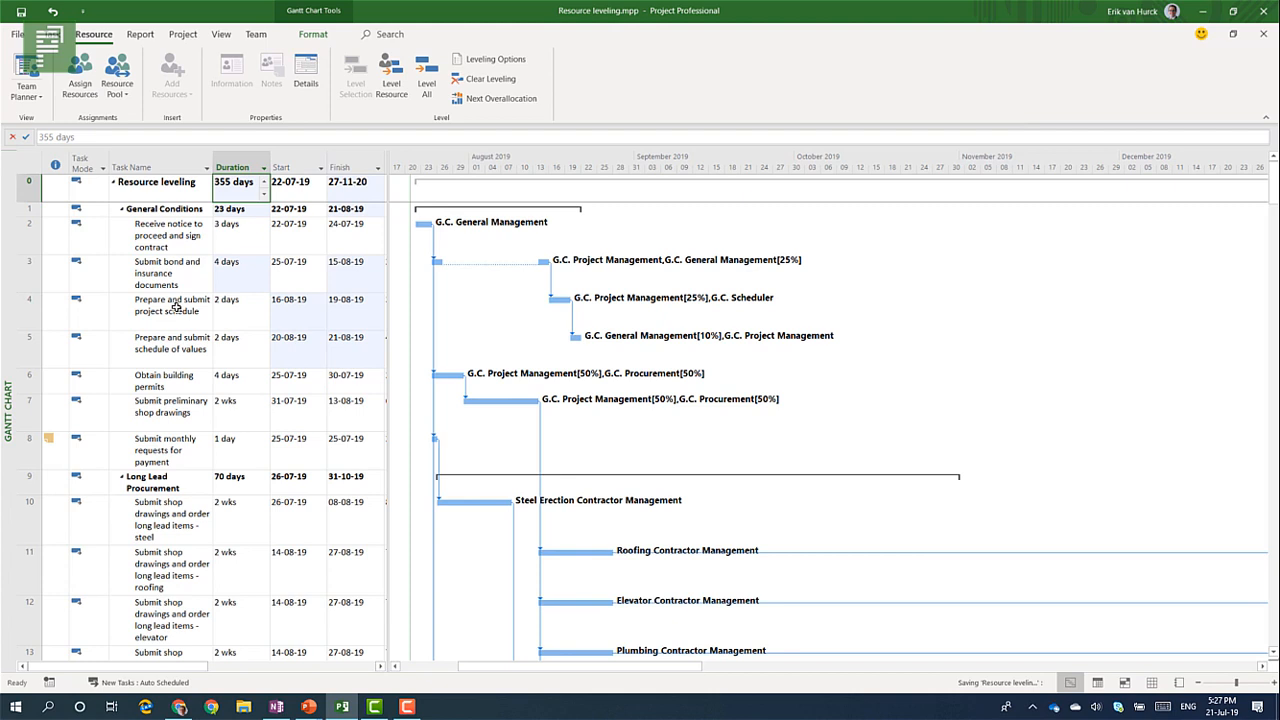
pyautogui.moveTo(240, 278)
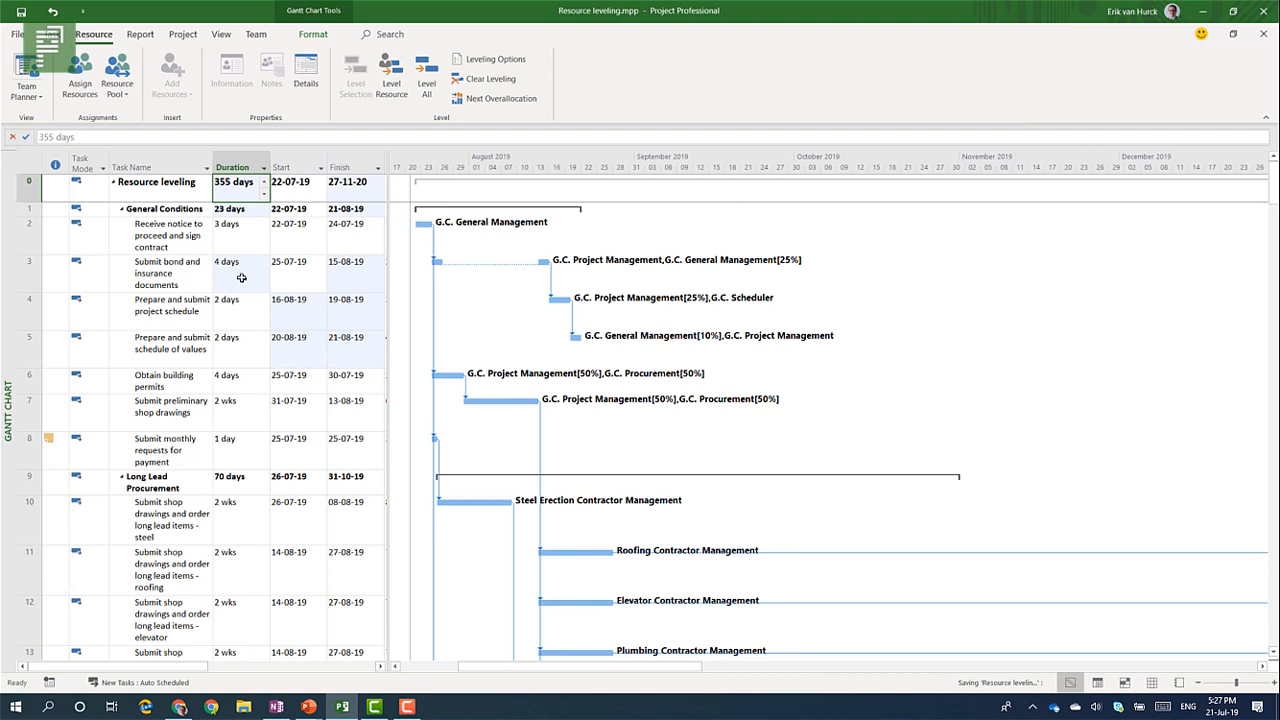
pyautogui.moveTo(198, 388)
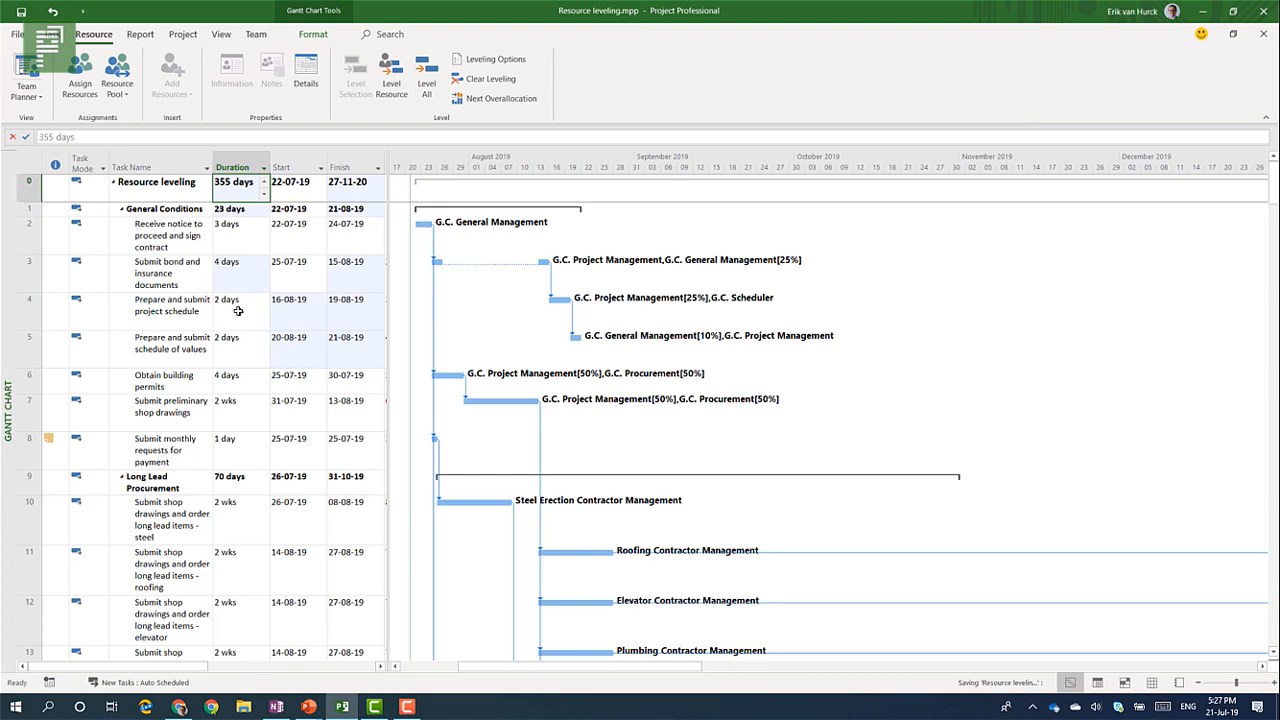
pyautogui.scroll(-3)
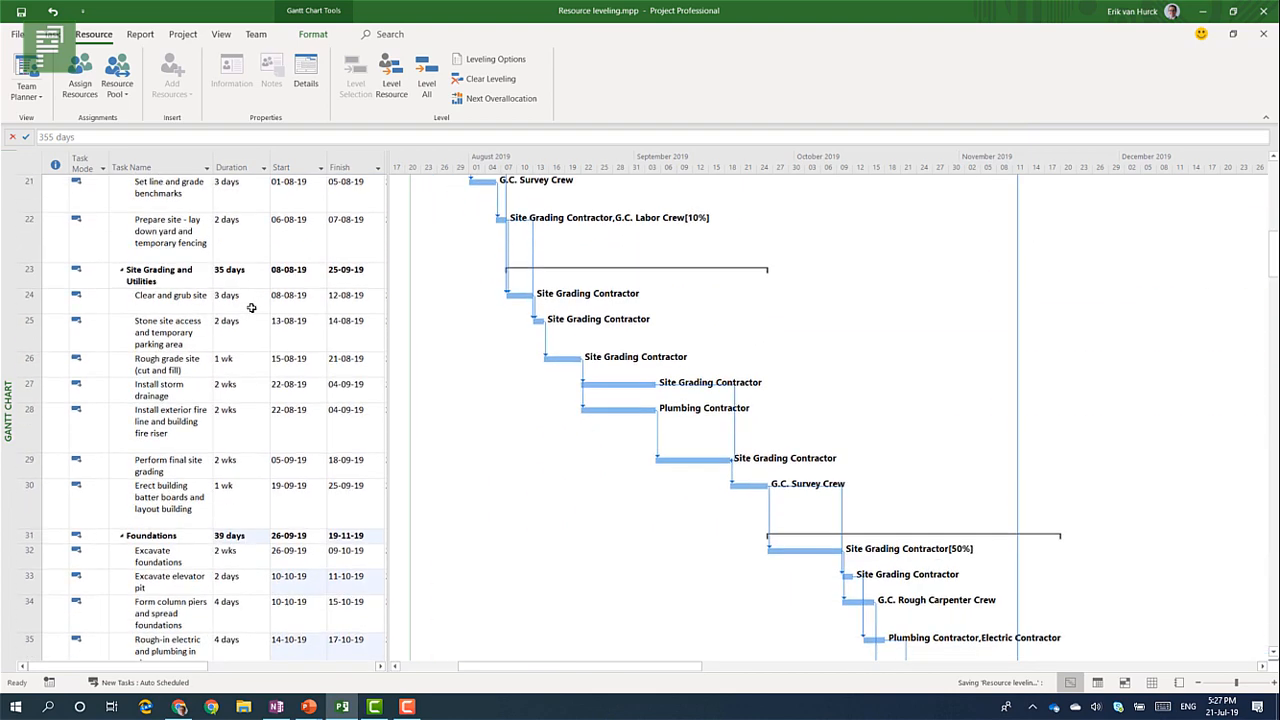
pyautogui.scroll(-3)
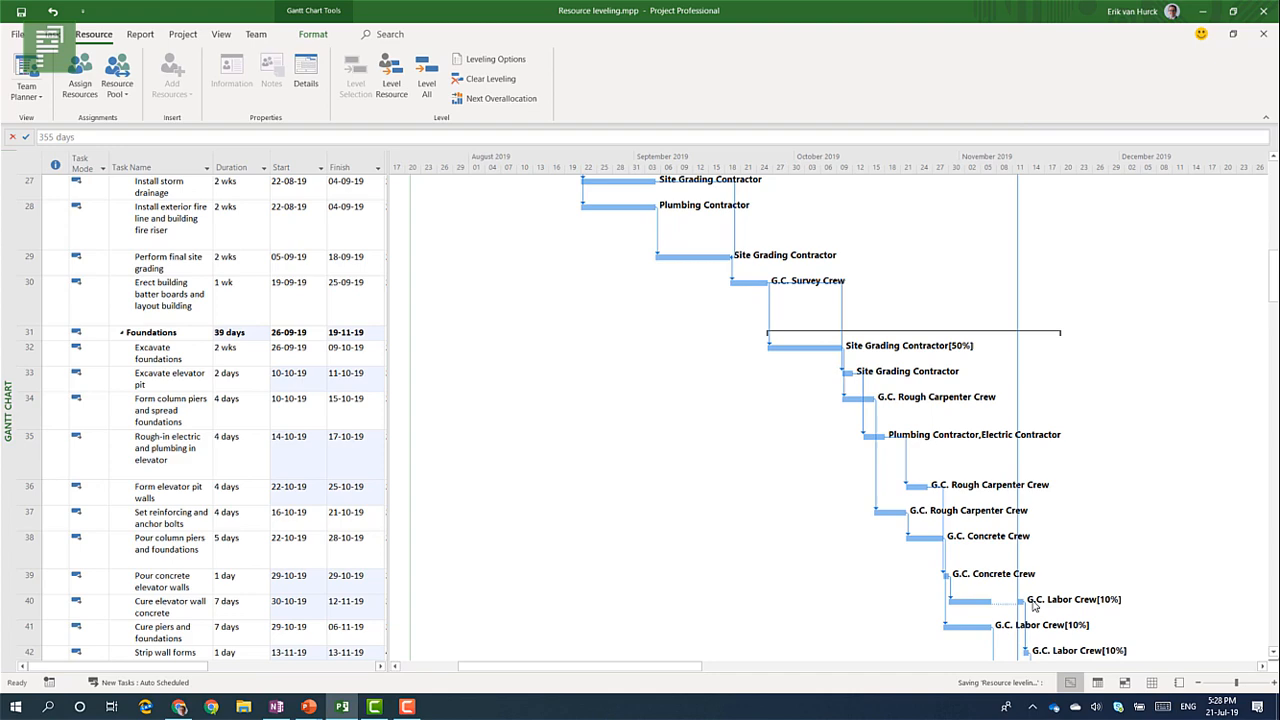
pyautogui.moveTo(1004, 610)
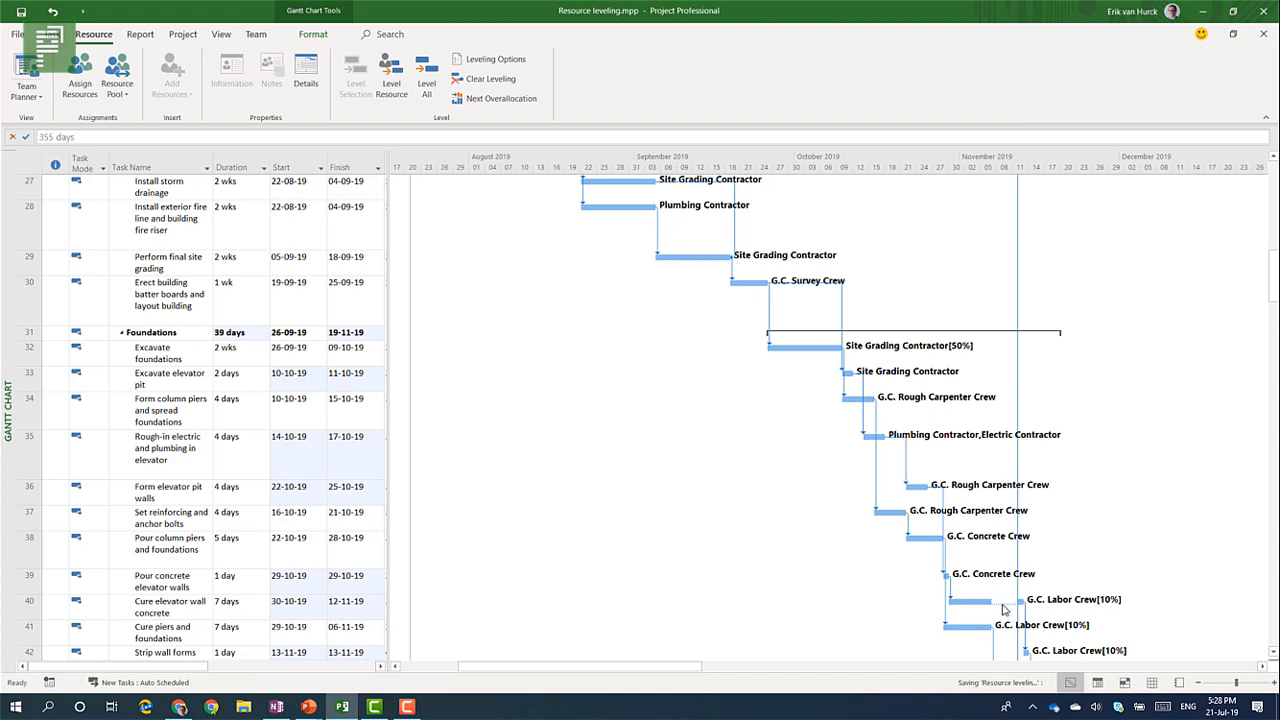
pyautogui.scroll(-3)
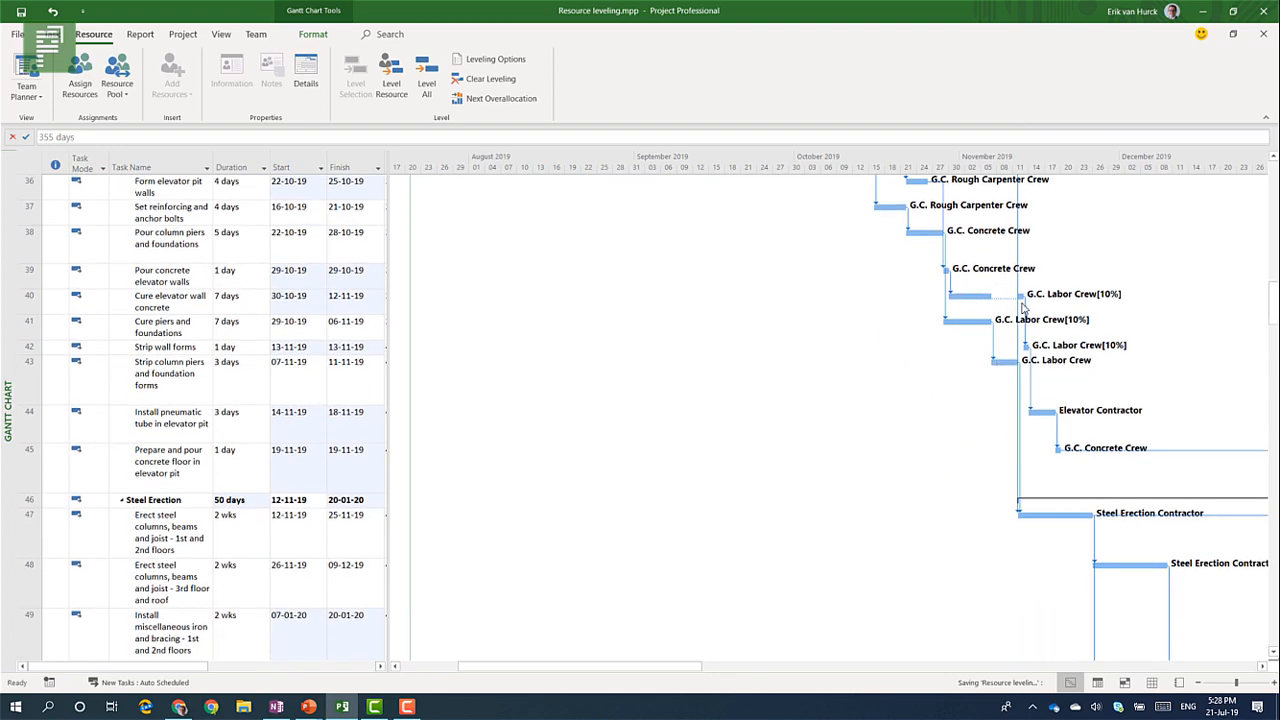
pyautogui.scroll(-3)
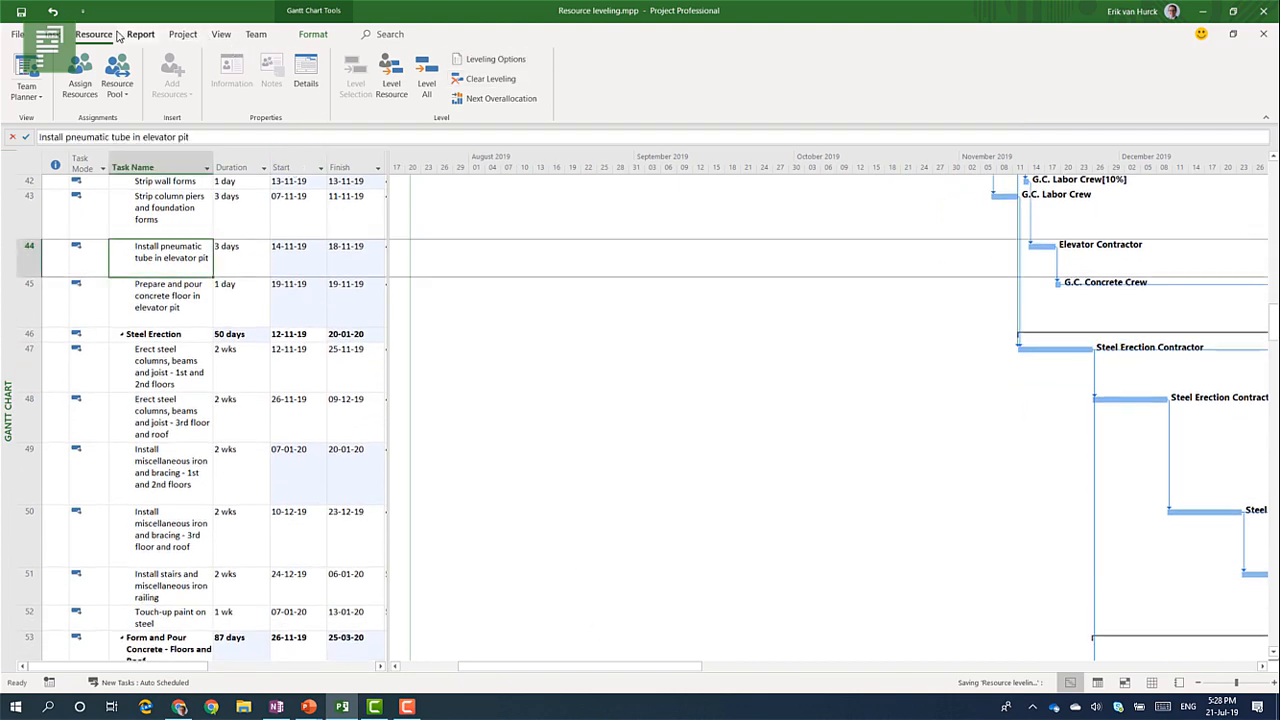
# Scroll the leveled Gantt down to Electrical (140 days) and HVAC (187 days), then back to the start.
pyautogui.click(140, 34)
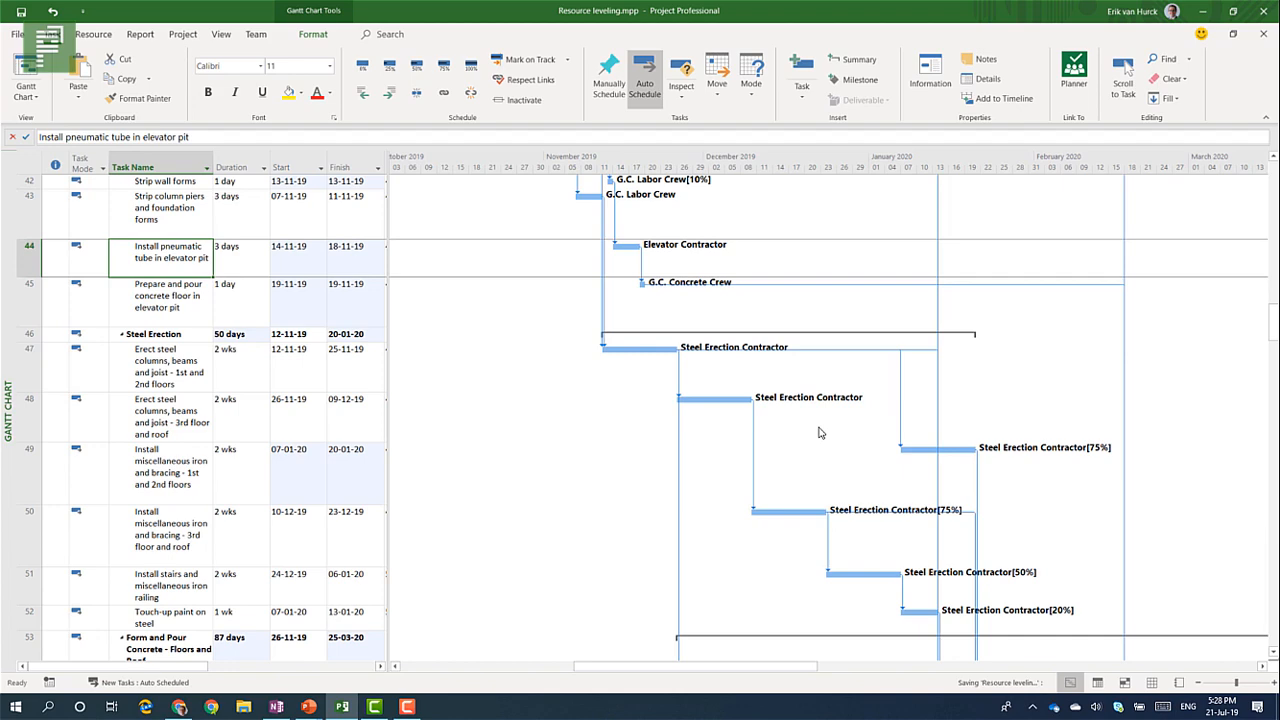
pyautogui.scroll(-3)
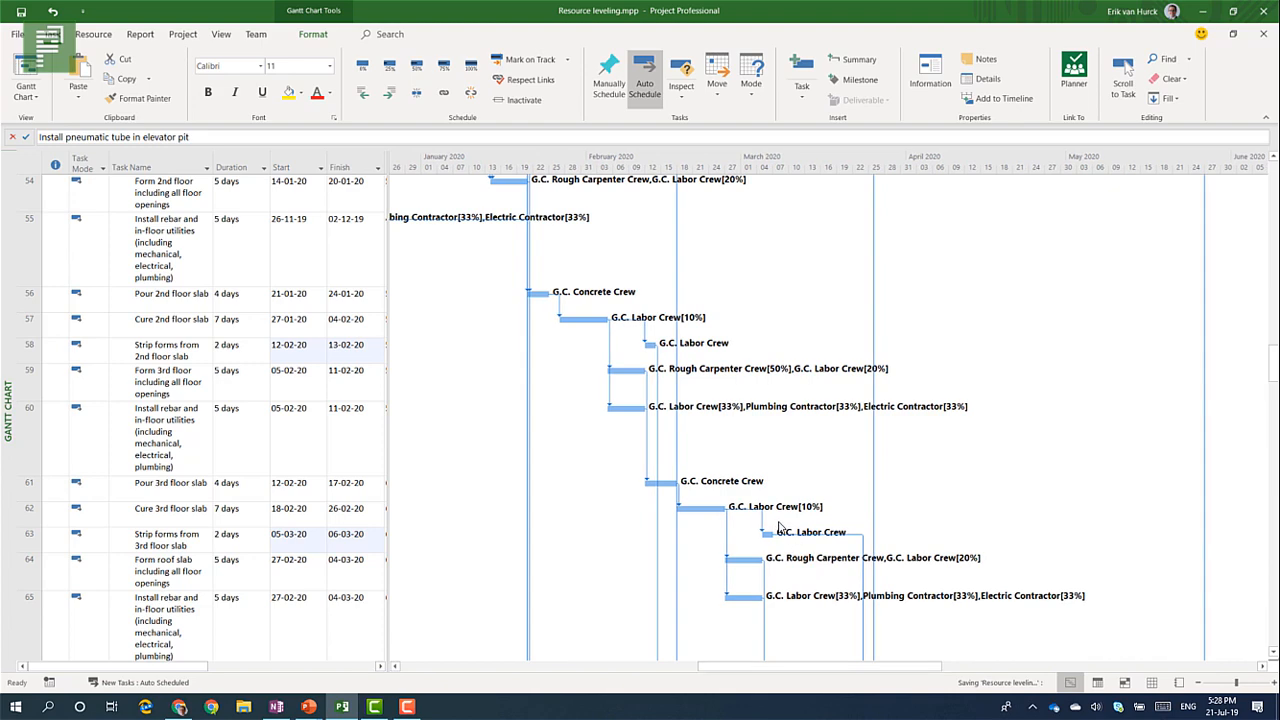
pyautogui.scroll(-3)
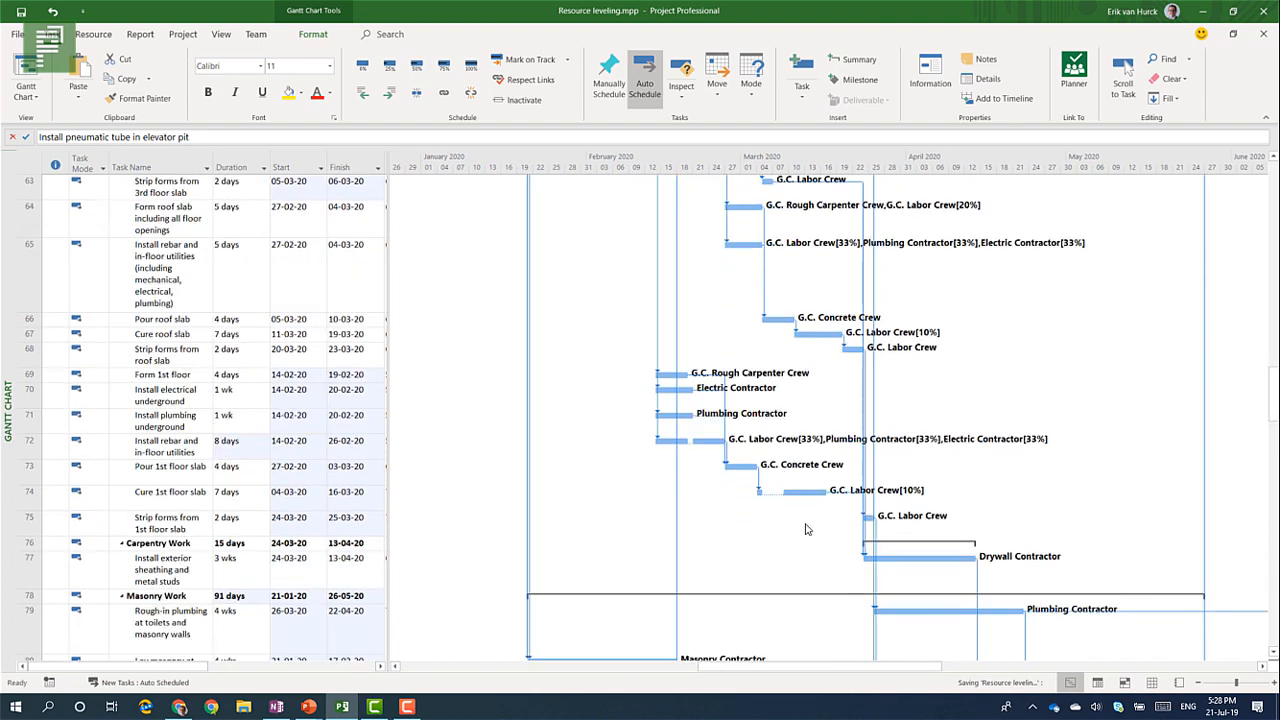
pyautogui.scroll(-3)
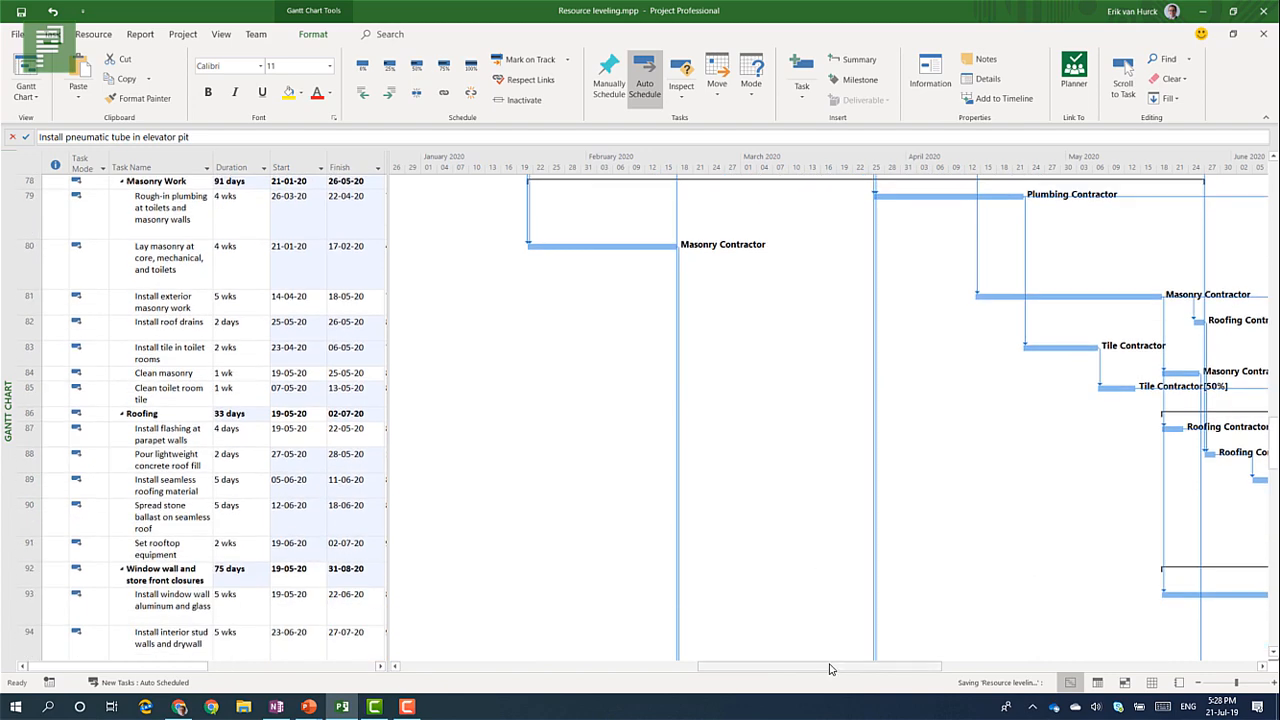
pyautogui.scroll(-3)
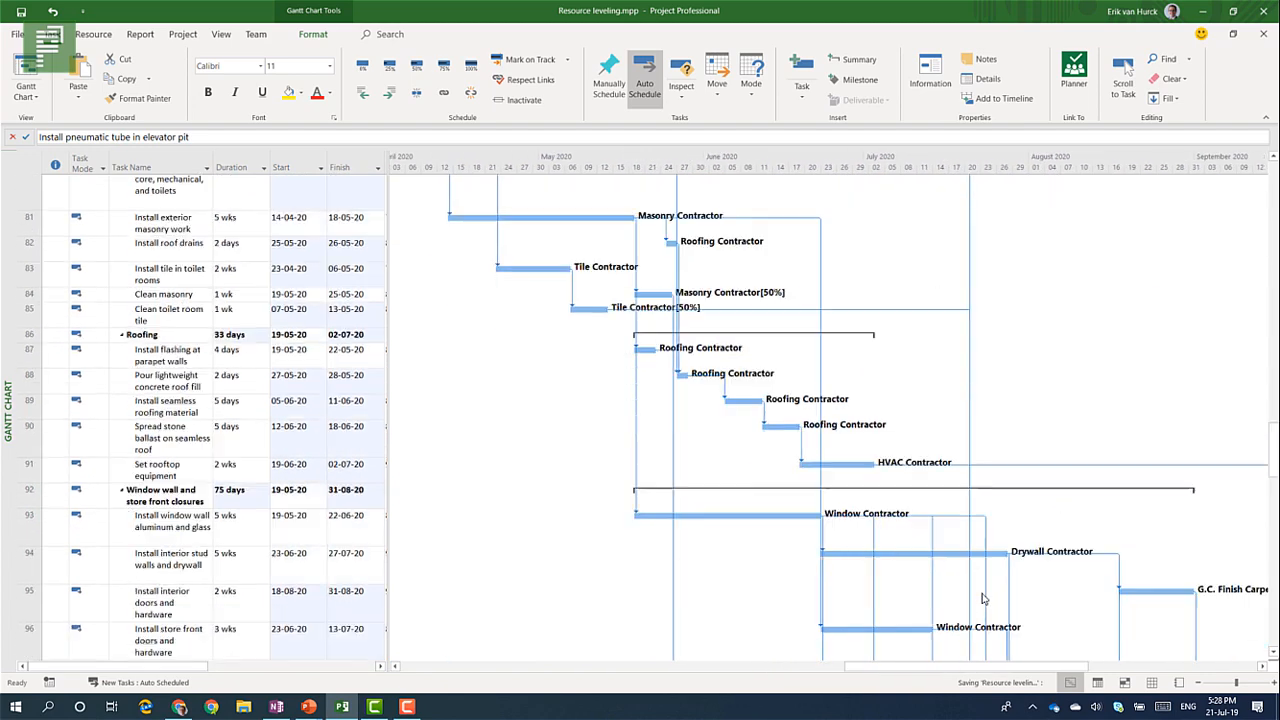
pyautogui.scroll(-3)
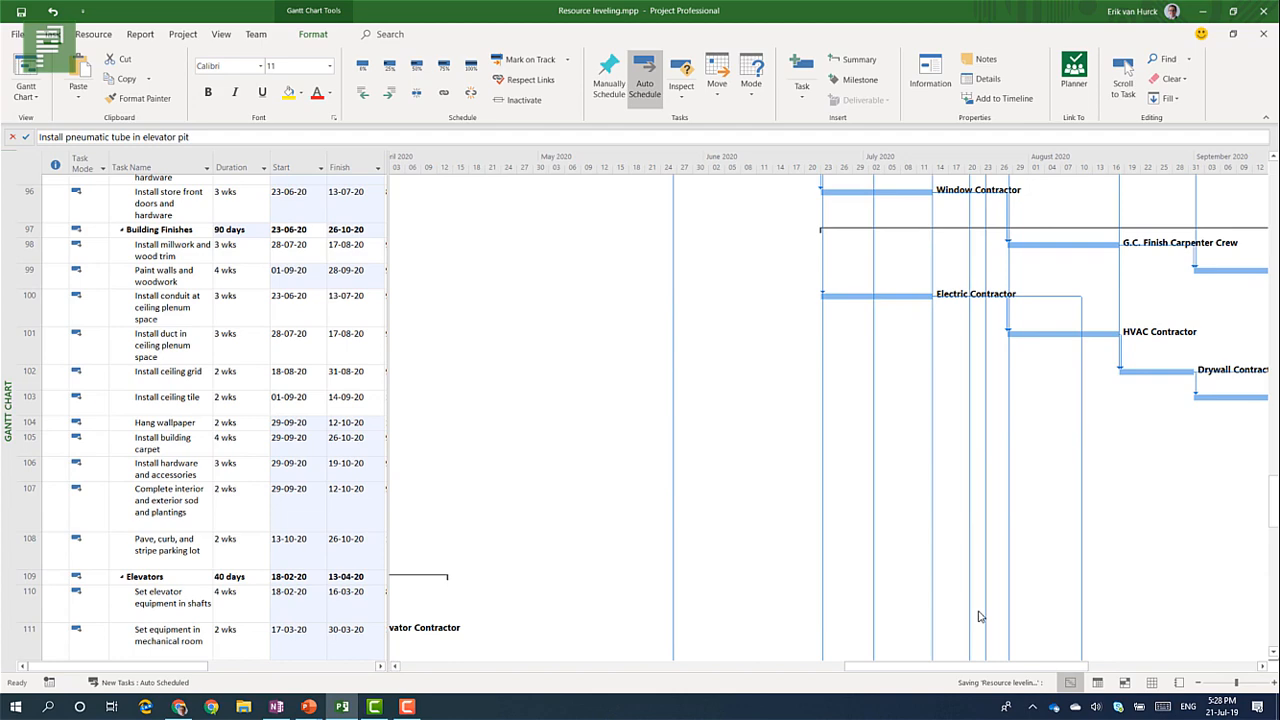
pyautogui.scroll(-3)
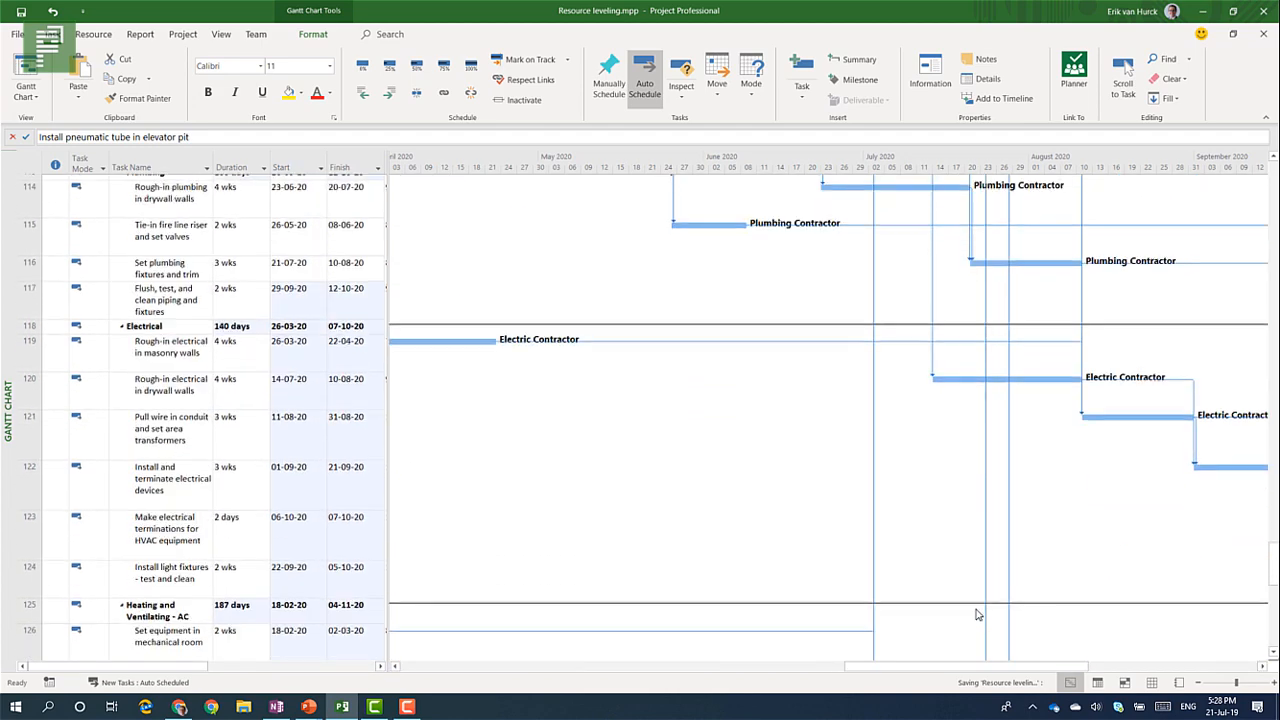
pyautogui.scroll(-3)
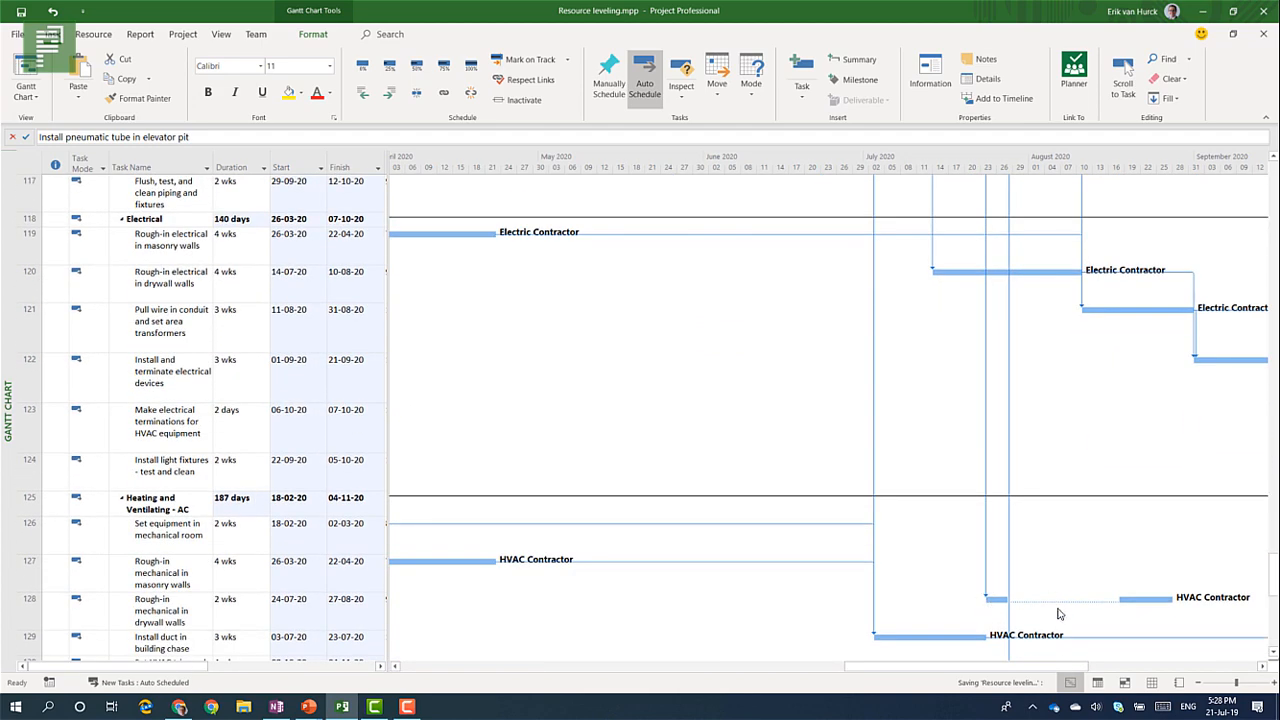
pyautogui.moveTo(1140, 610)
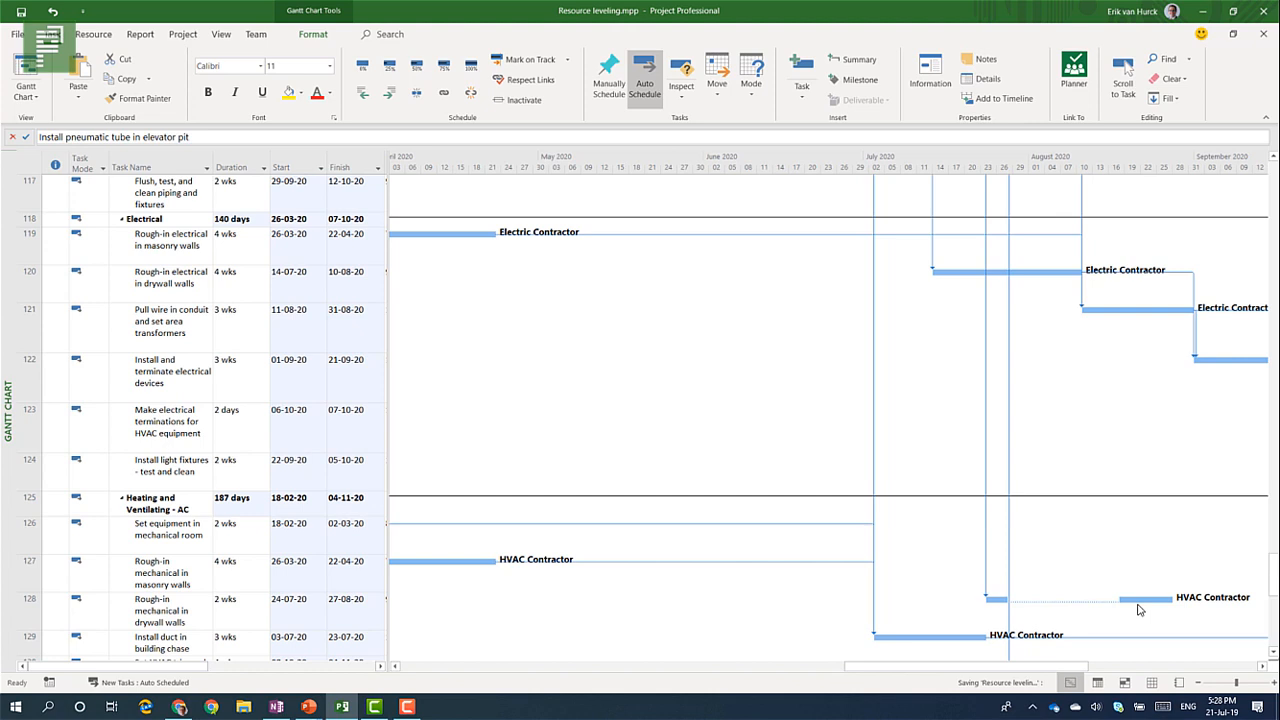
pyautogui.moveTo(1116, 580)
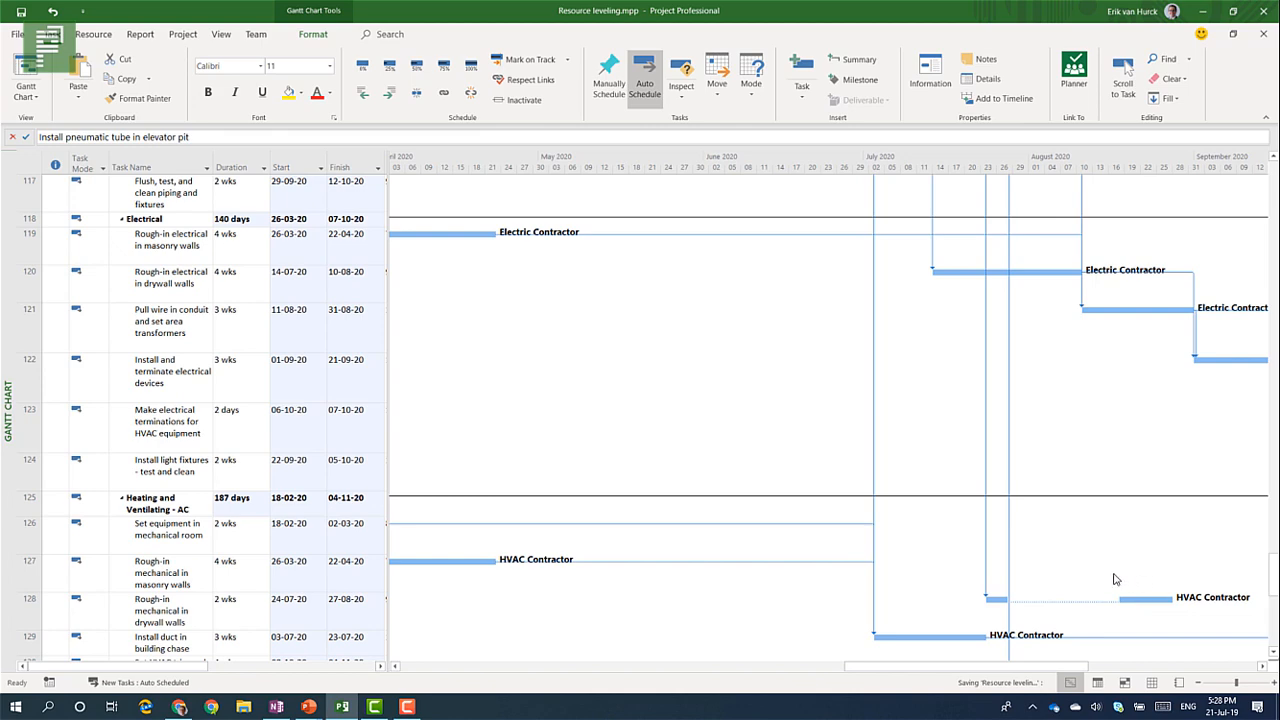
pyautogui.scroll(-3)
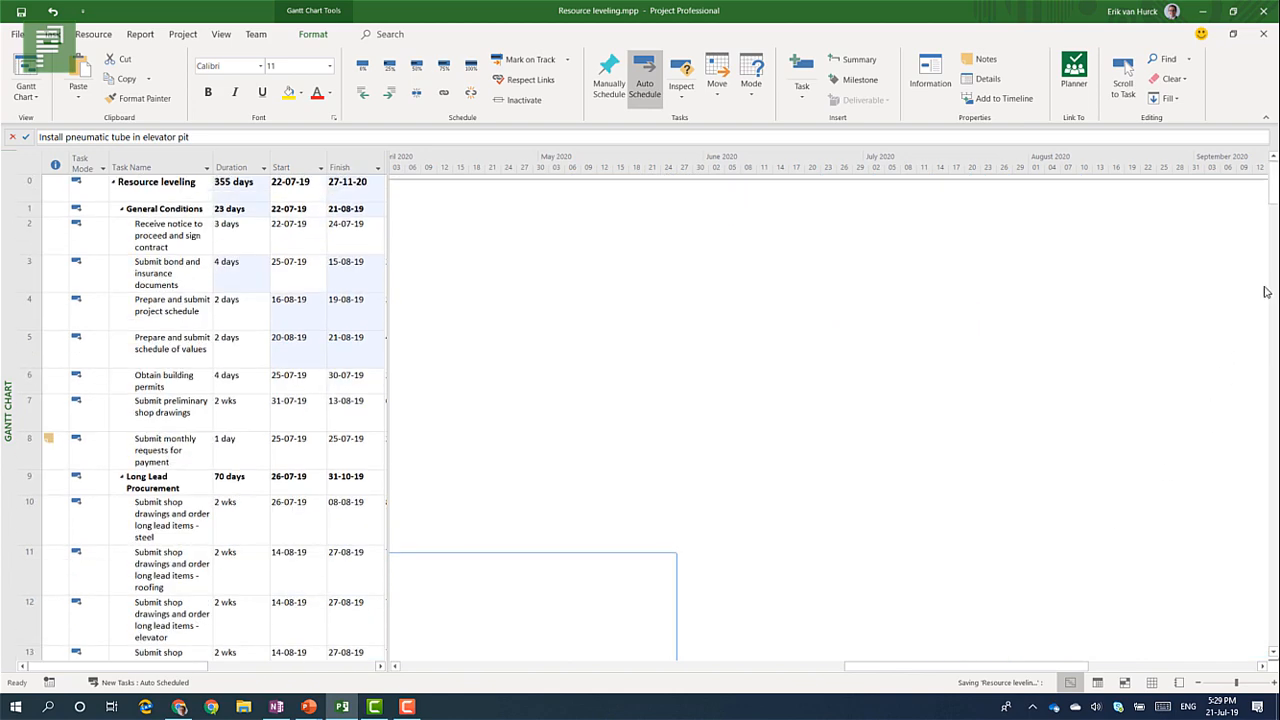
pyautogui.hscroll(-3)
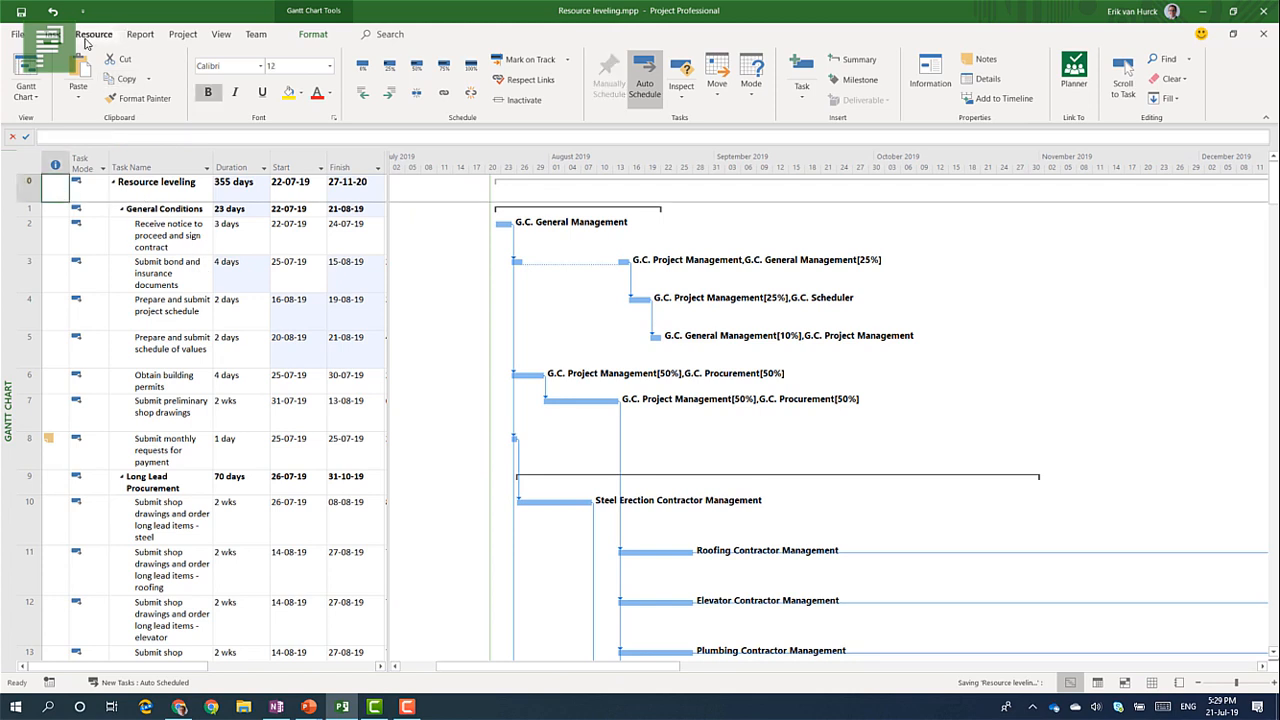
# Clear leveling across the entire project, restoring 344 days and 17-day General Conditions.
pyautogui.click(92, 32)
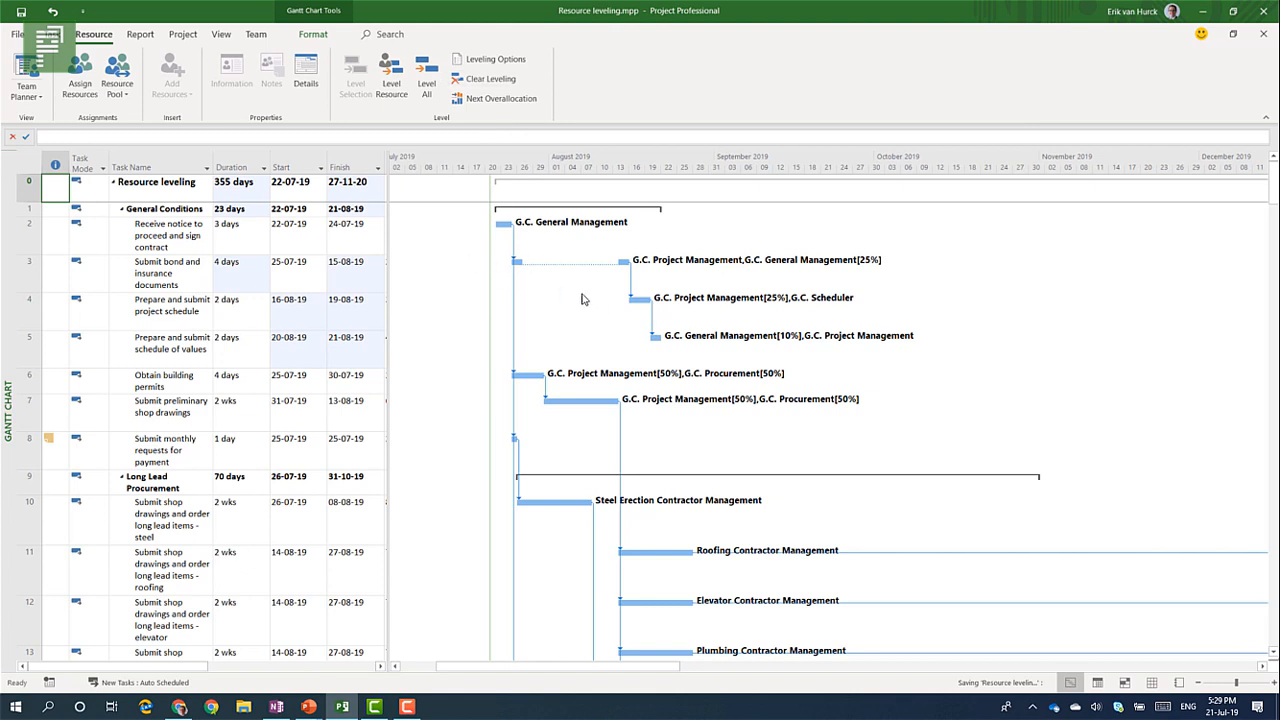
pyautogui.moveTo(544, 292)
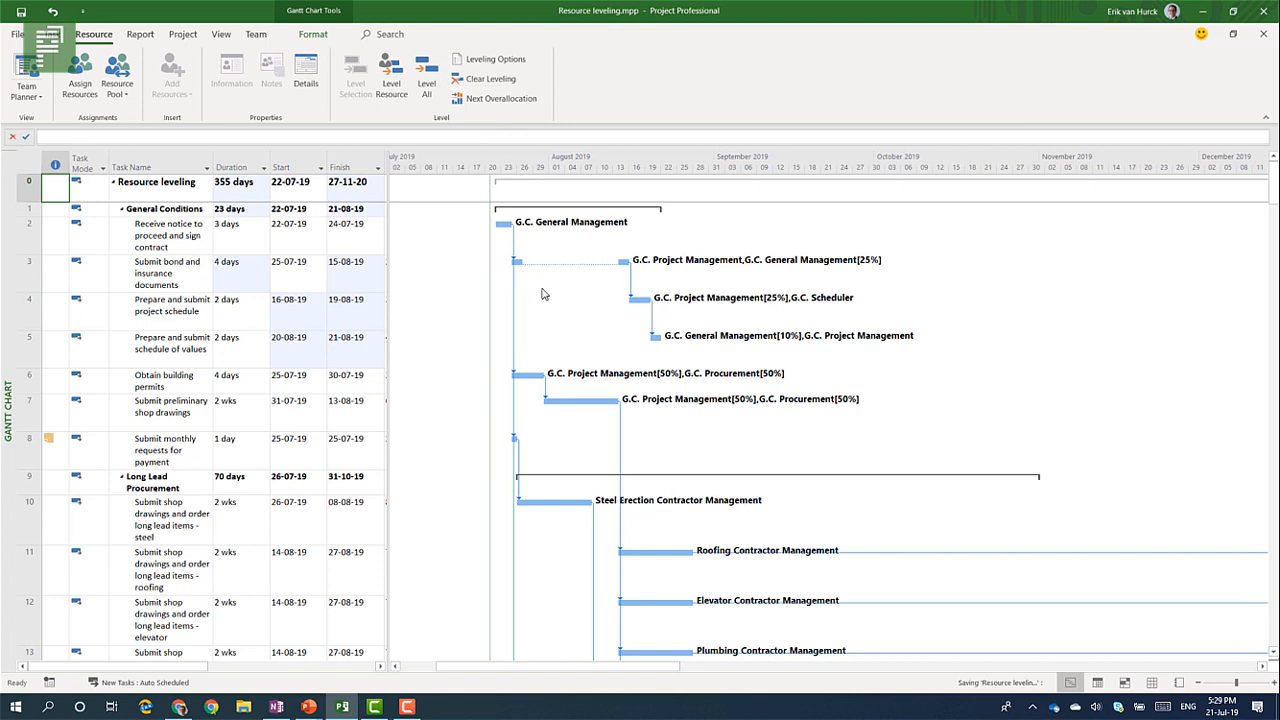
pyautogui.moveTo(560, 242)
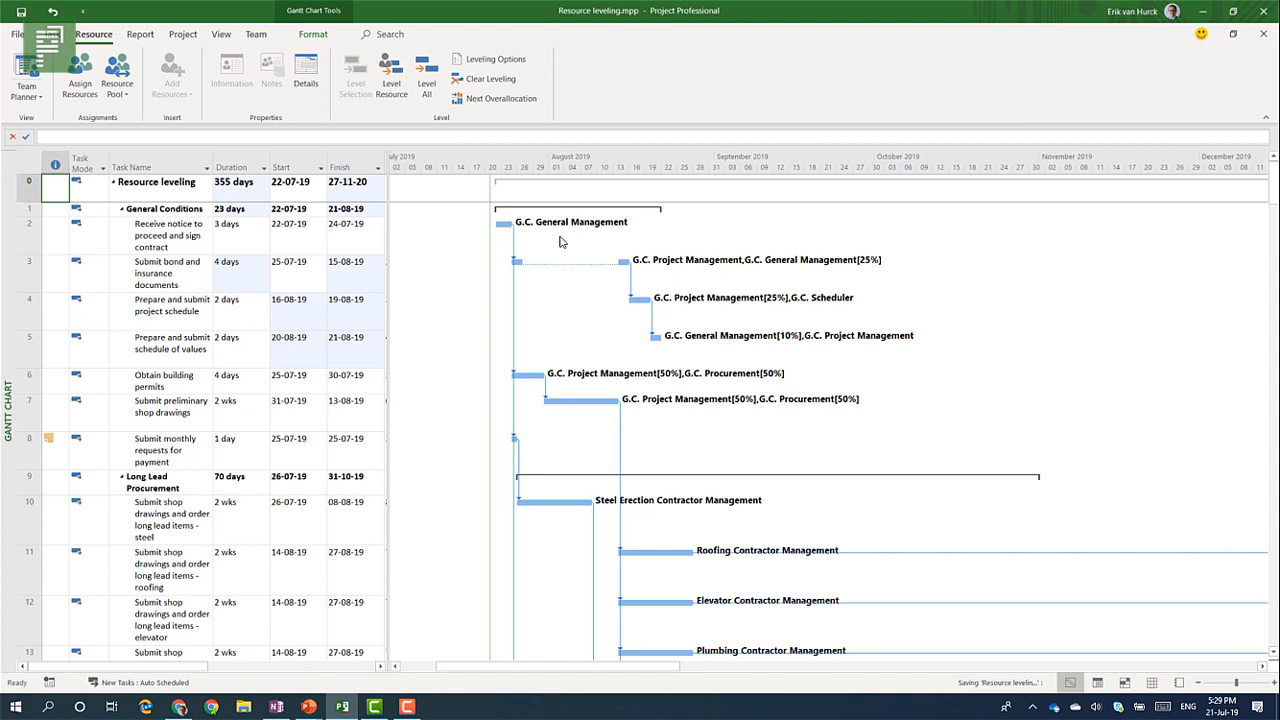
pyautogui.moveTo(504, 112)
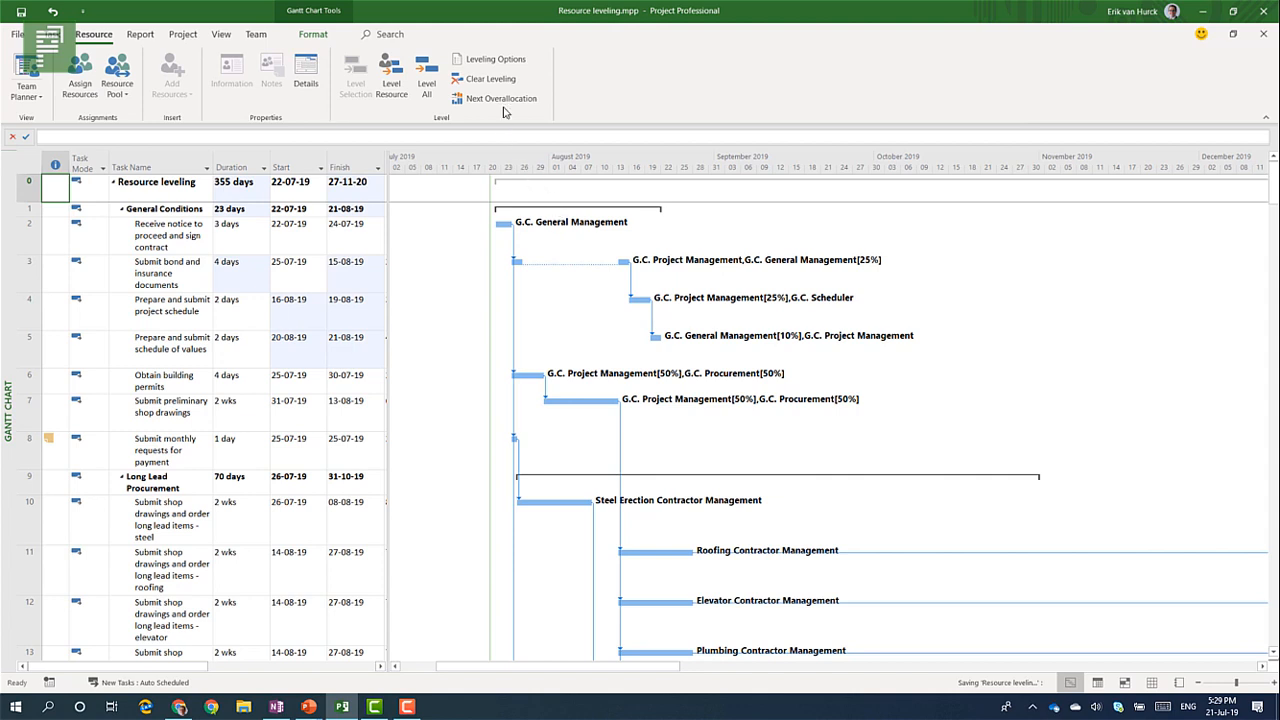
pyautogui.click(490, 78)
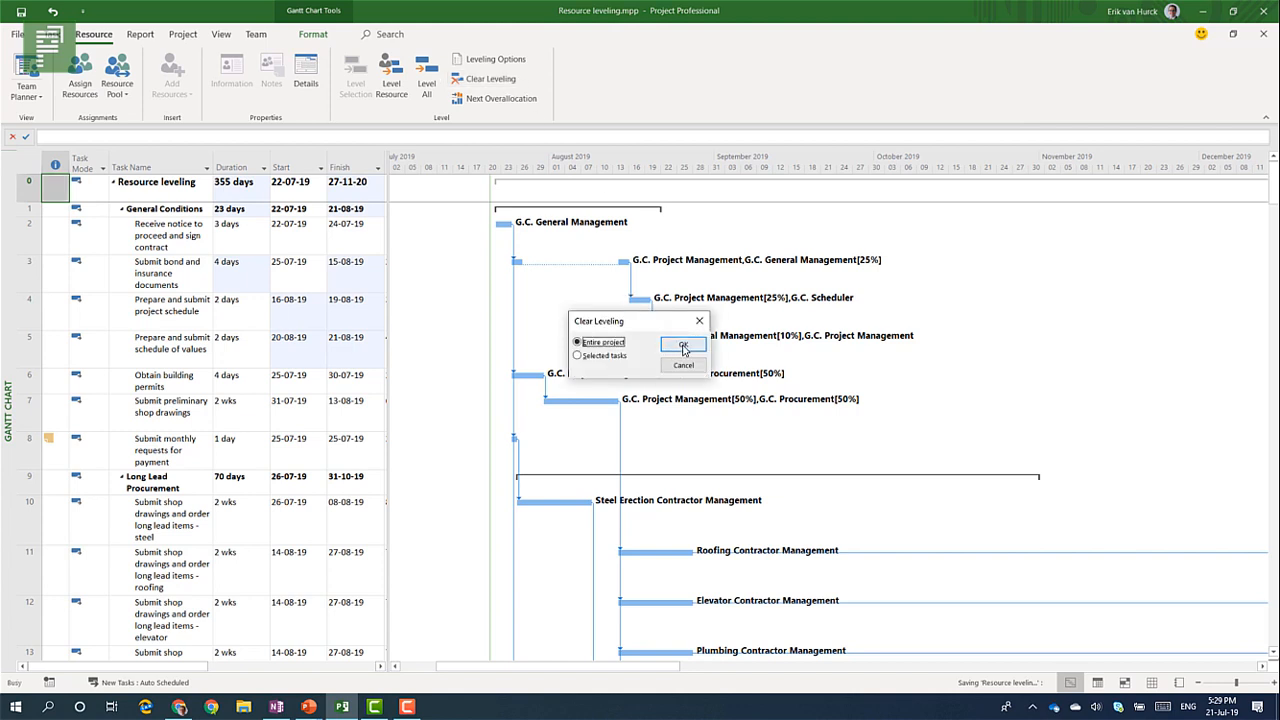
pyautogui.click(684, 344)
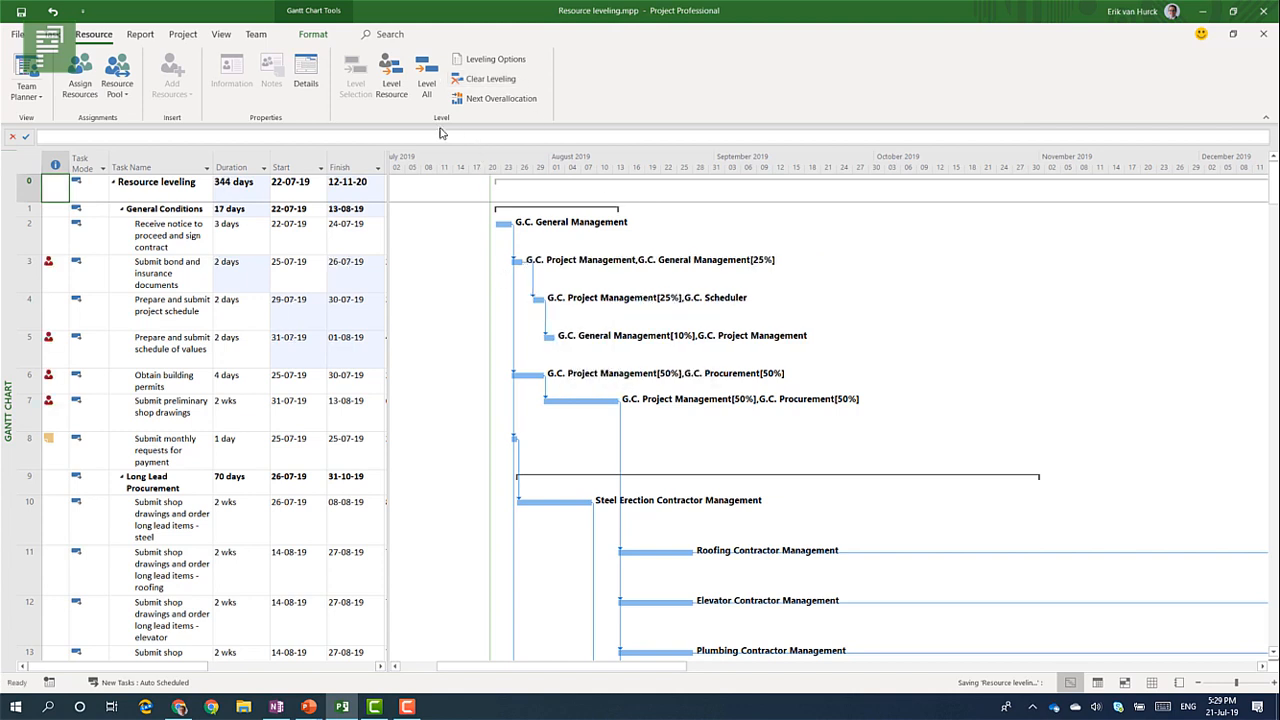
pyautogui.moveTo(496, 98)
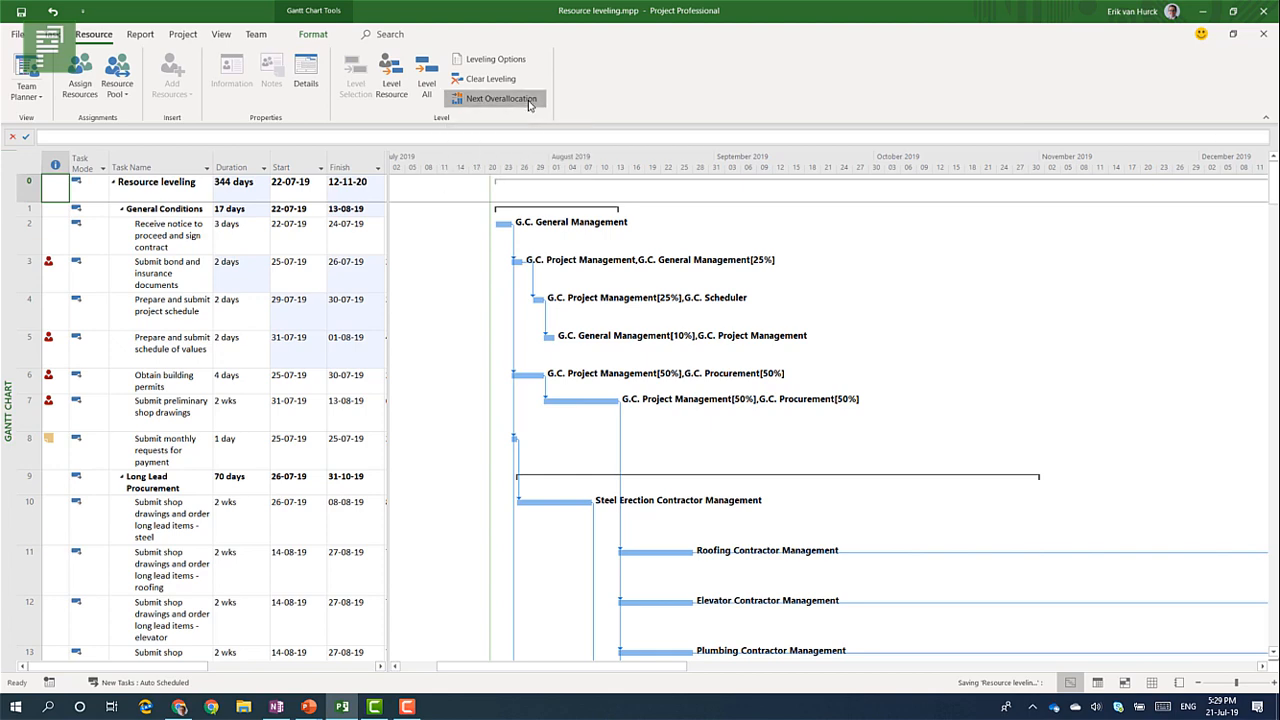
# Jump through over-allocated General Conditions tasks with Next Overallocation, ending at Obtain building permits.
pyautogui.click(496, 98)
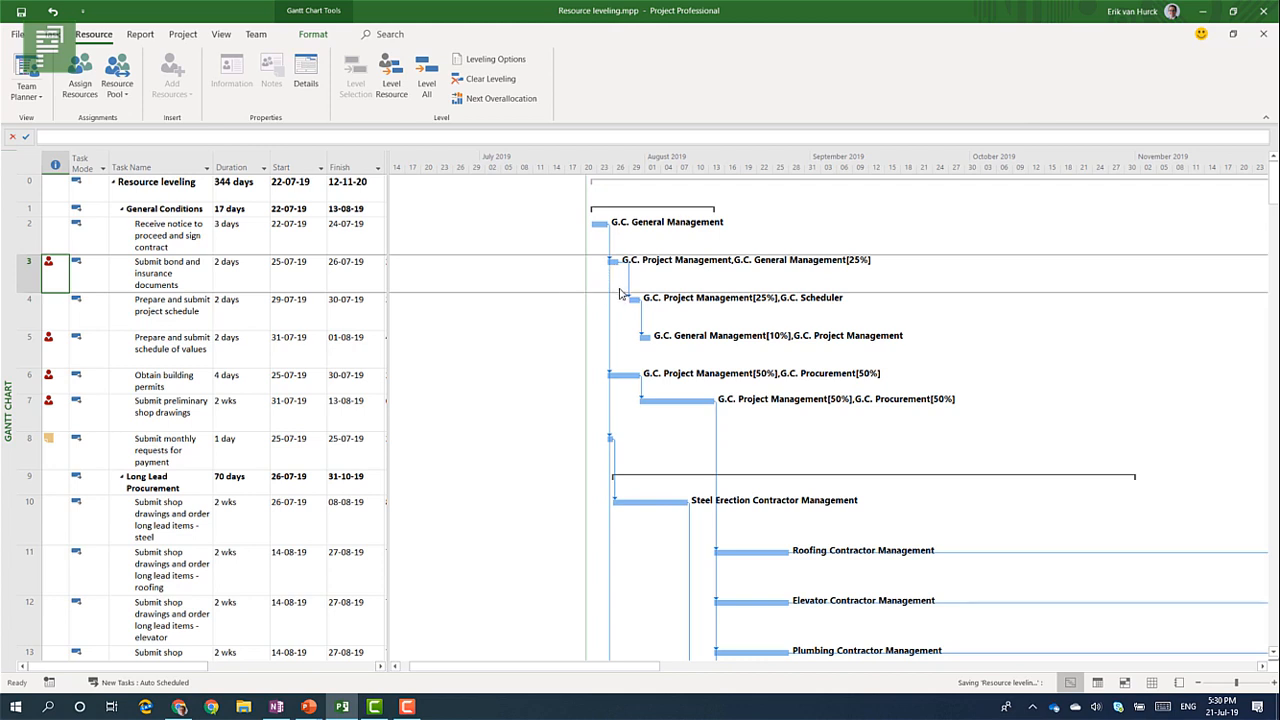
pyautogui.click(28, 348)
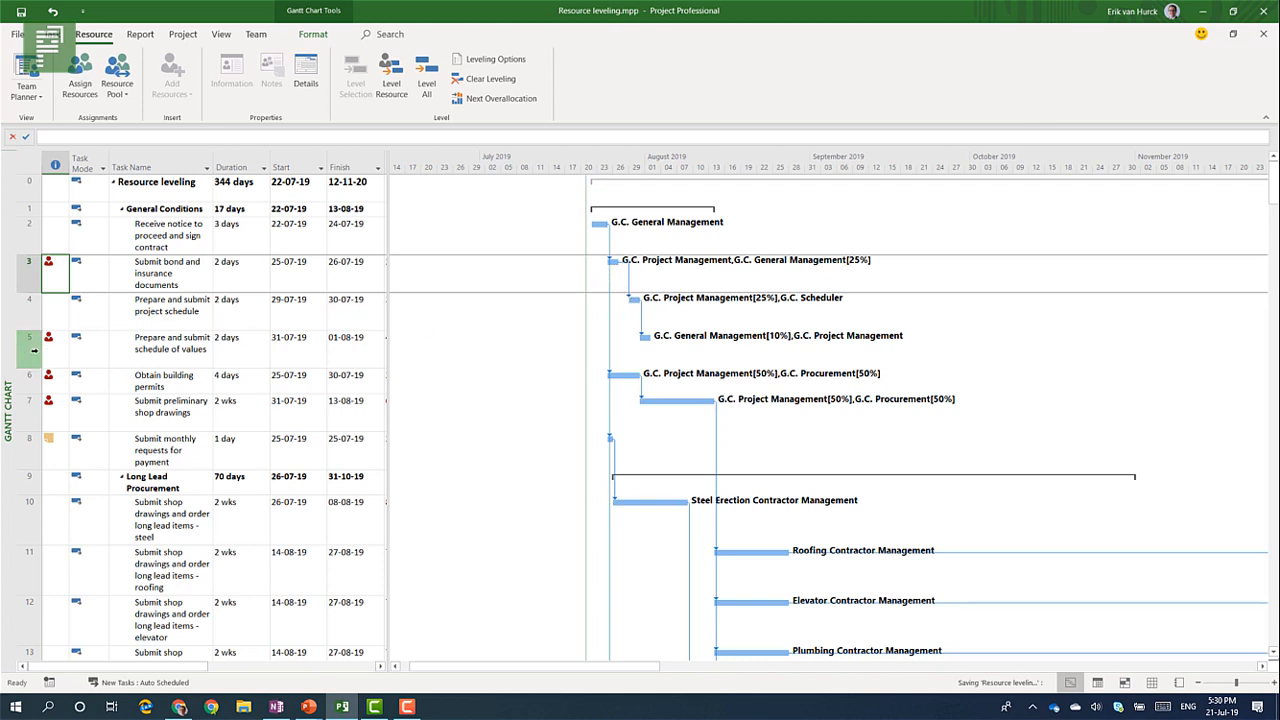
pyautogui.click(170, 344)
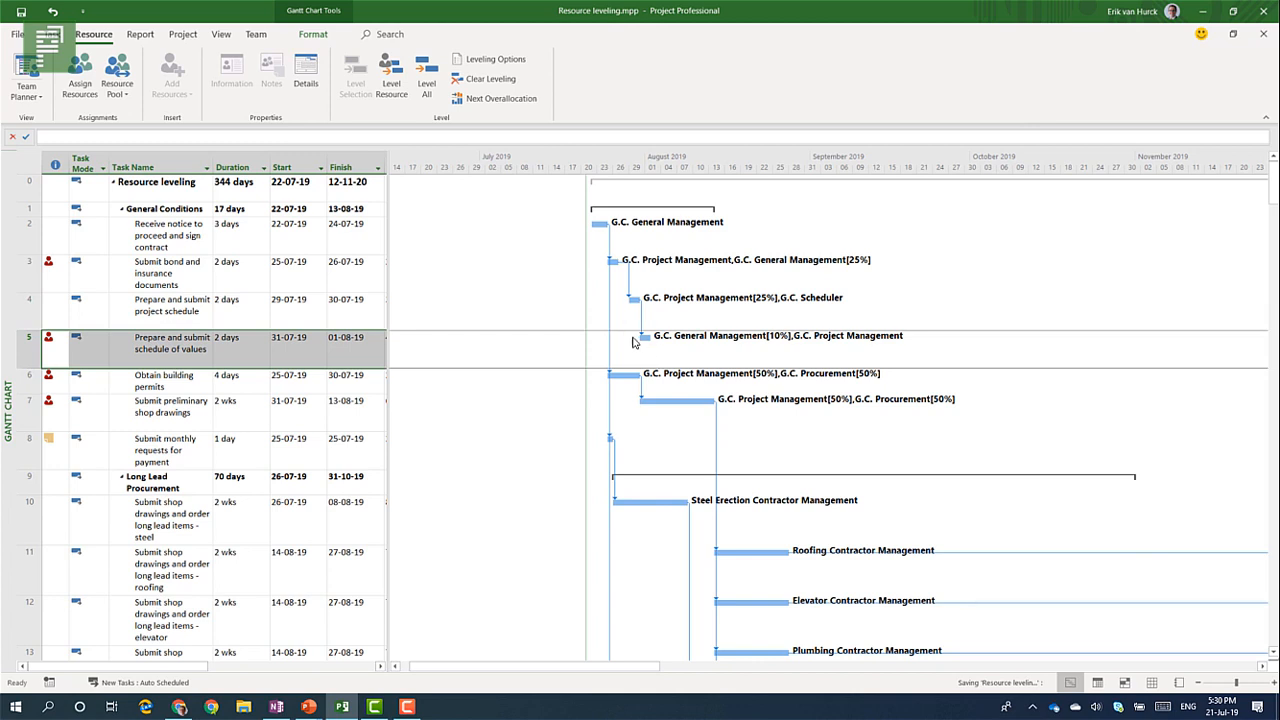
pyautogui.moveTo(644, 348)
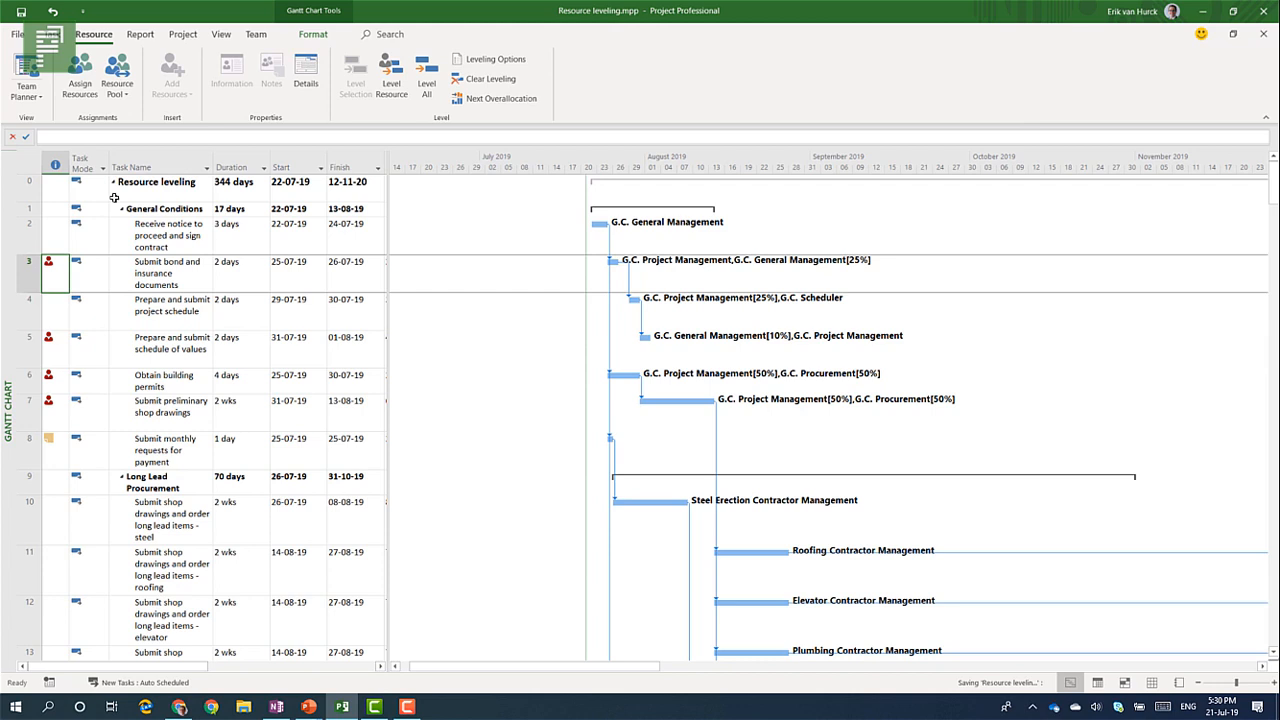
pyautogui.click(156, 180)
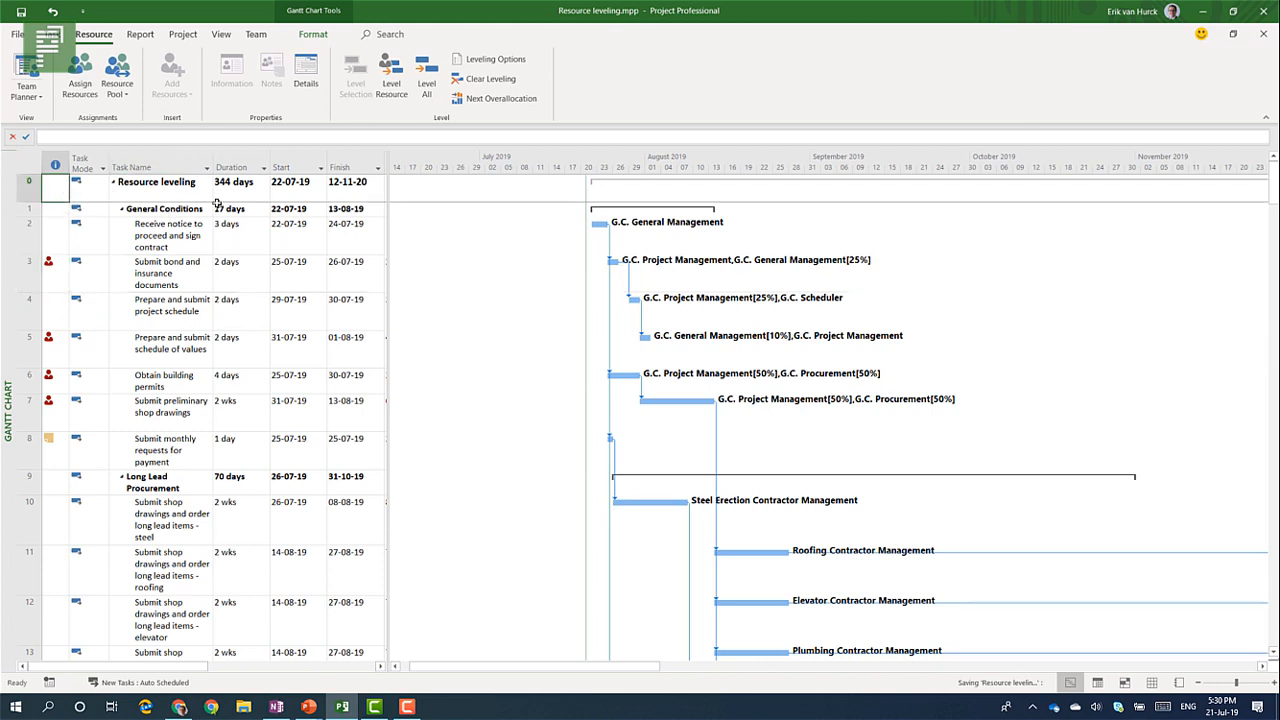
pyautogui.click(500, 98)
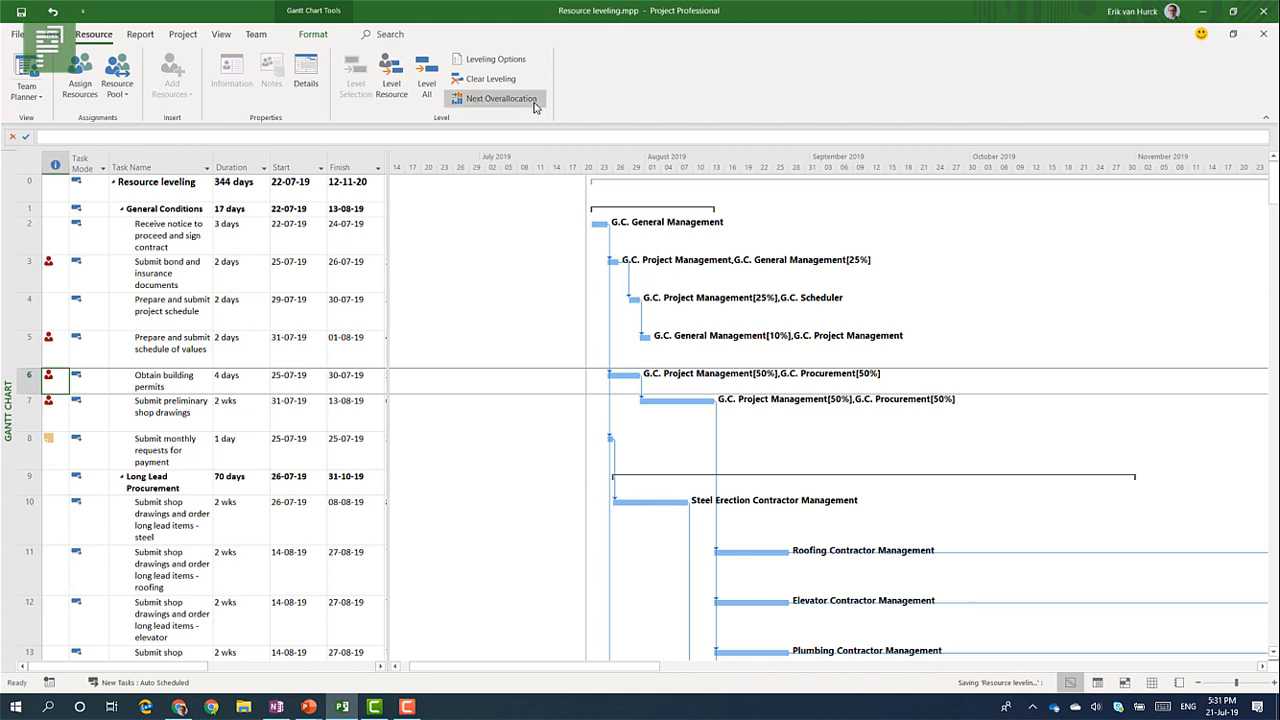
pyautogui.moveTo(496, 98)
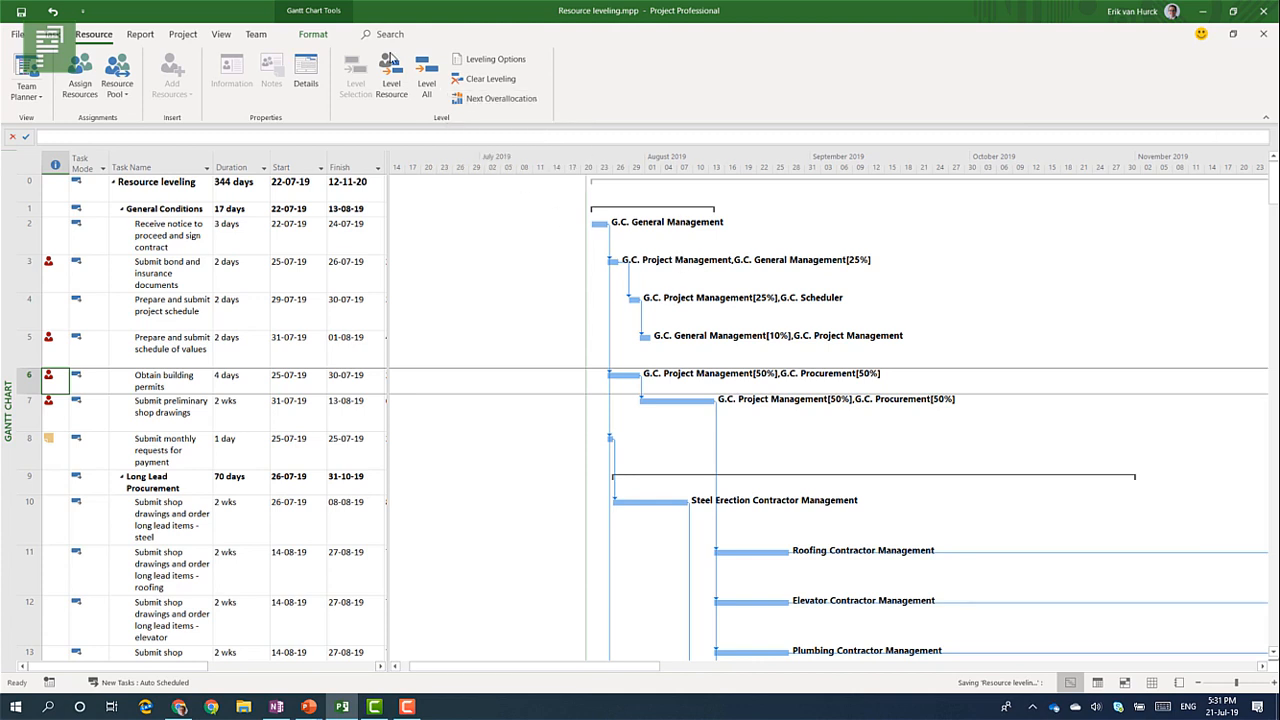
pyautogui.moveTo(380, 116)
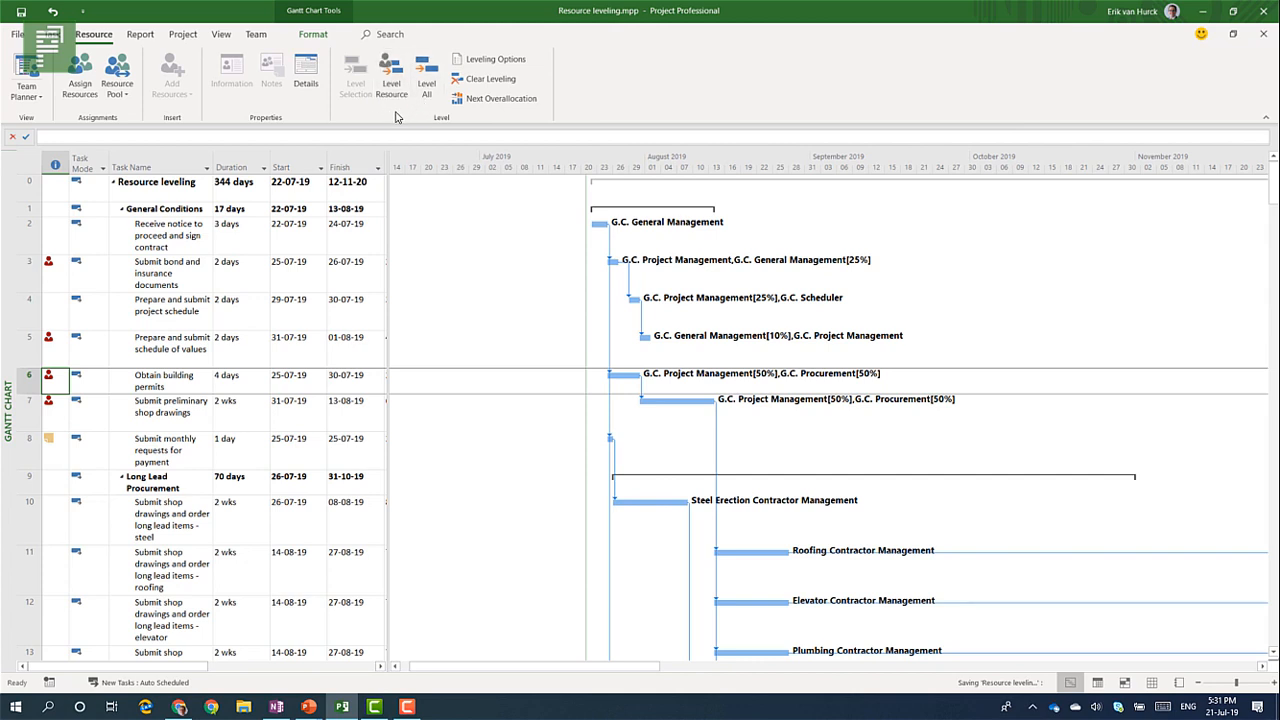
pyautogui.moveTo(392, 76)
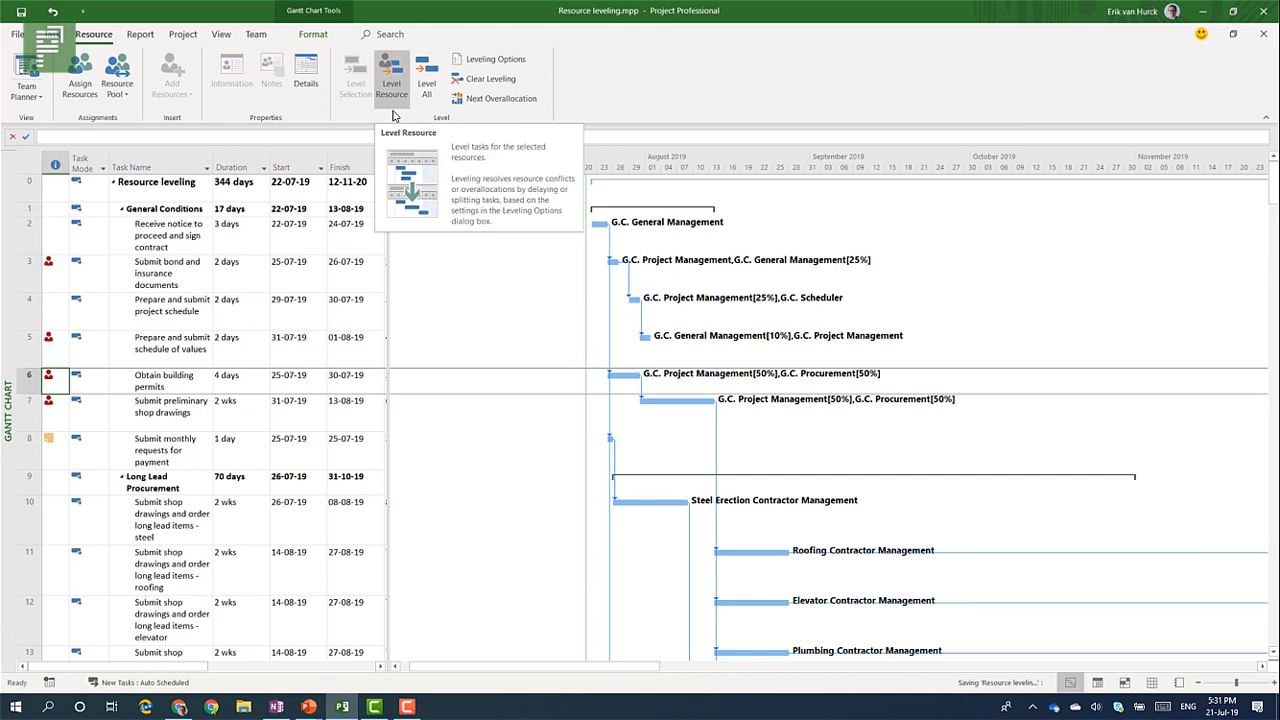
pyautogui.moveTo(528, 70)
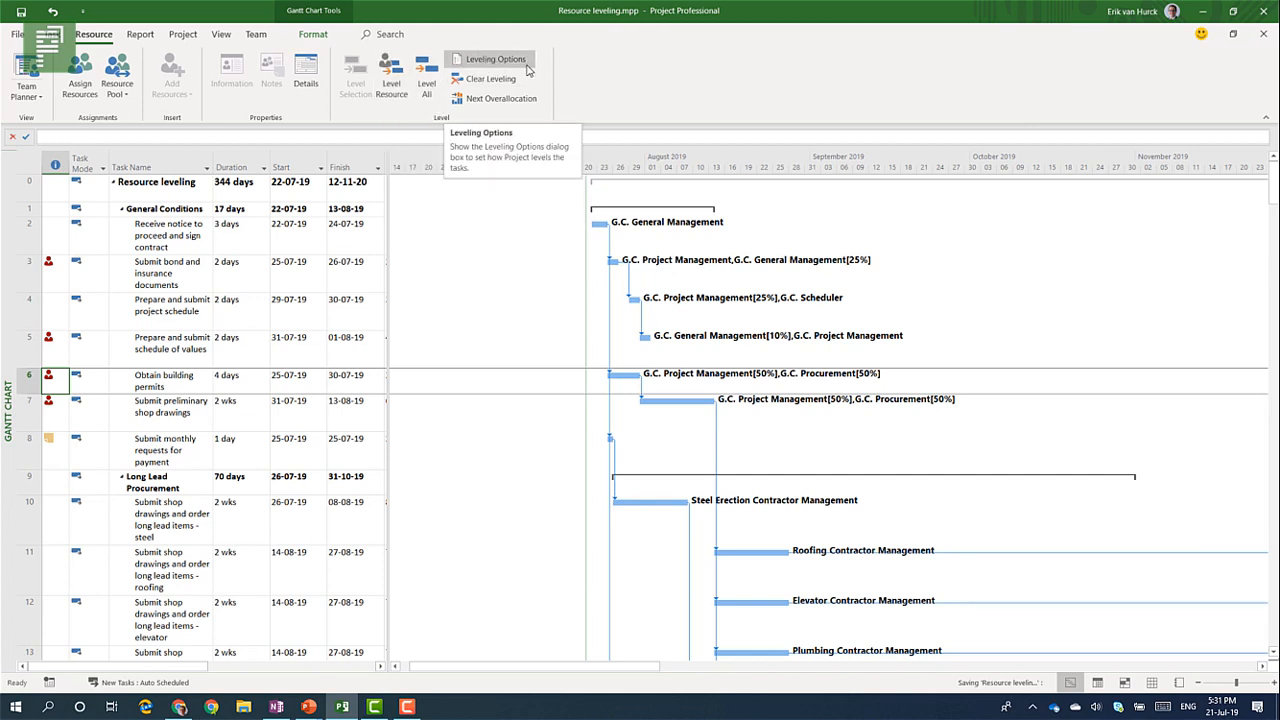
pyautogui.moveTo(584, 104)
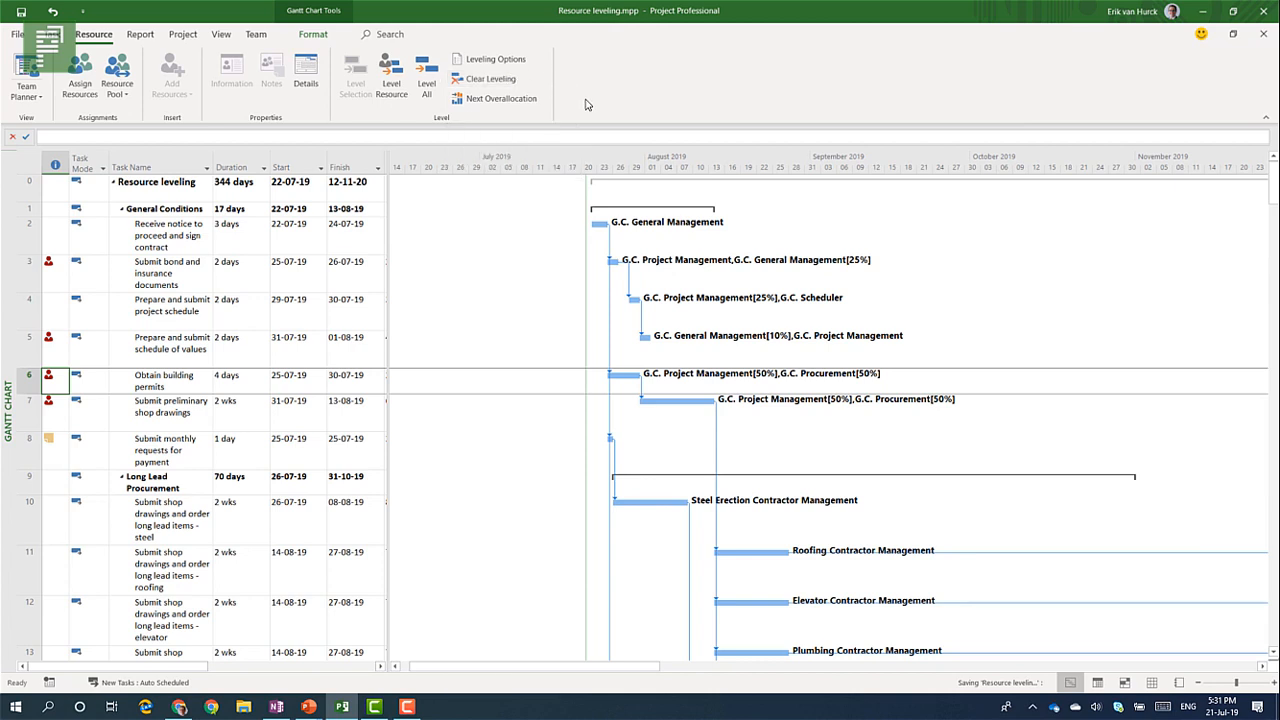